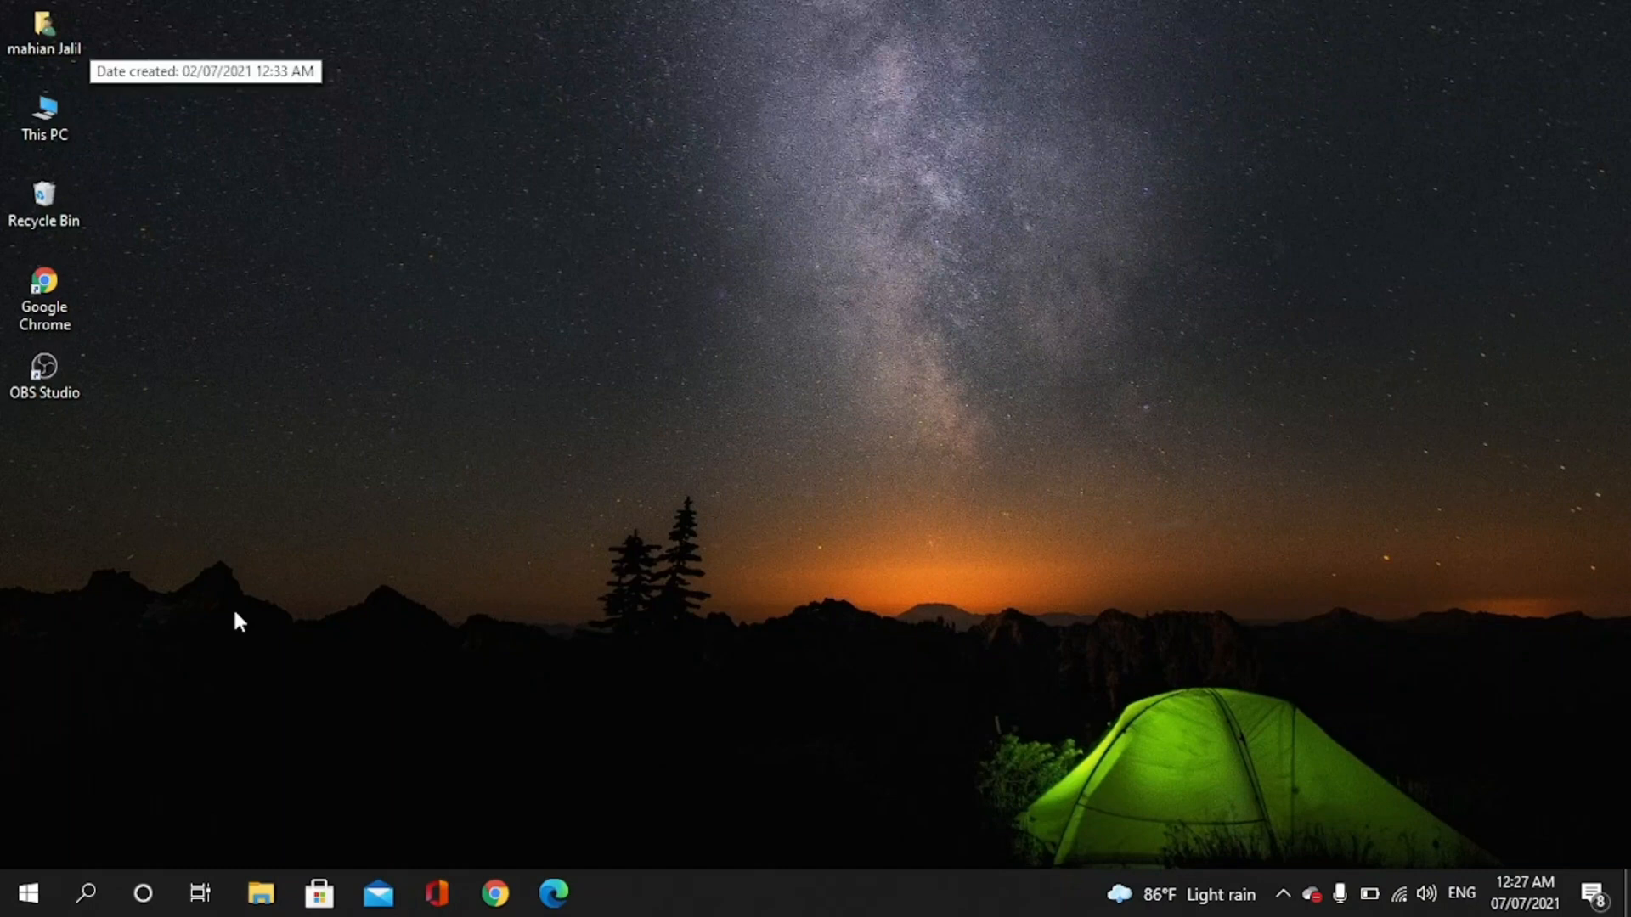
pyautogui.moveTo(237, 622)
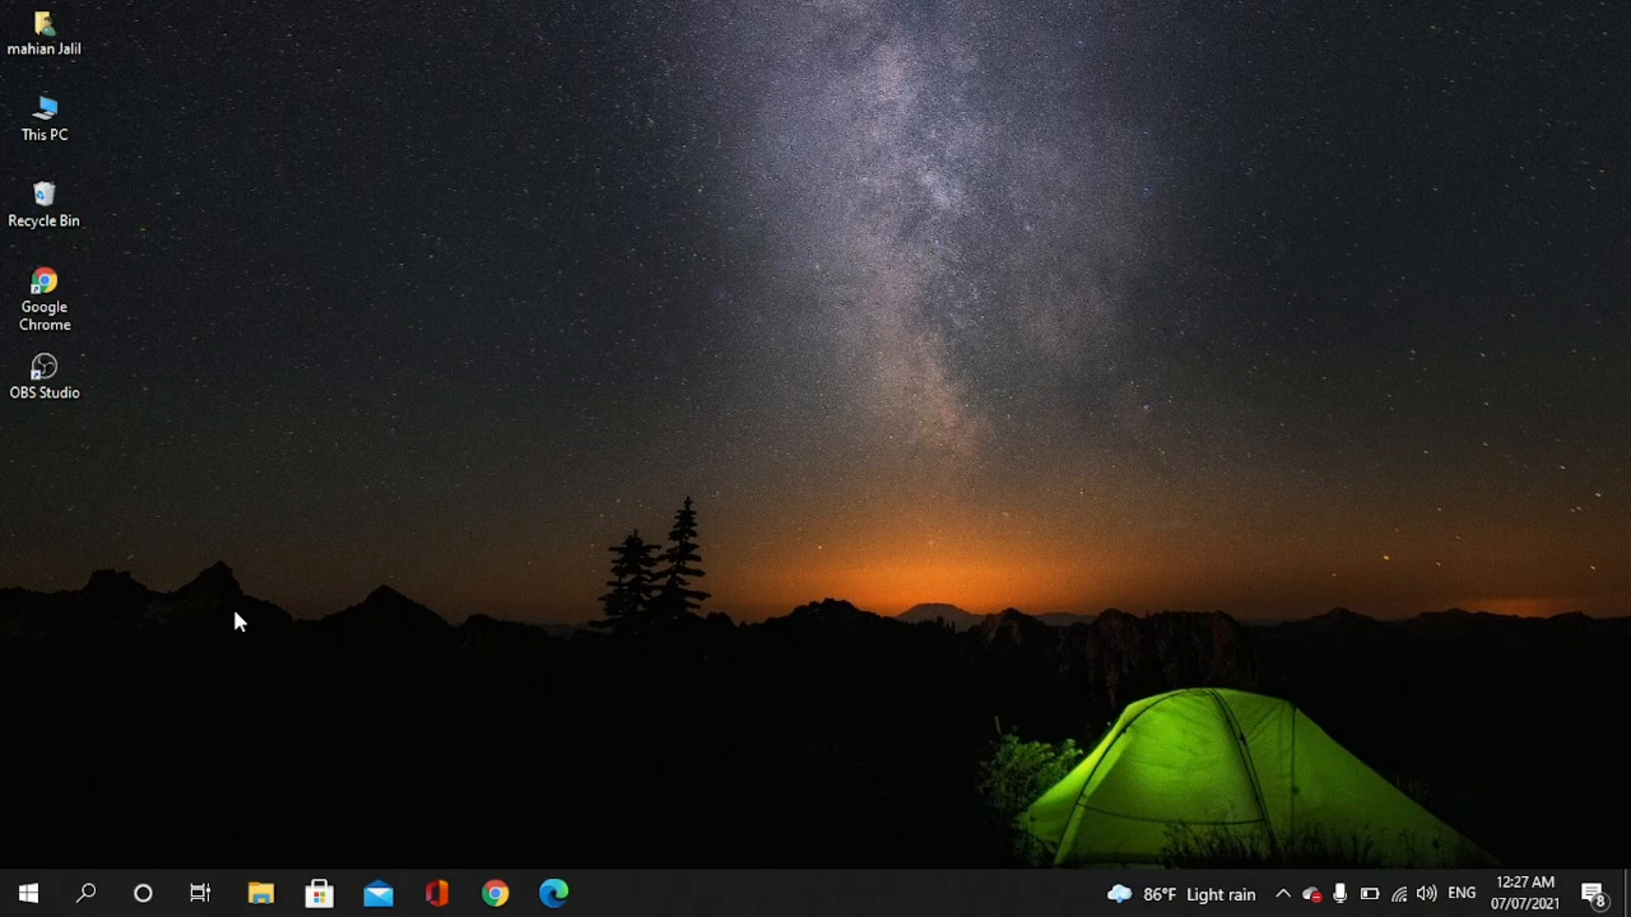
pyautogui.moveTo(476, 732)
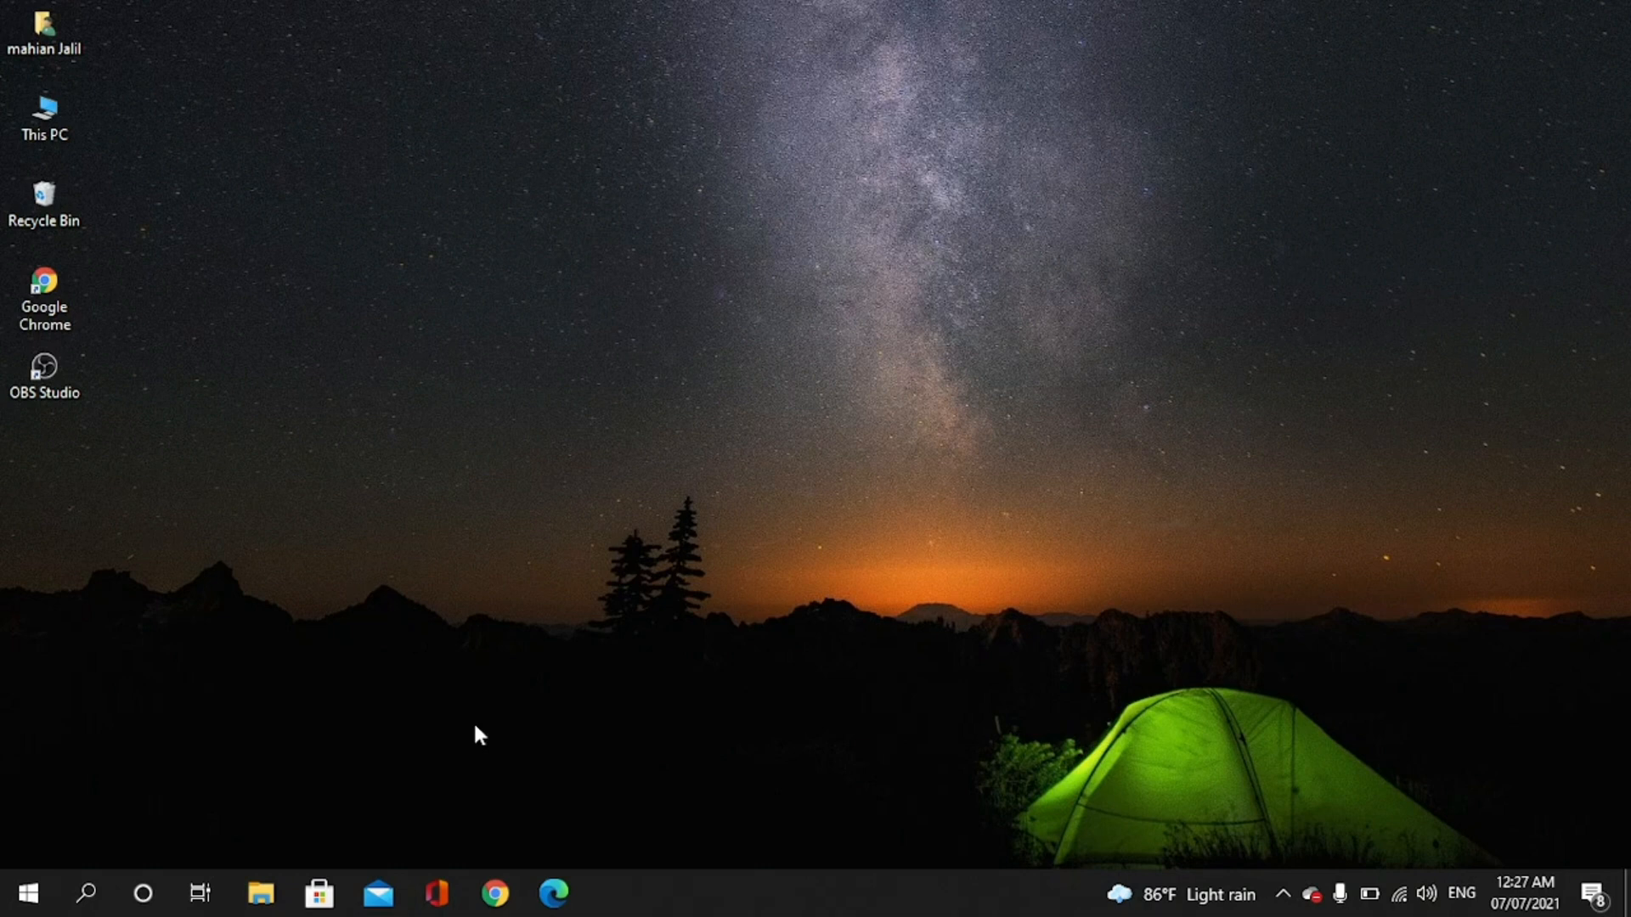
pyautogui.moveTo(480, 756)
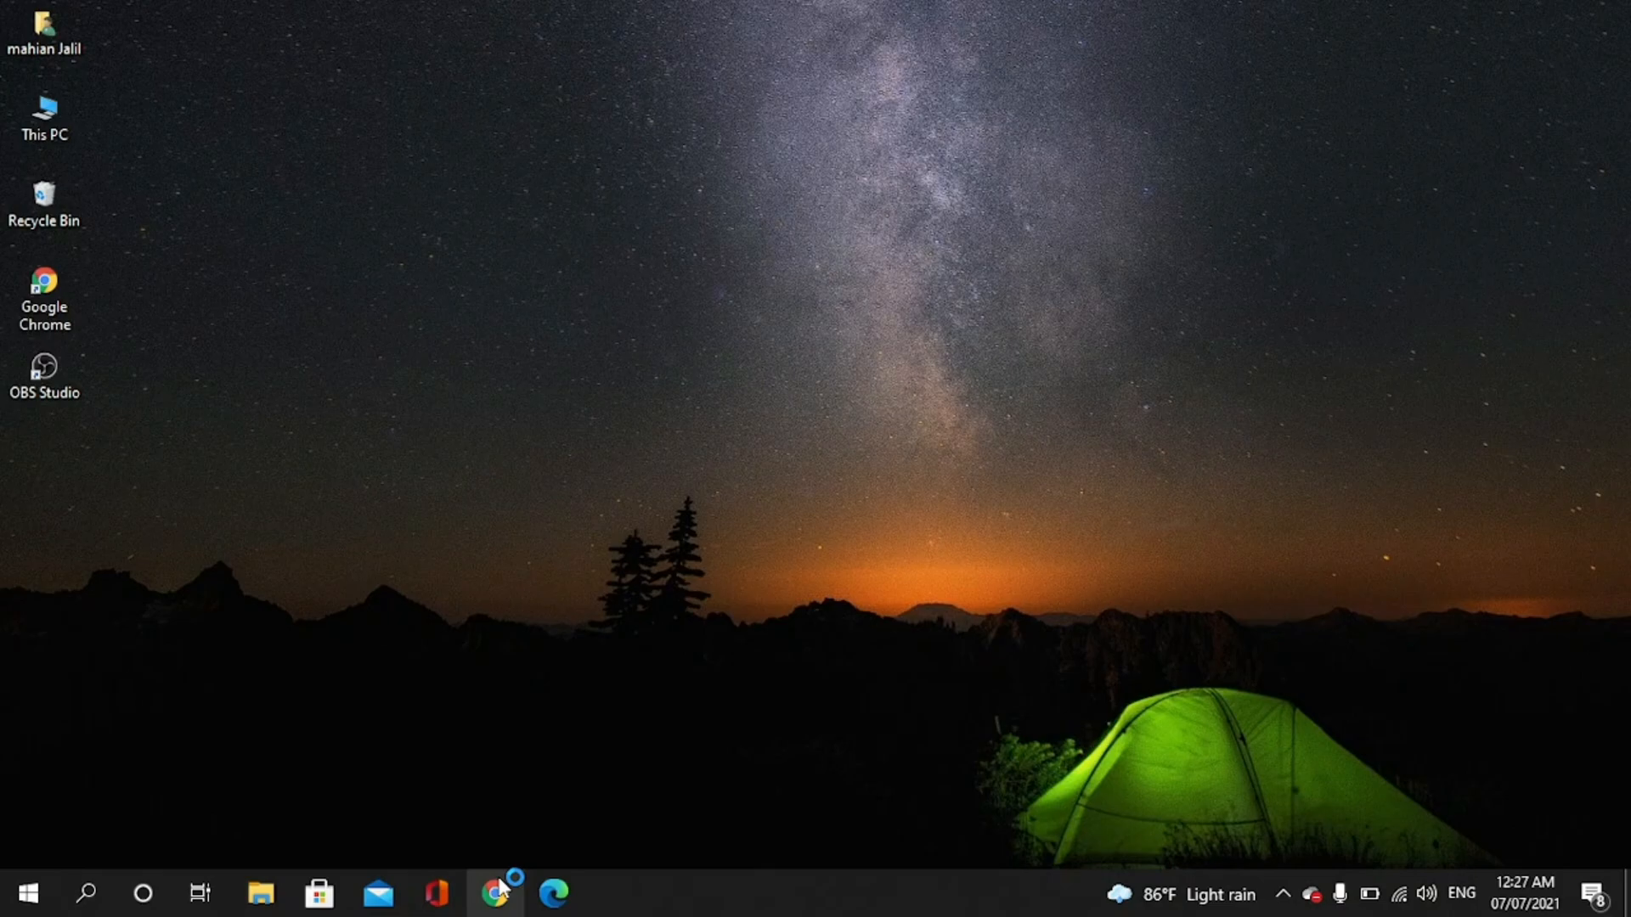
# Step: Launch Chrome and load facebook.com to reach the Facebook log-in page
pyautogui.click(496, 894)
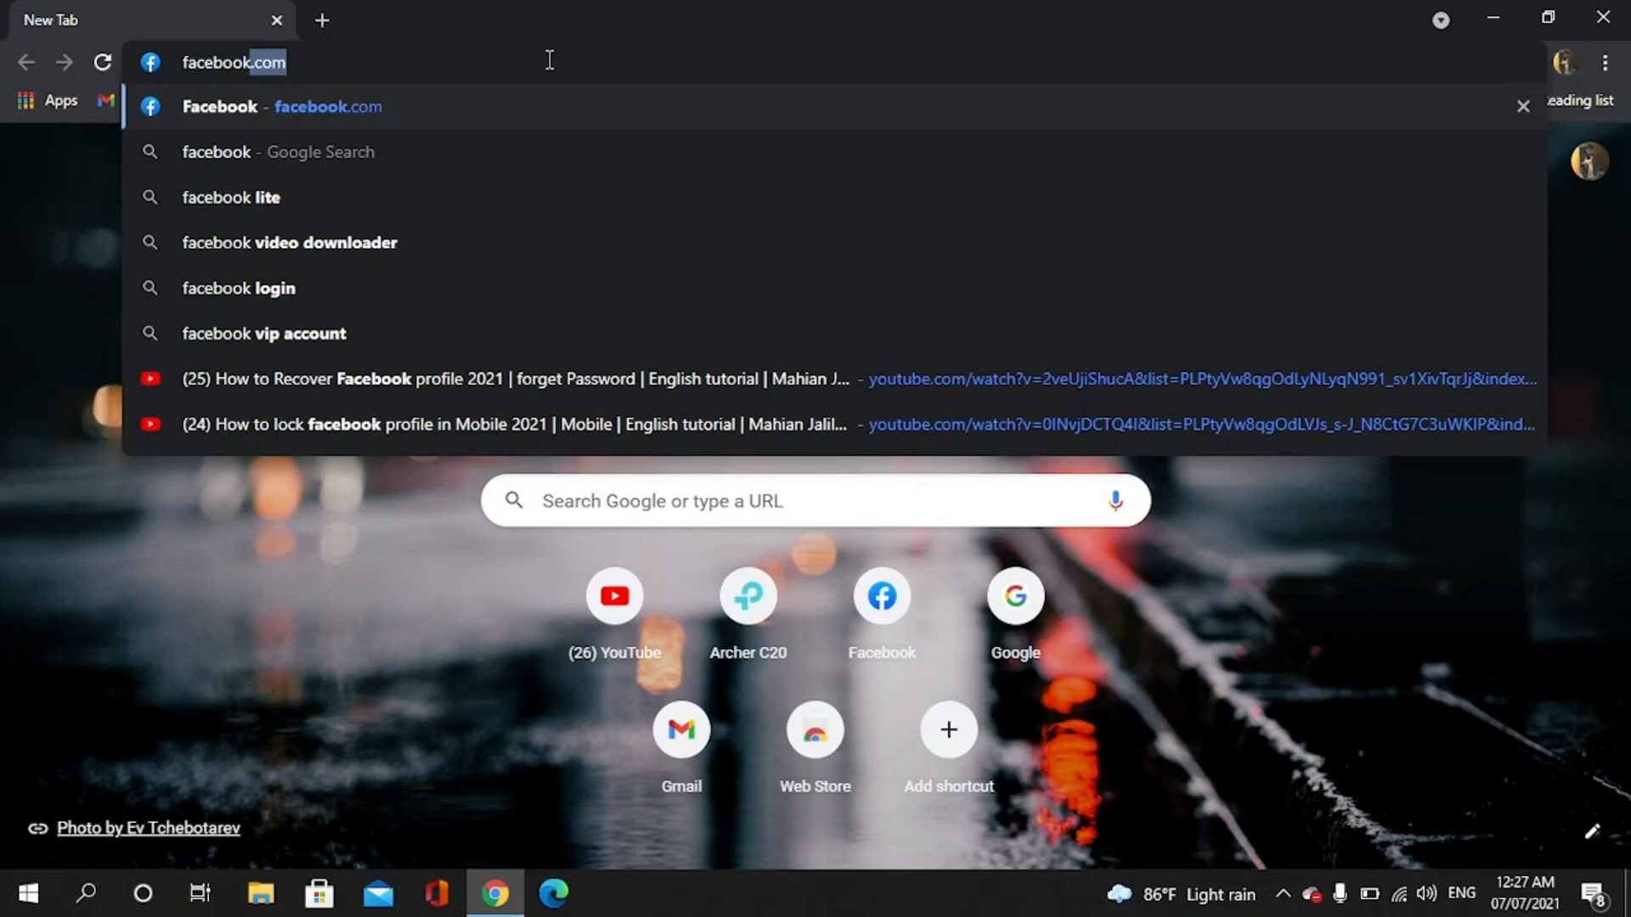
pyautogui.press('Return')
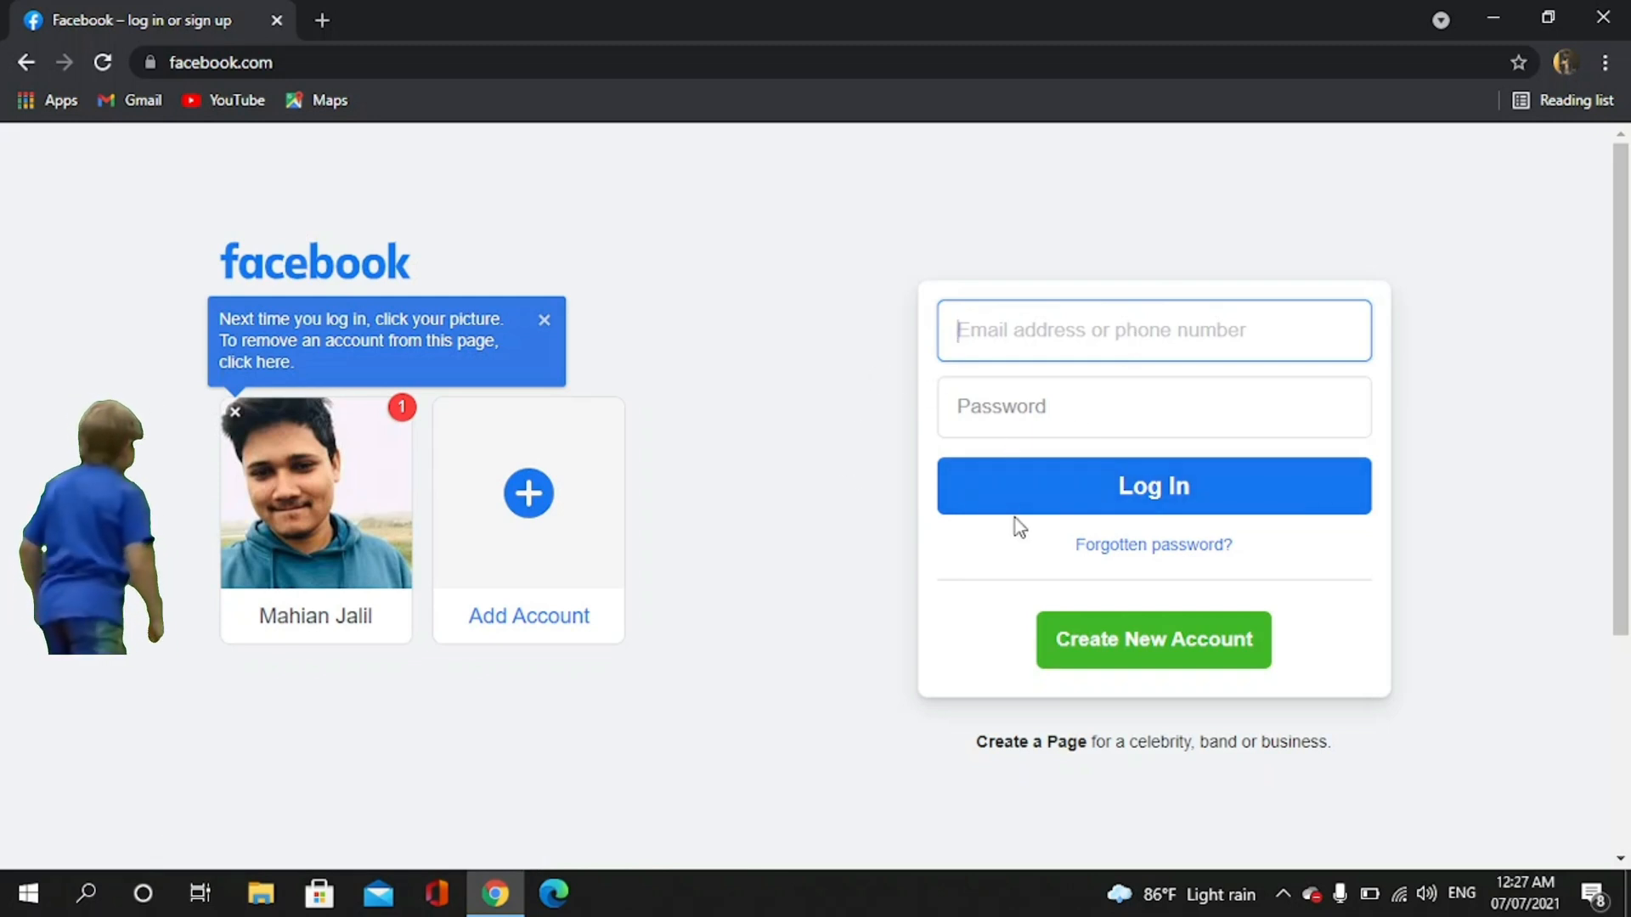
pyautogui.moveTo(1151, 641)
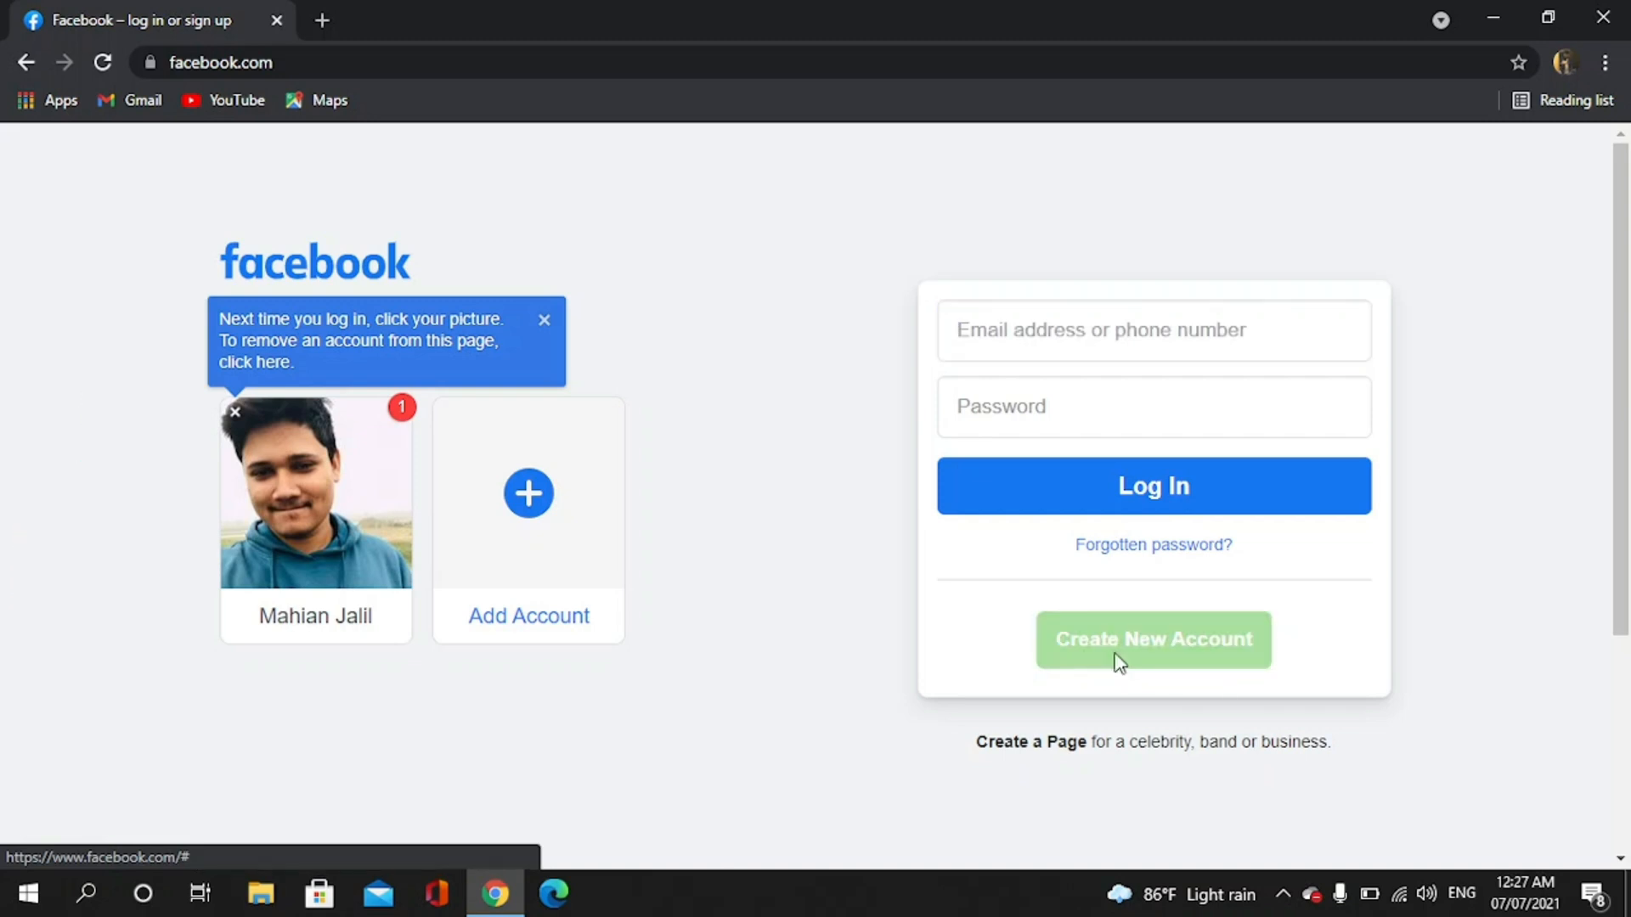
# Step: Start Create New Account and place the cursor in the First name field
pyautogui.click(1152, 638)
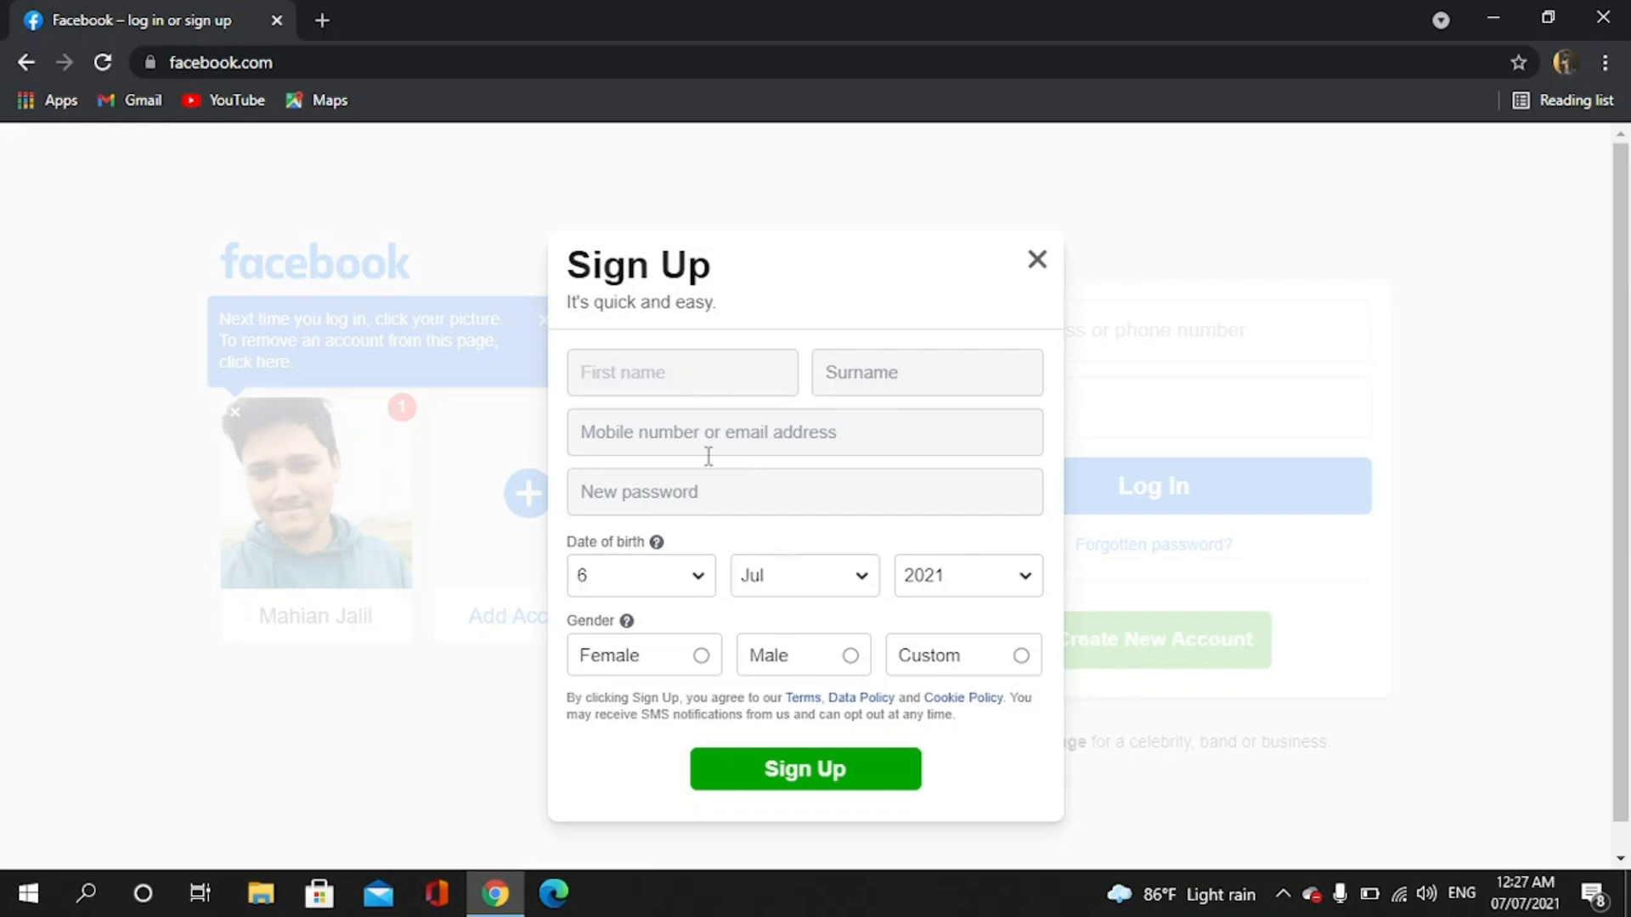
pyautogui.moveTo(806, 445)
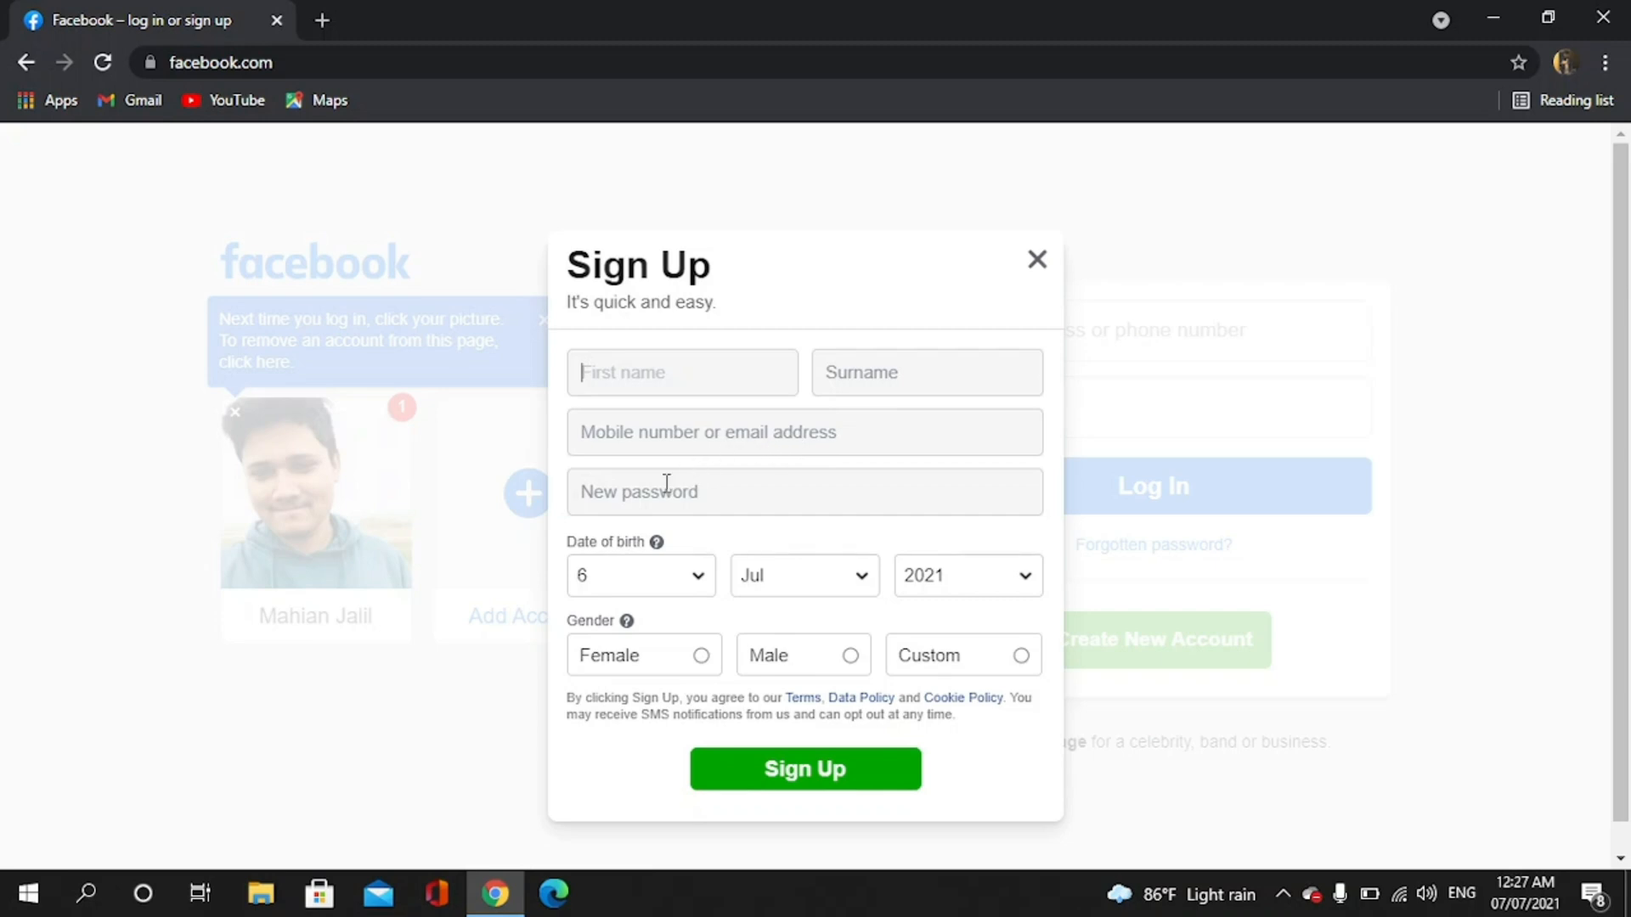
pyautogui.moveTo(628, 586)
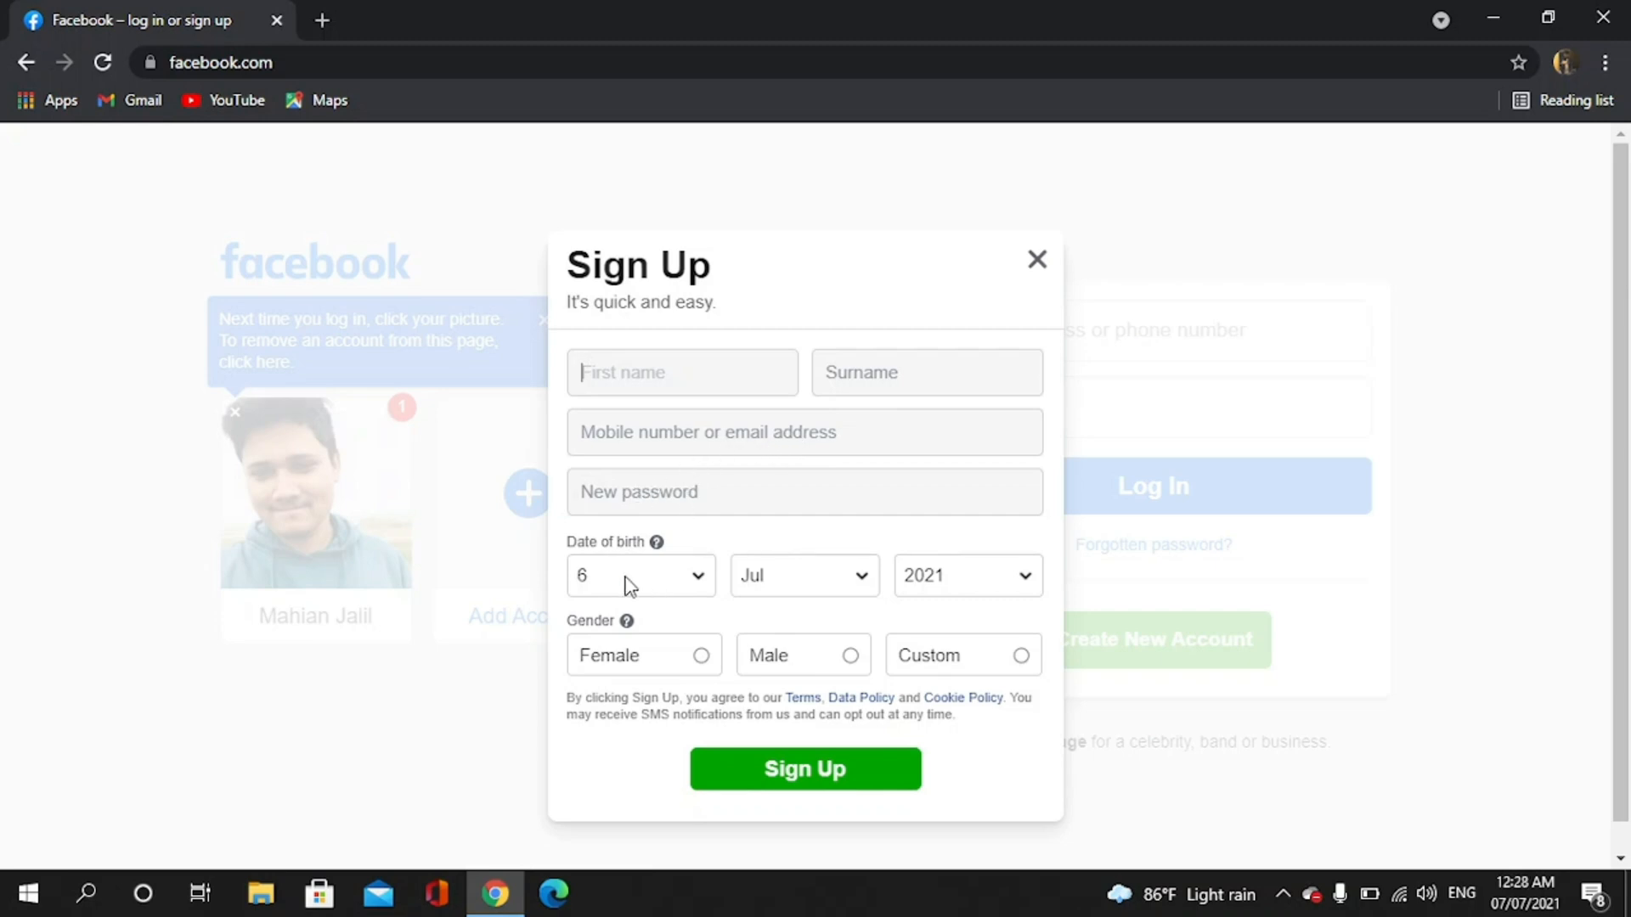
pyautogui.moveTo(810, 642)
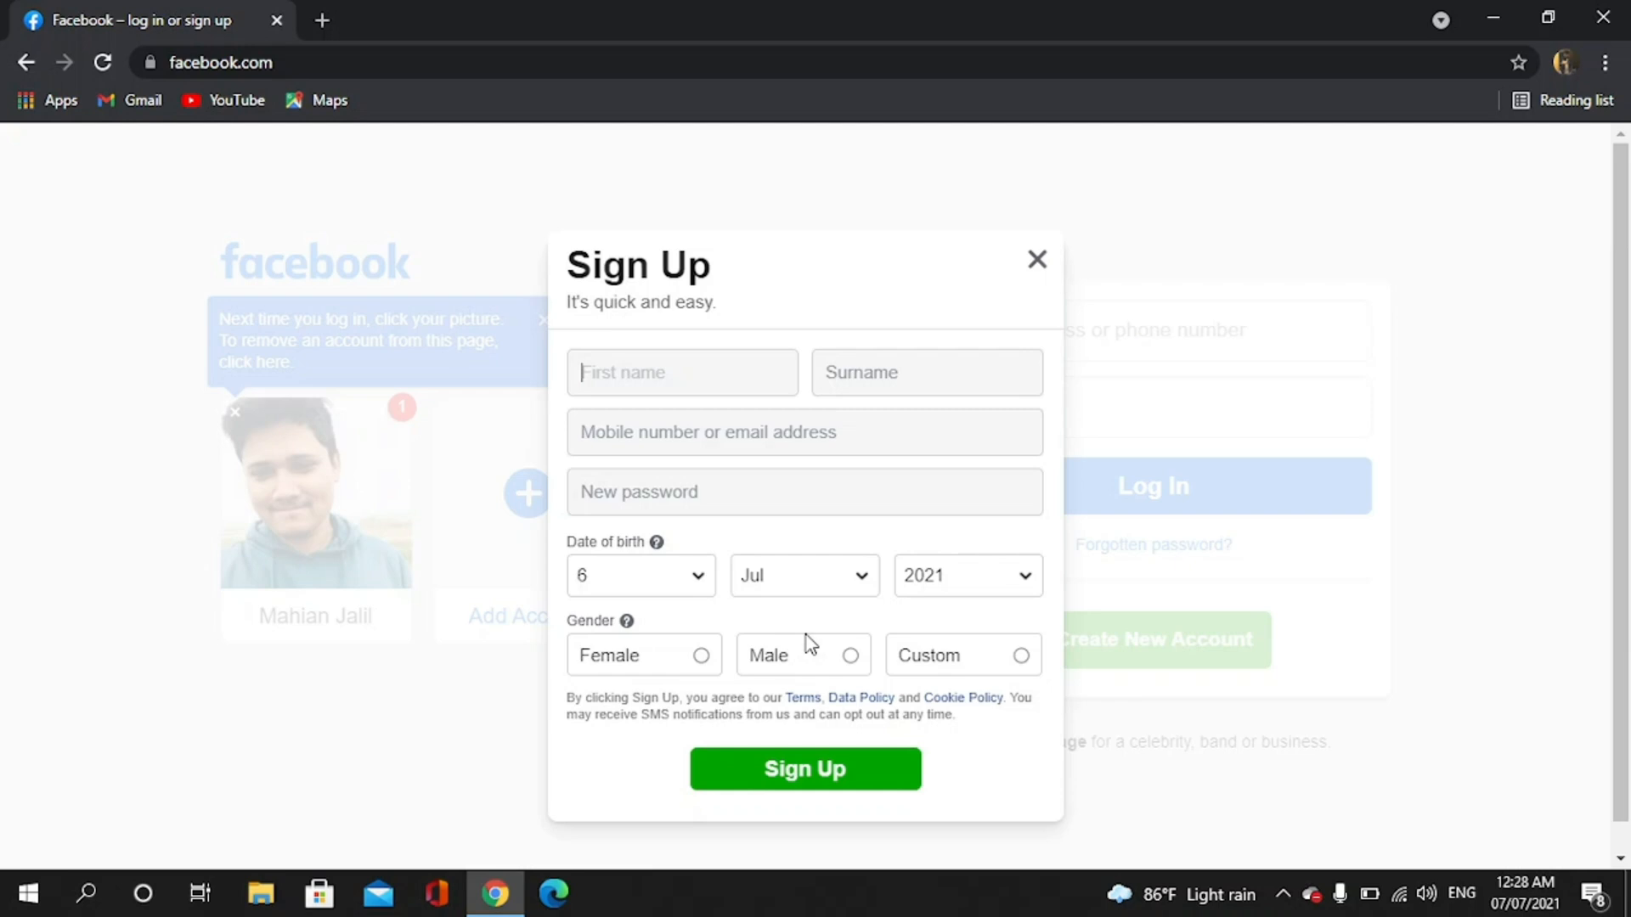
pyautogui.moveTo(656, 380)
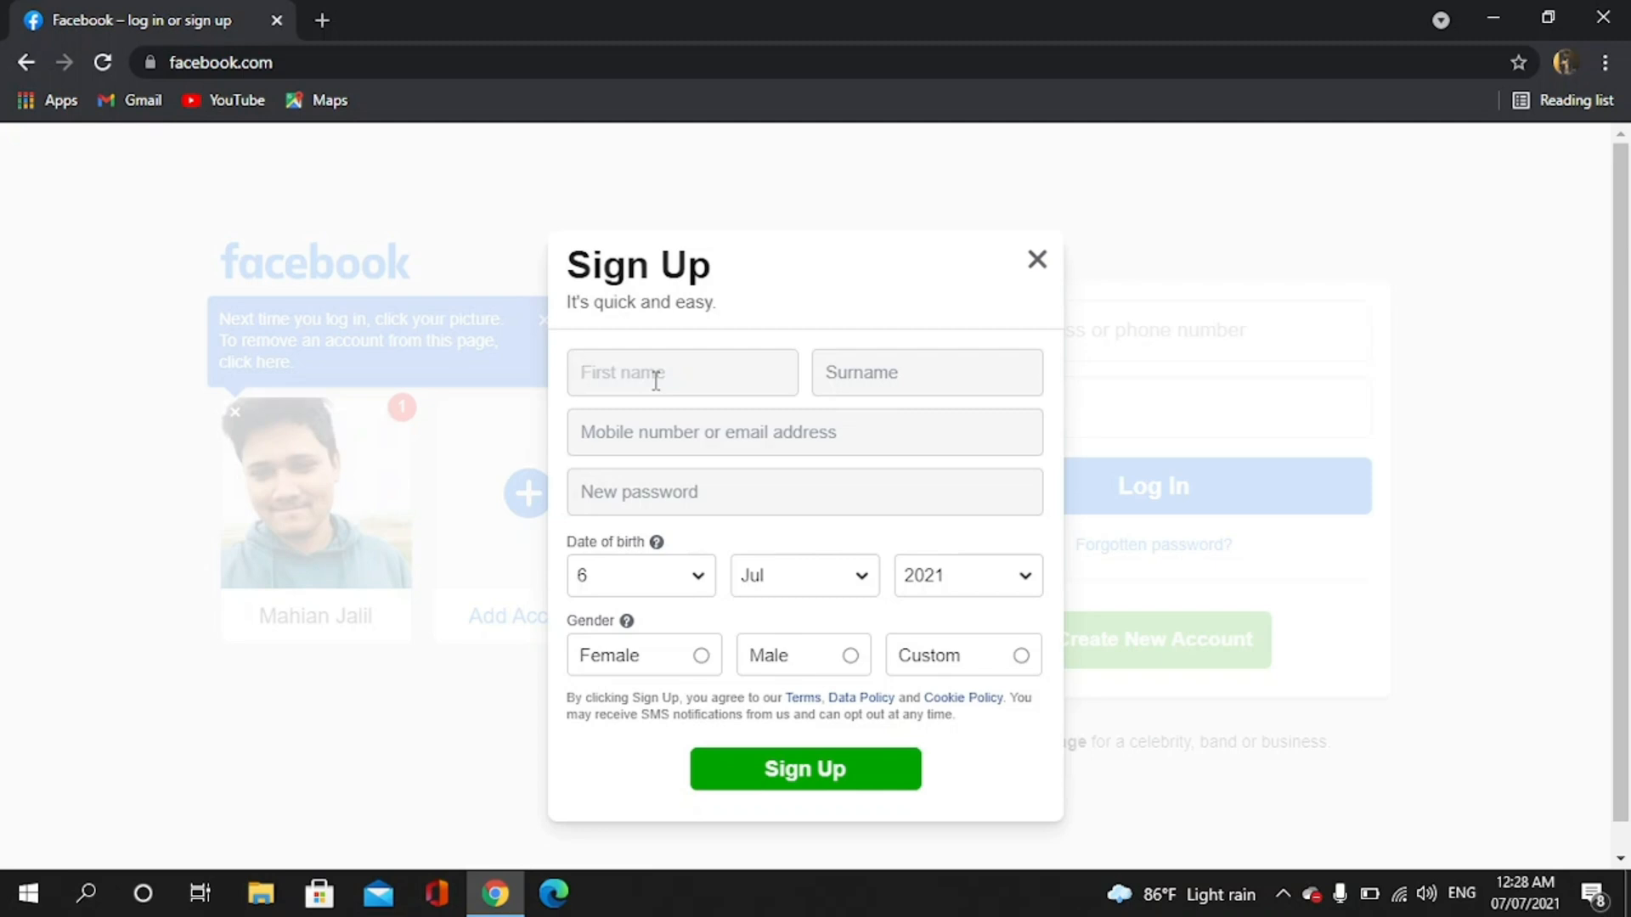
pyautogui.click(804, 768)
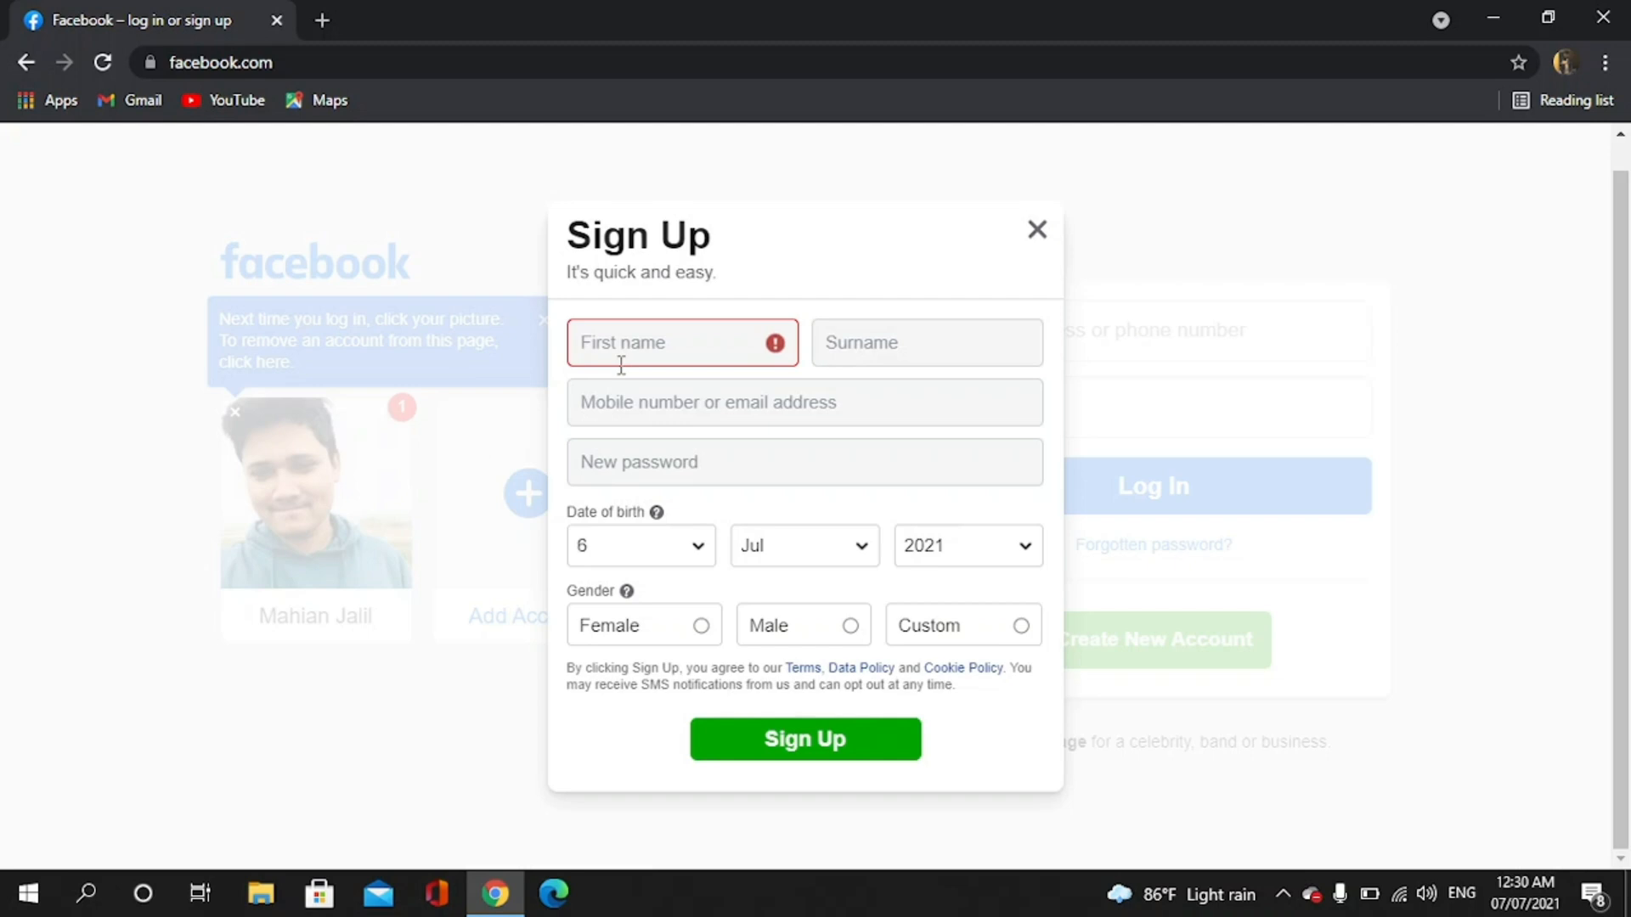
pyautogui.click(682, 341)
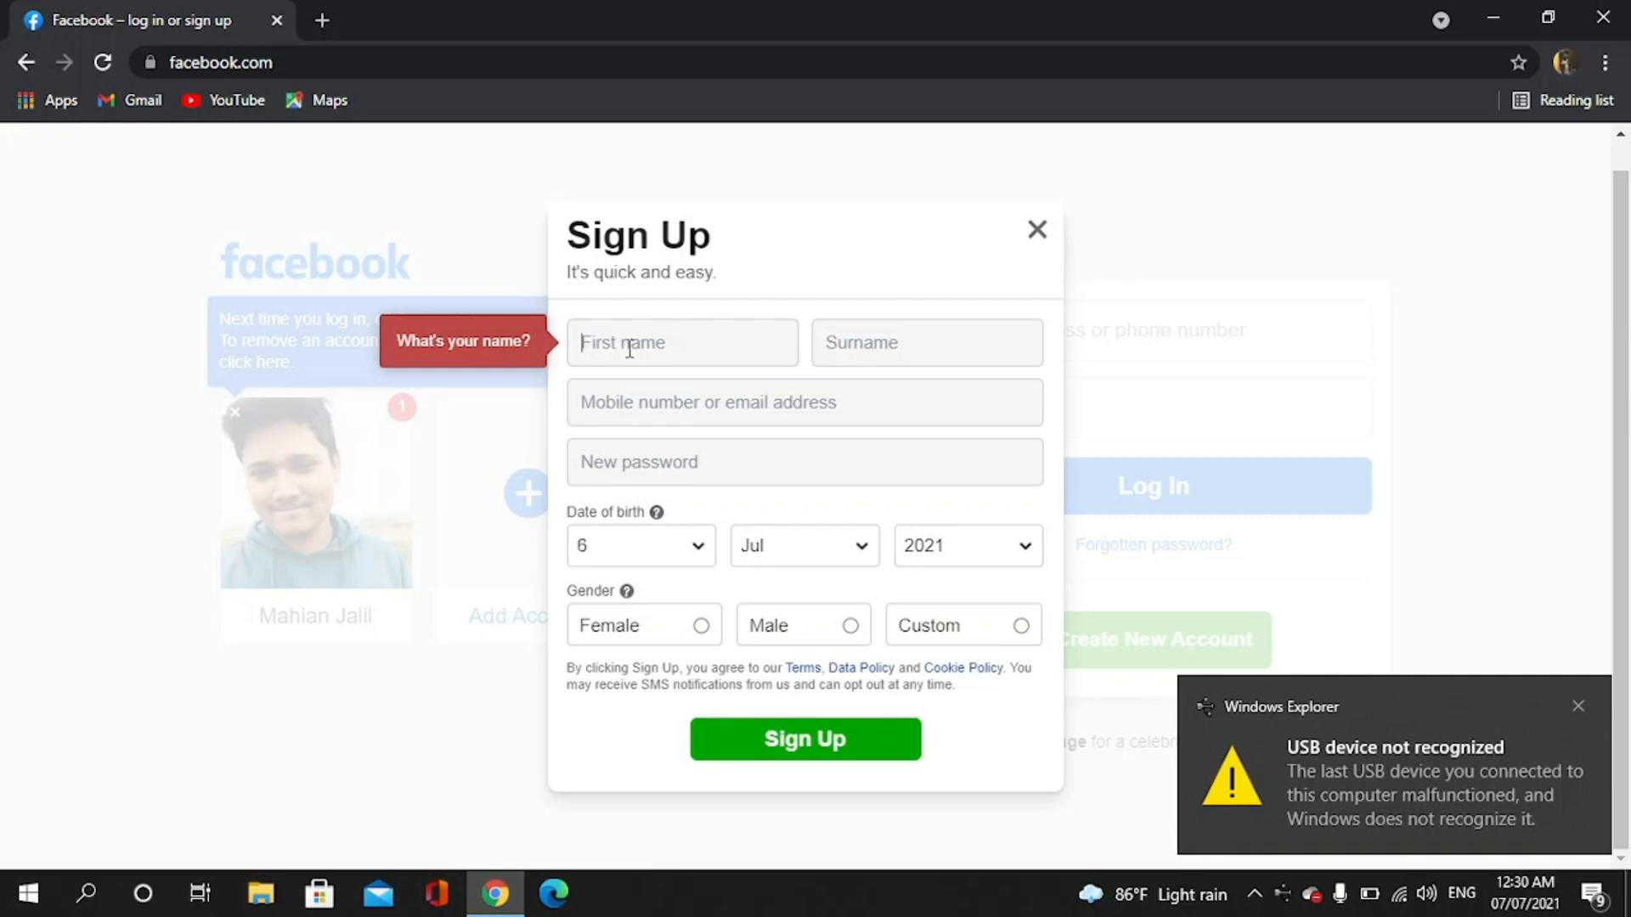
# Step: Enter first name 'dark' and surname 'king'
pyautogui.write('da')
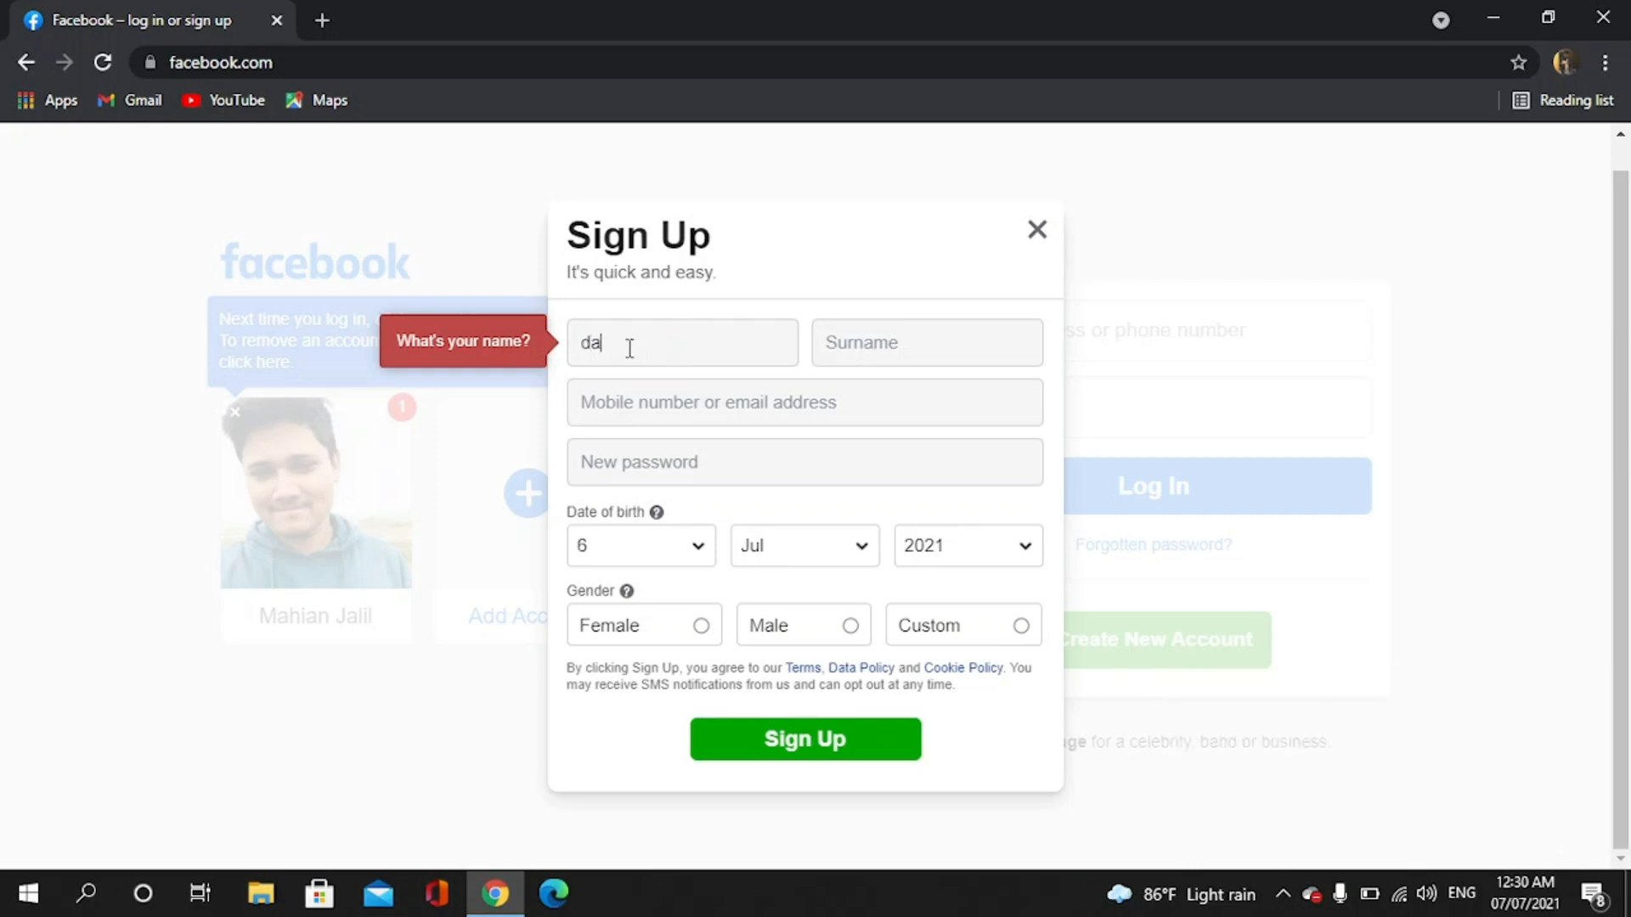
pyautogui.write('rk')
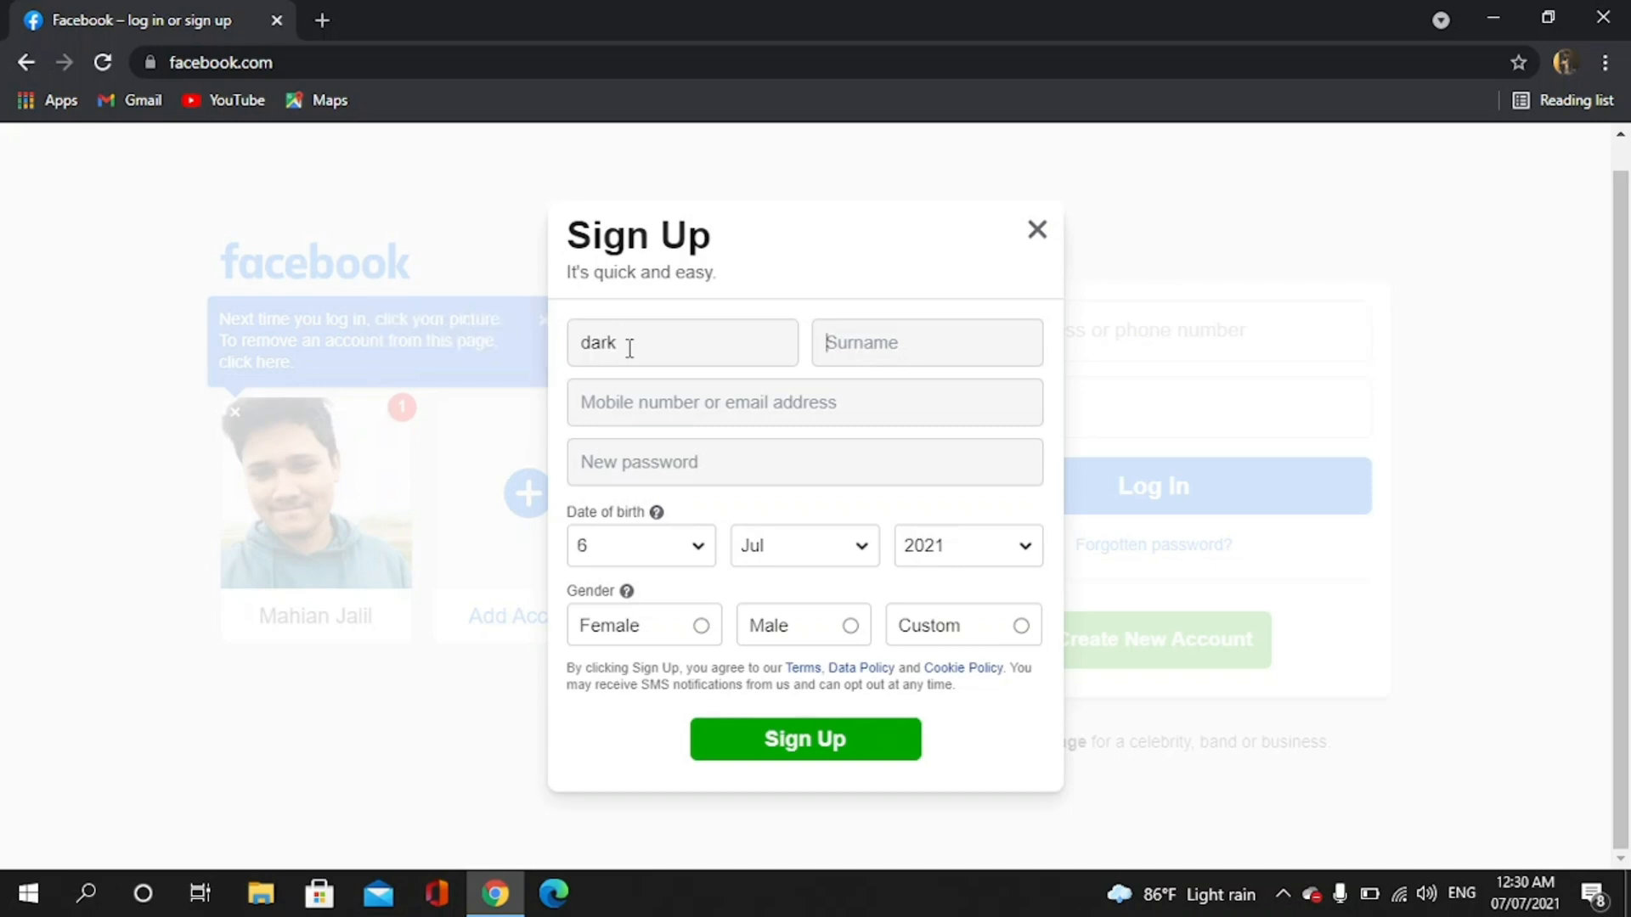
pyautogui.write('kin')
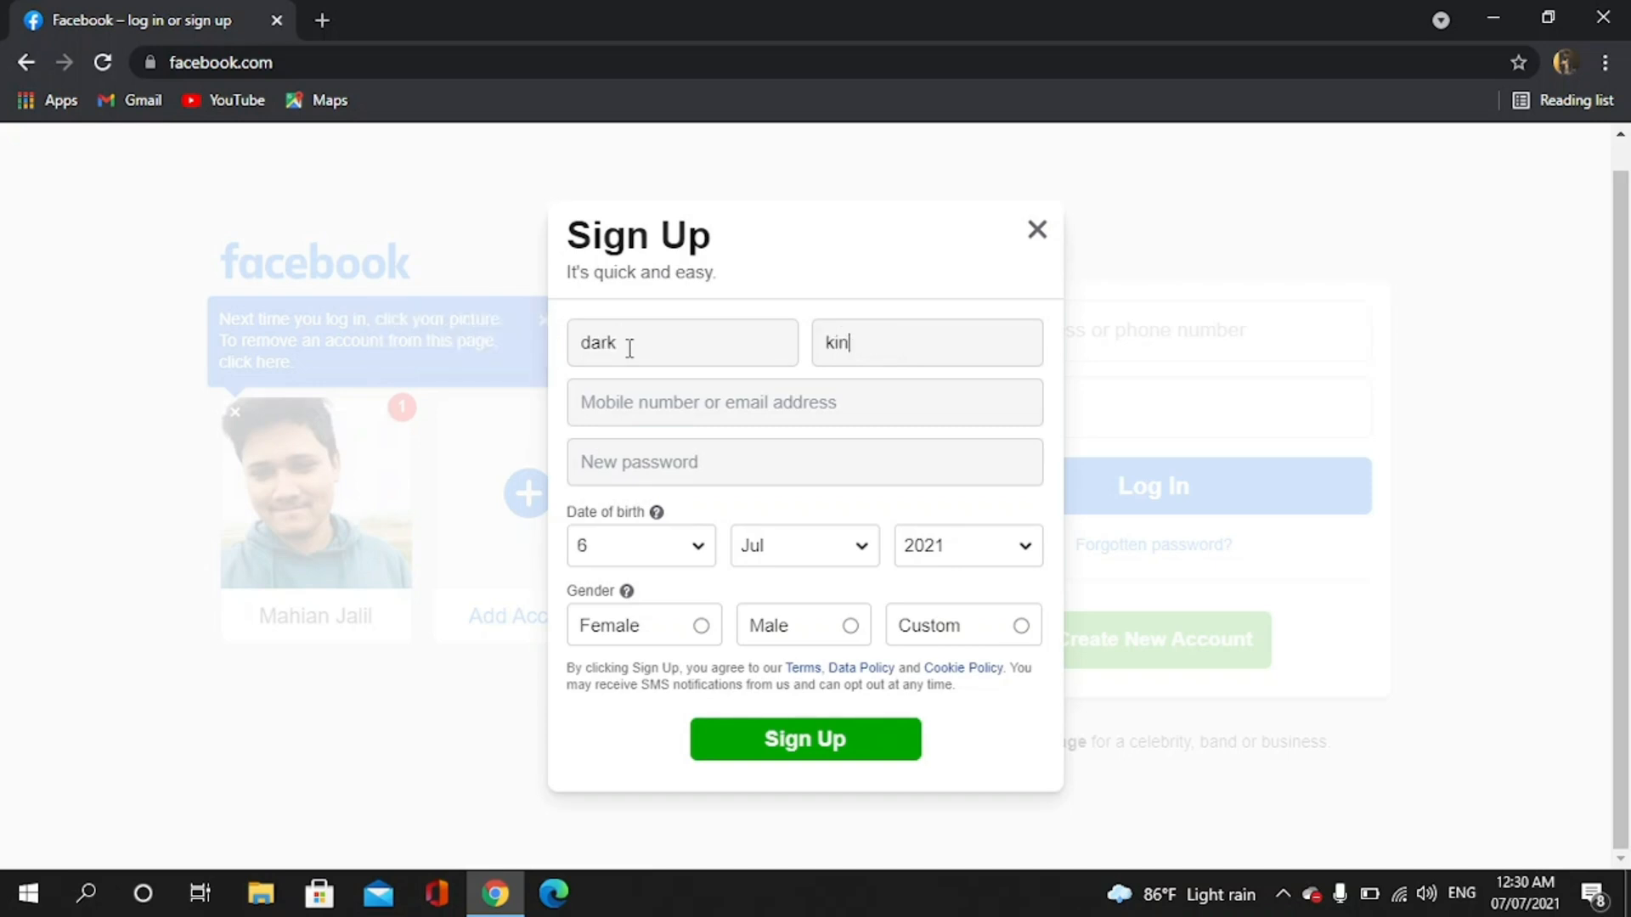
pyautogui.write('g')
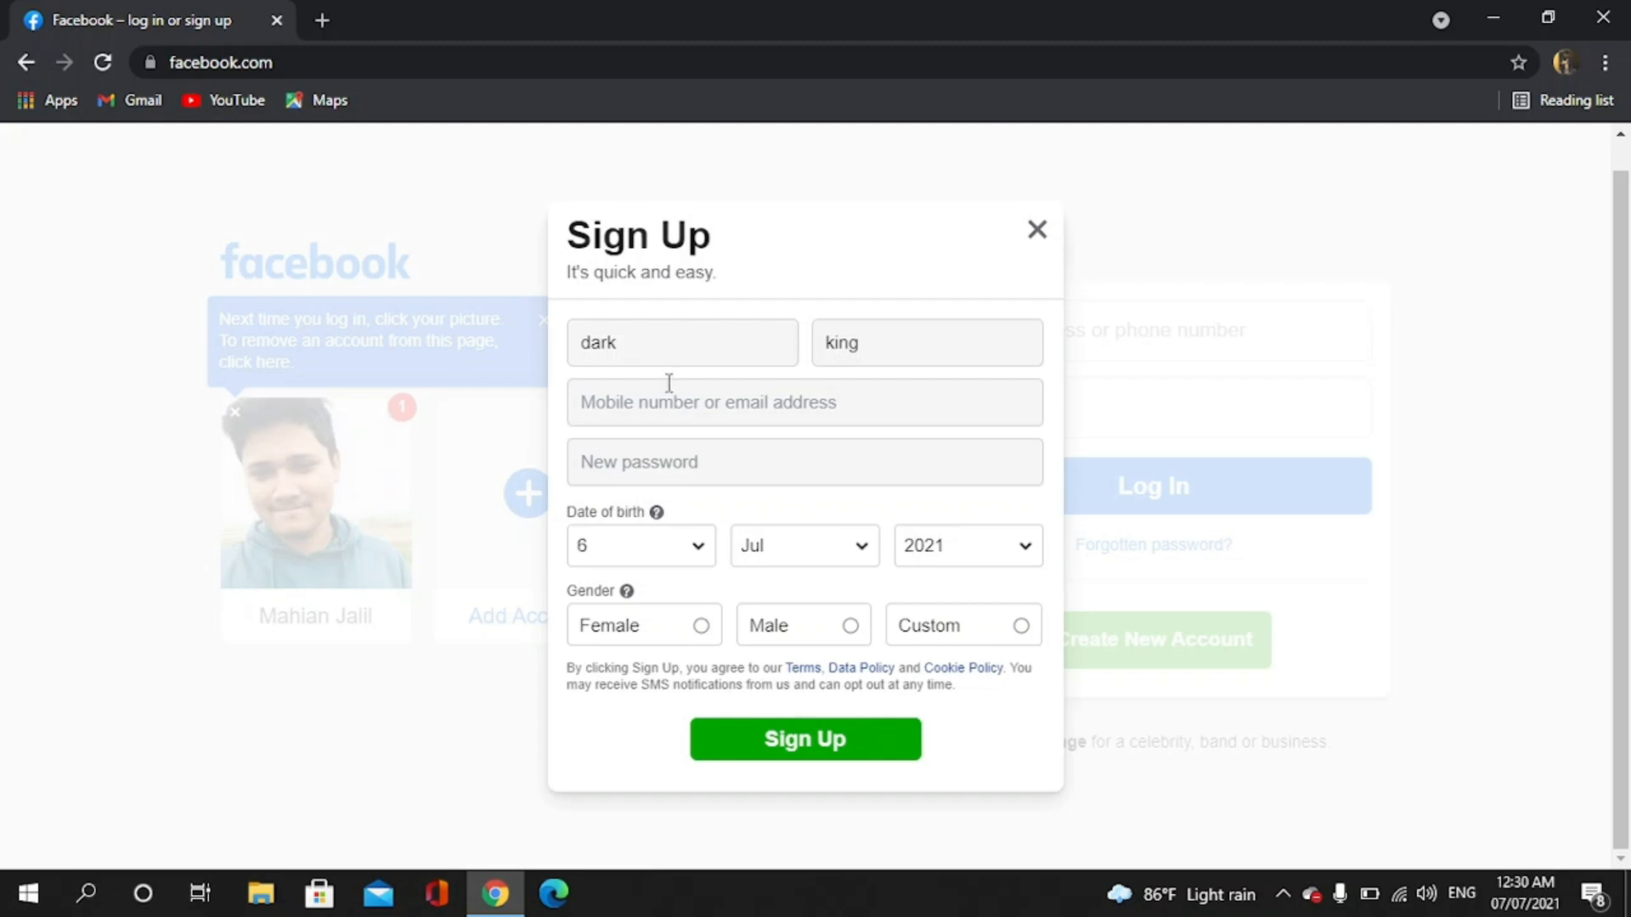
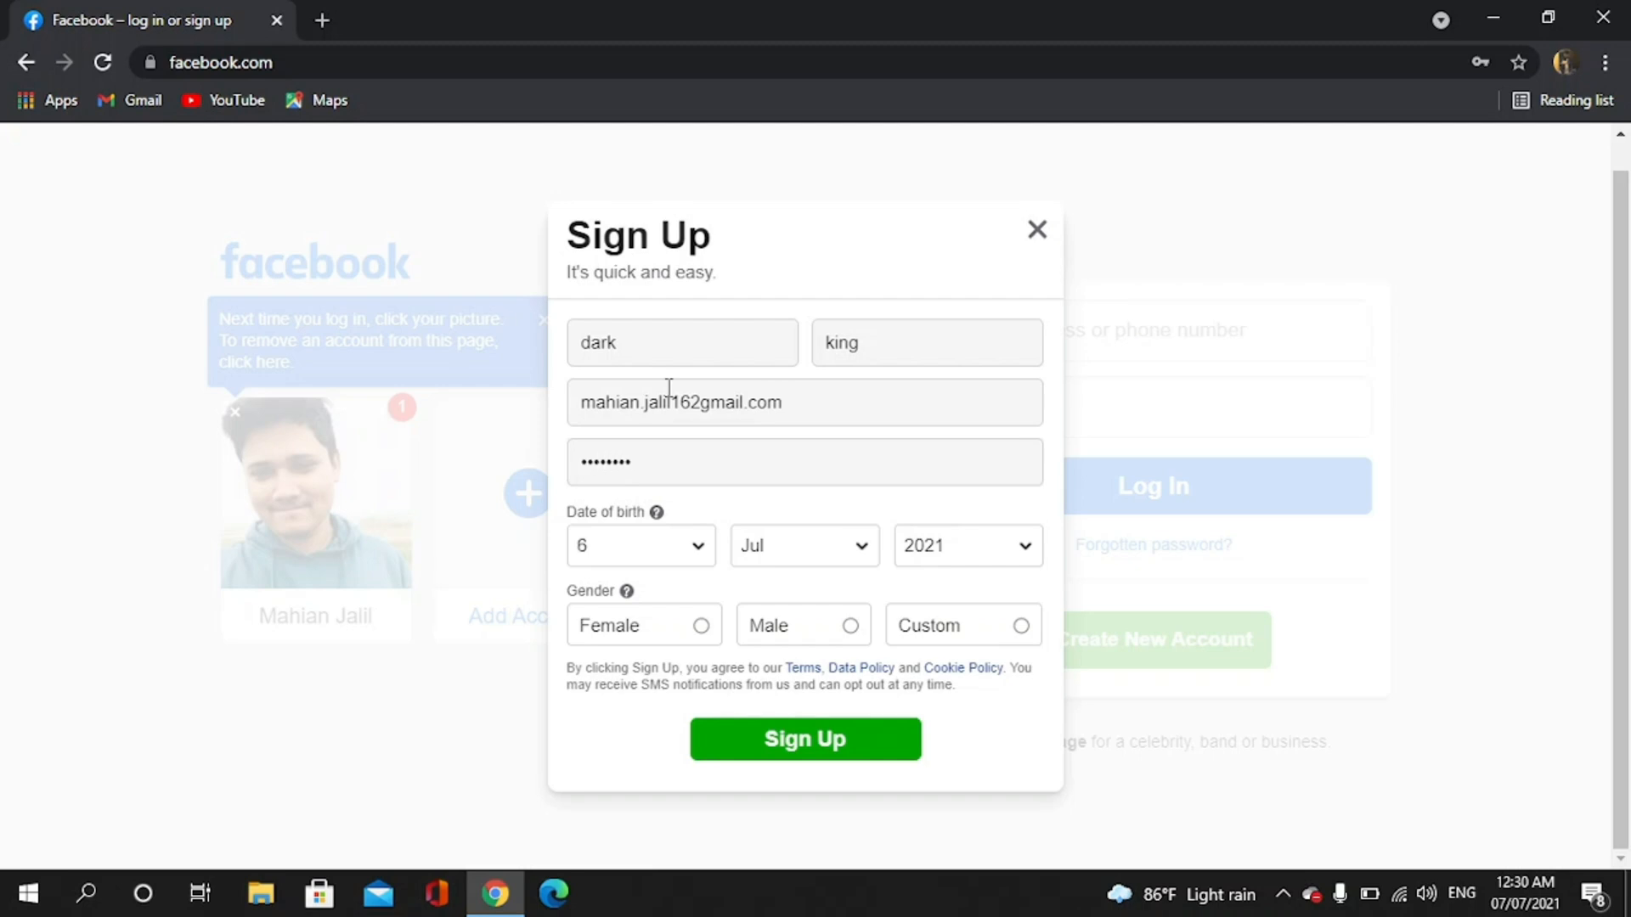
# Step: Set the date of birth to 12 Mar 2002 and the gender to Male
pyautogui.click(639, 545)
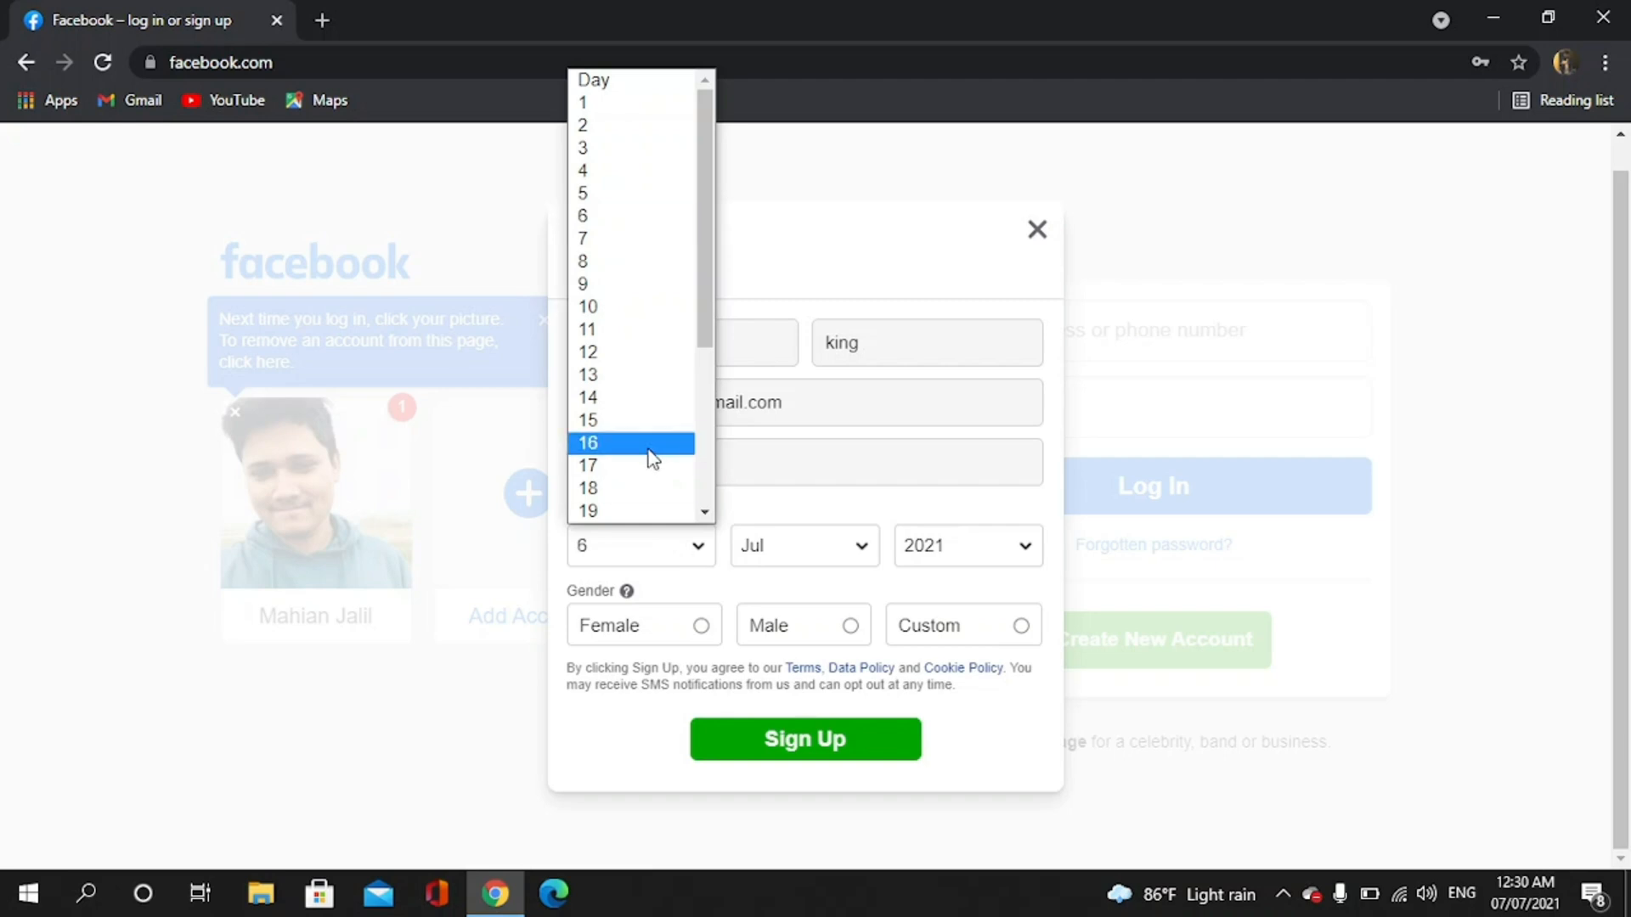
pyautogui.click(587, 351)
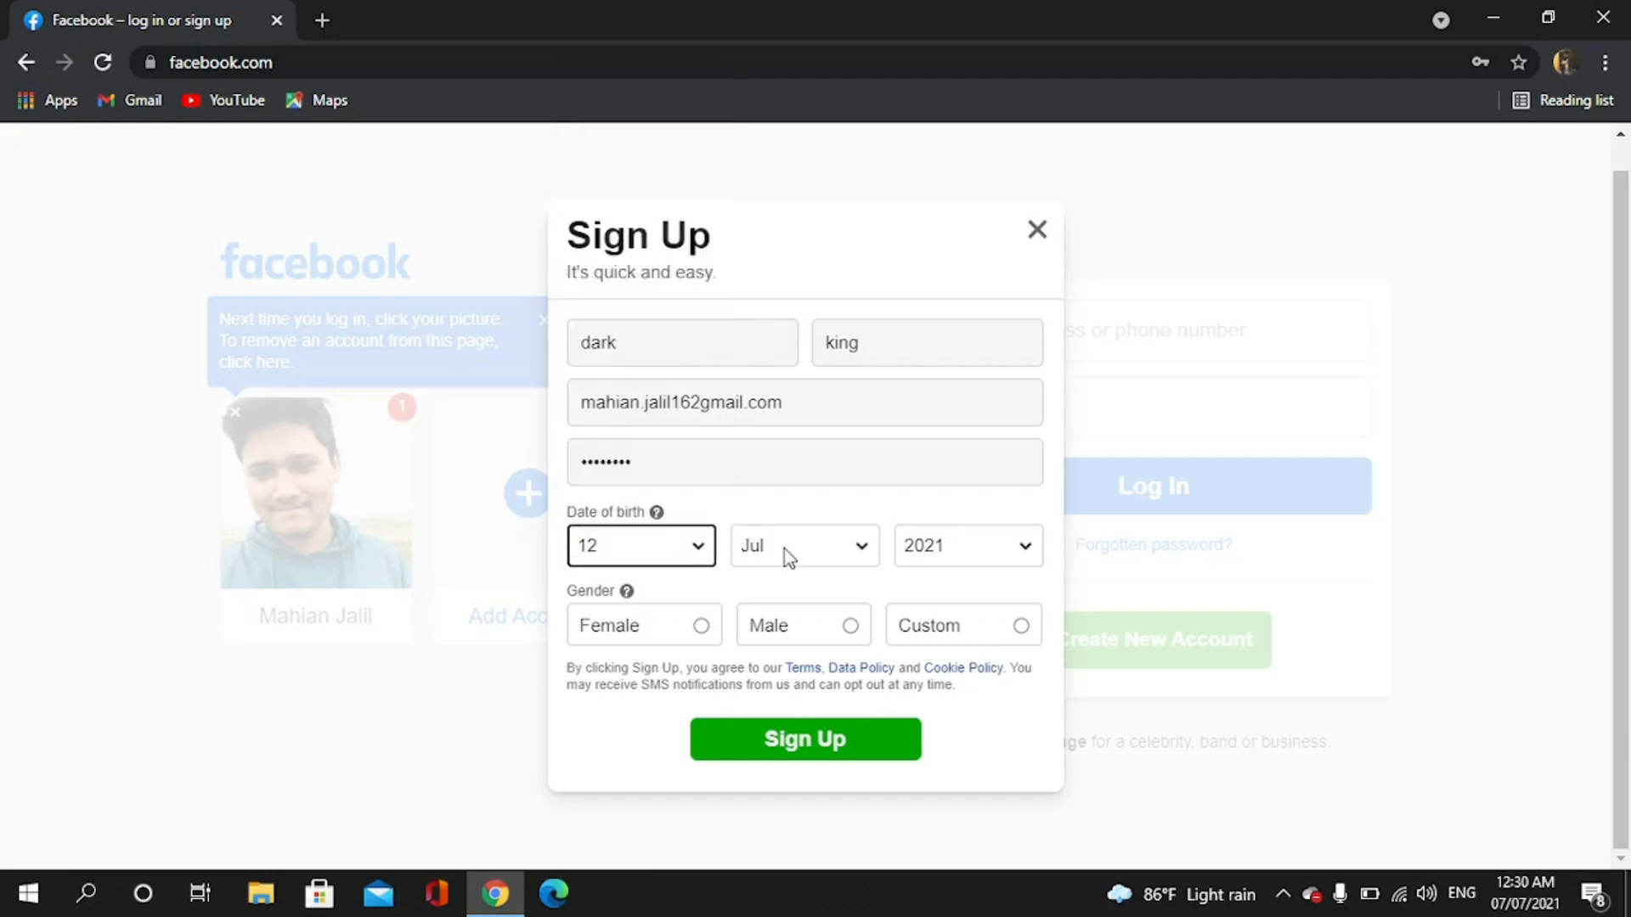
pyautogui.click(803, 545)
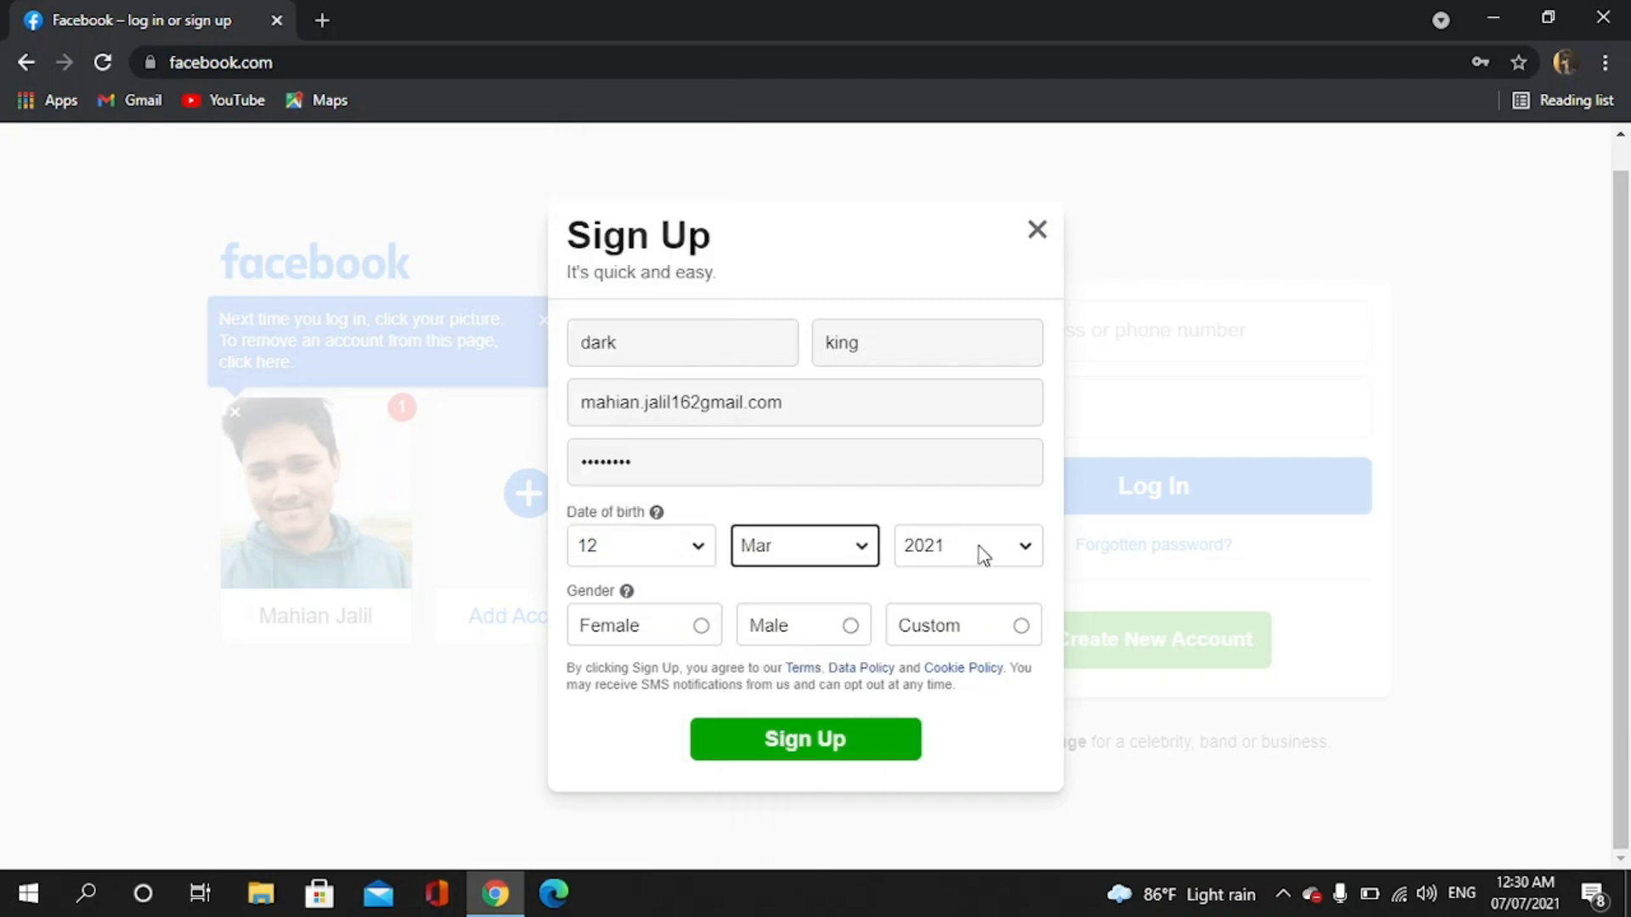
pyautogui.click(963, 545)
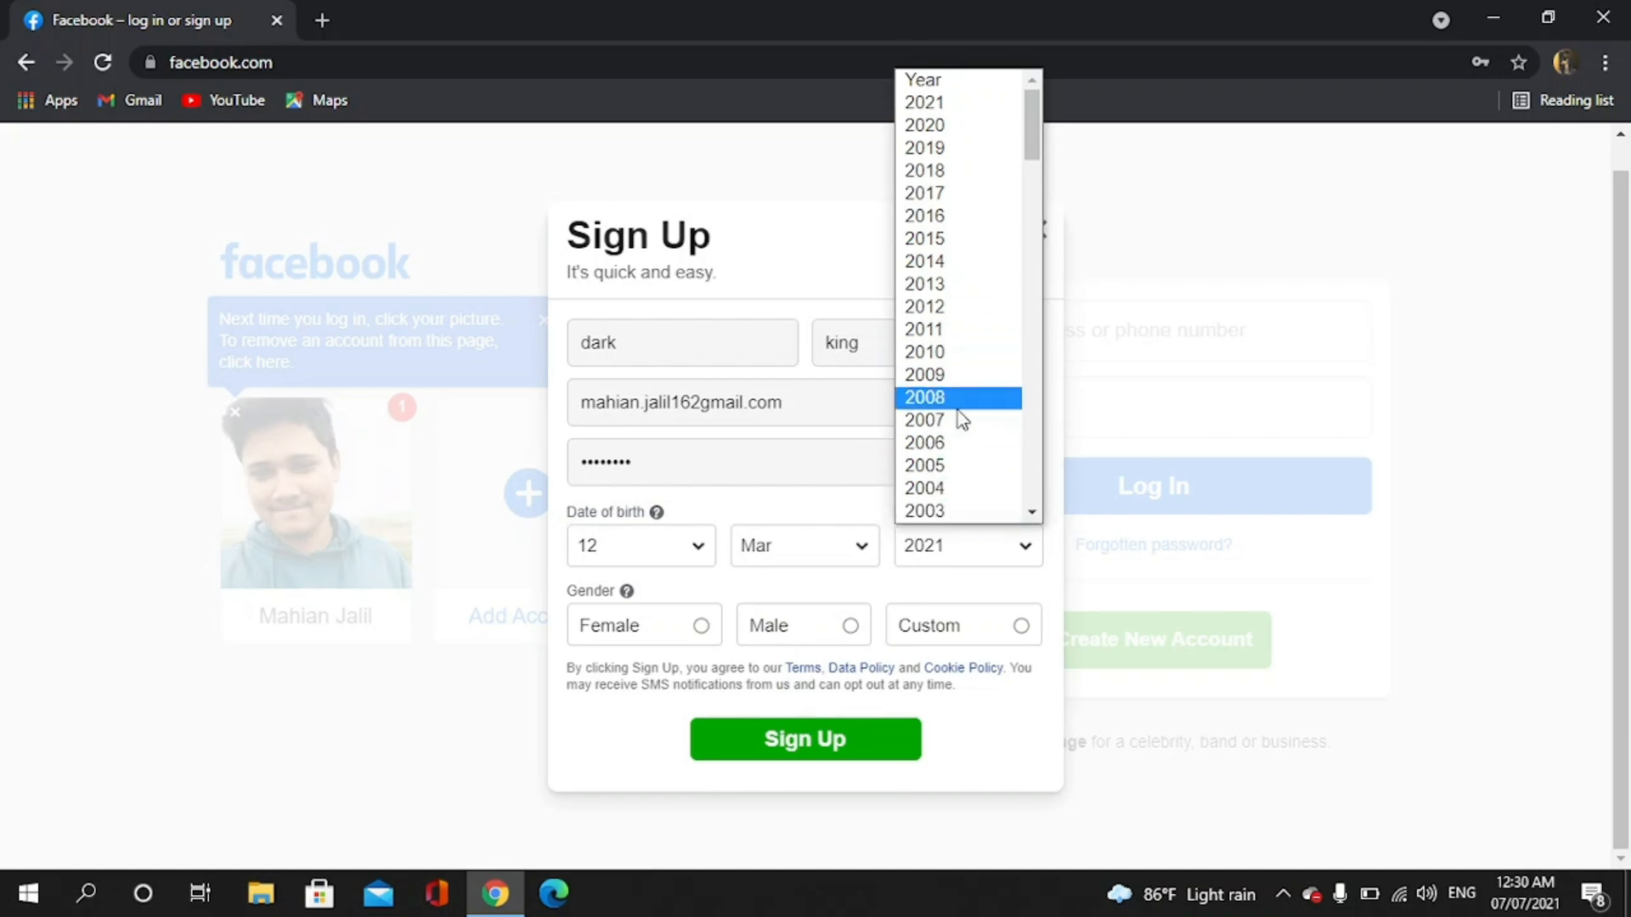
pyautogui.scroll(-3)
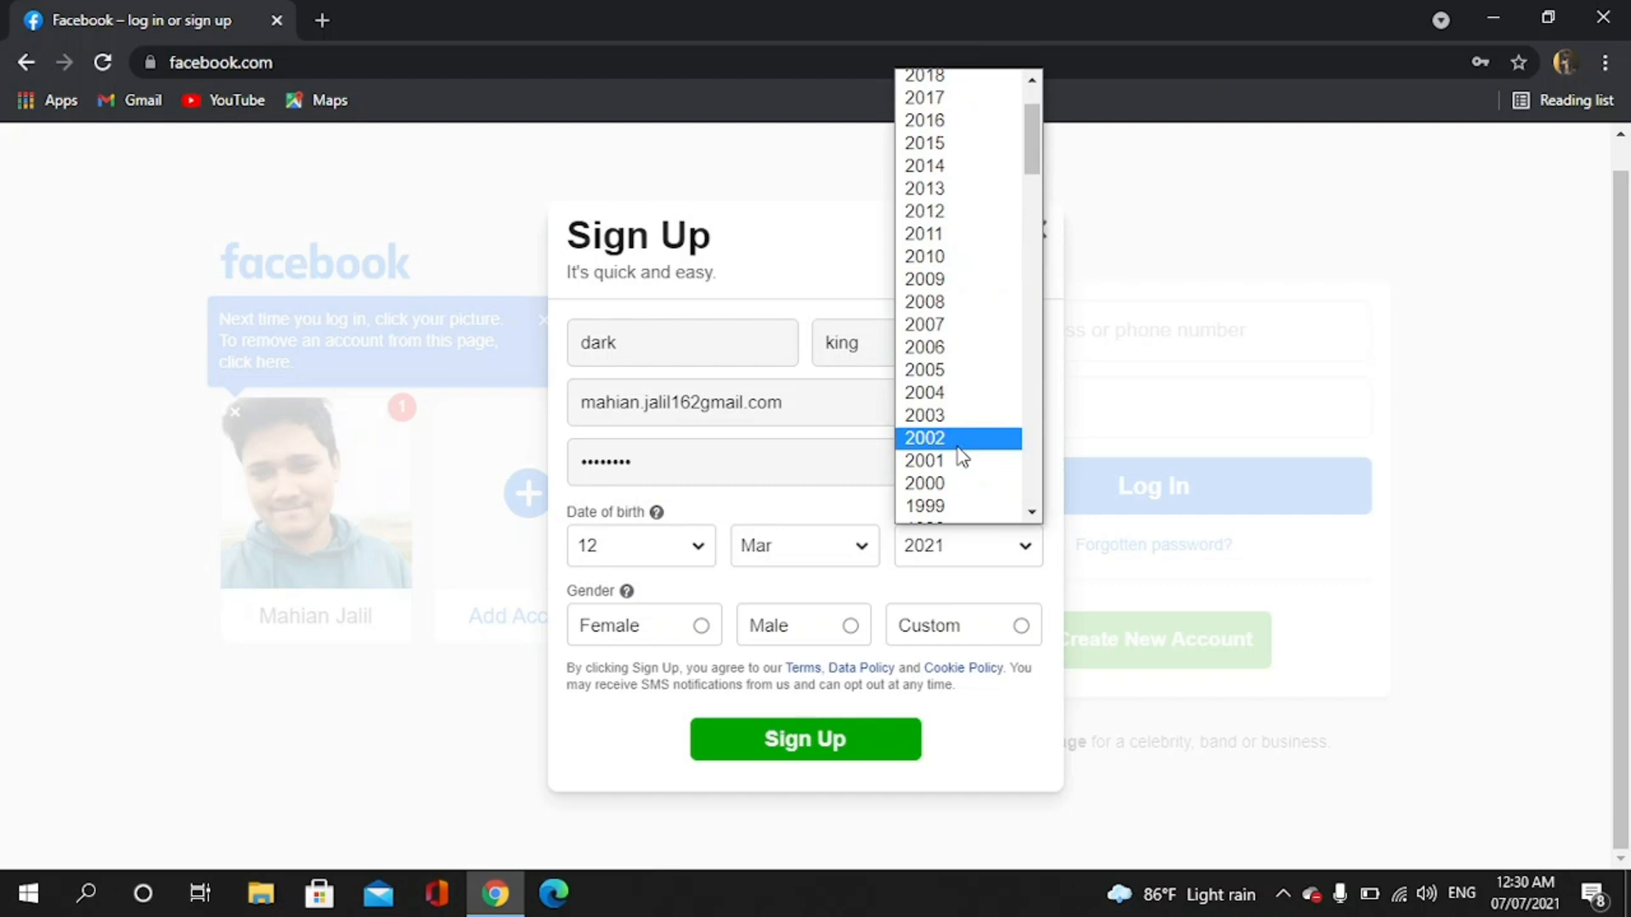
pyautogui.click(924, 438)
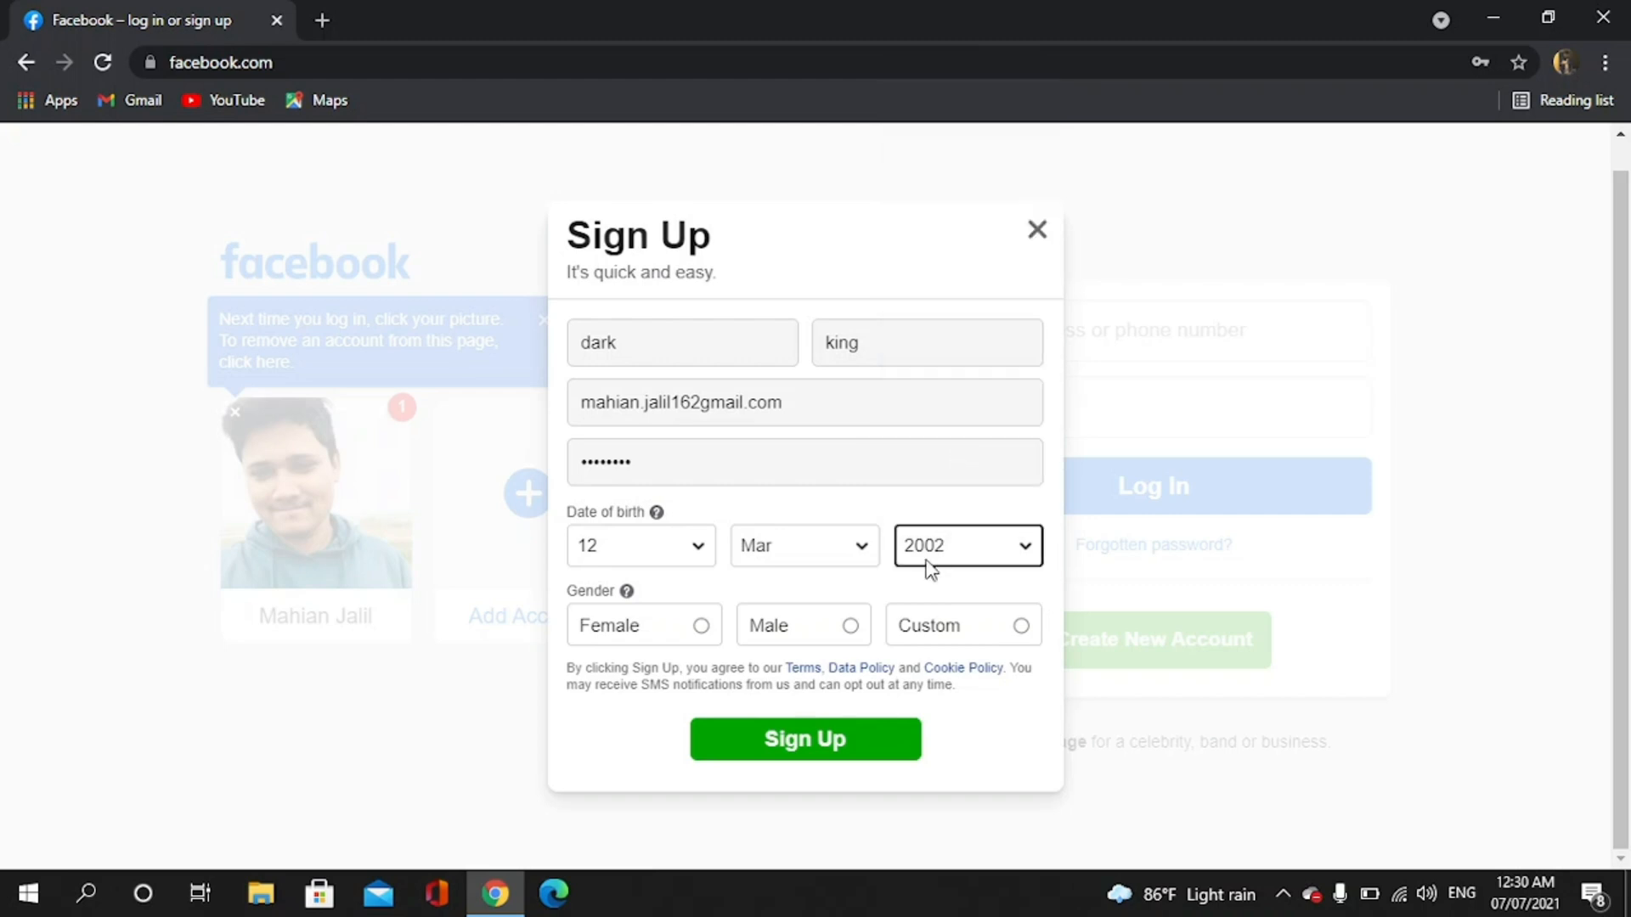
pyautogui.moveTo(681, 546)
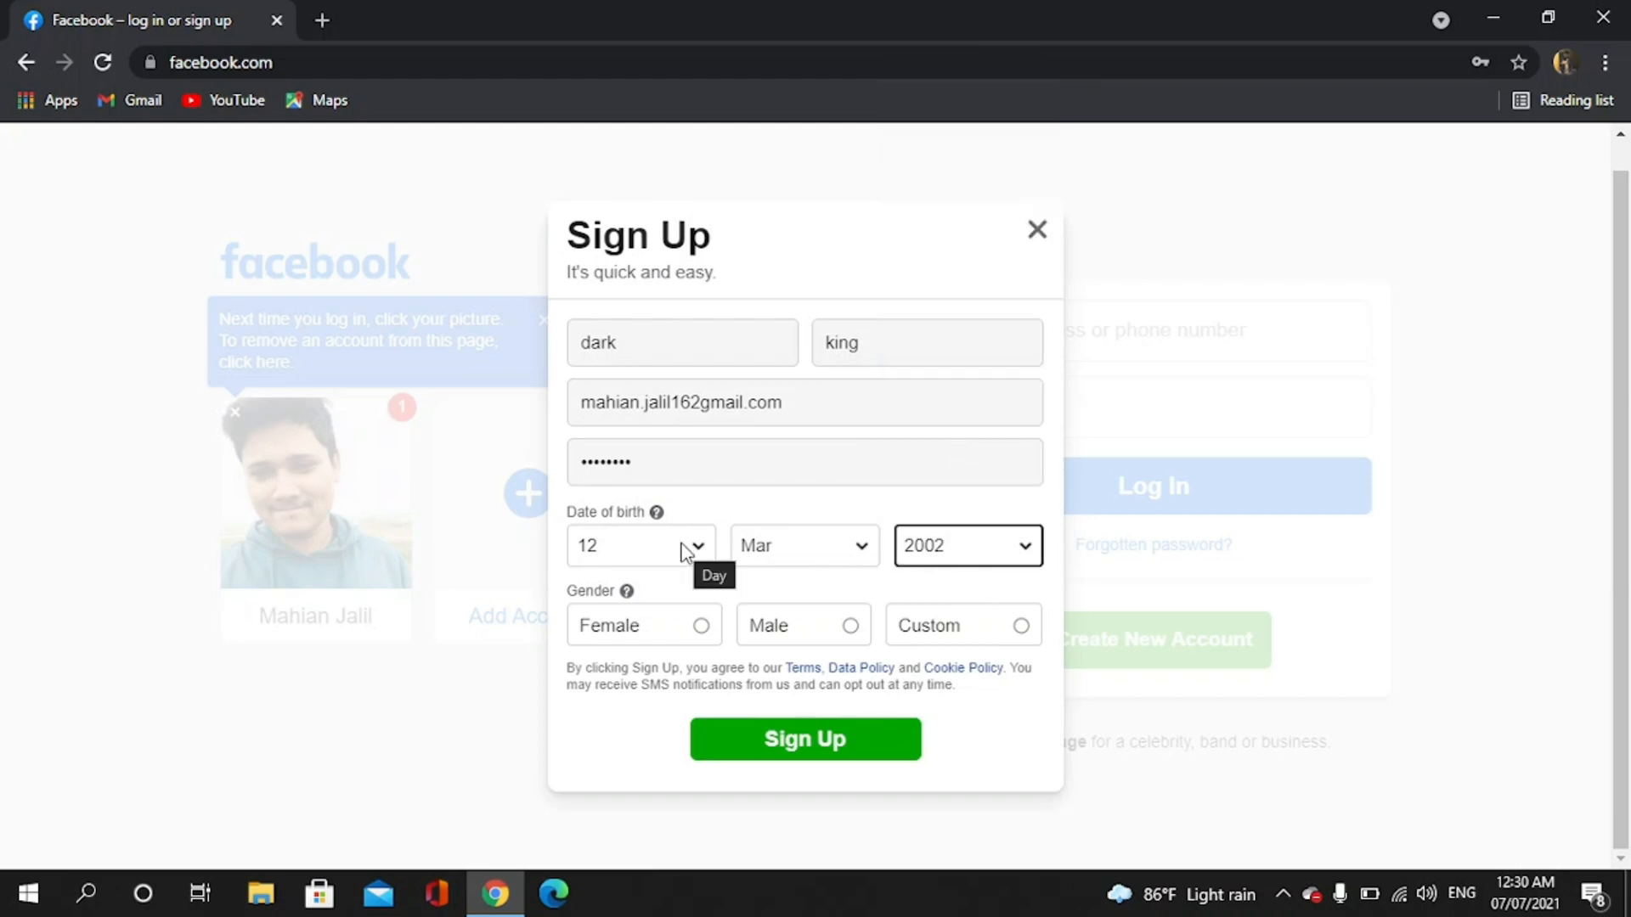
pyautogui.moveTo(842, 633)
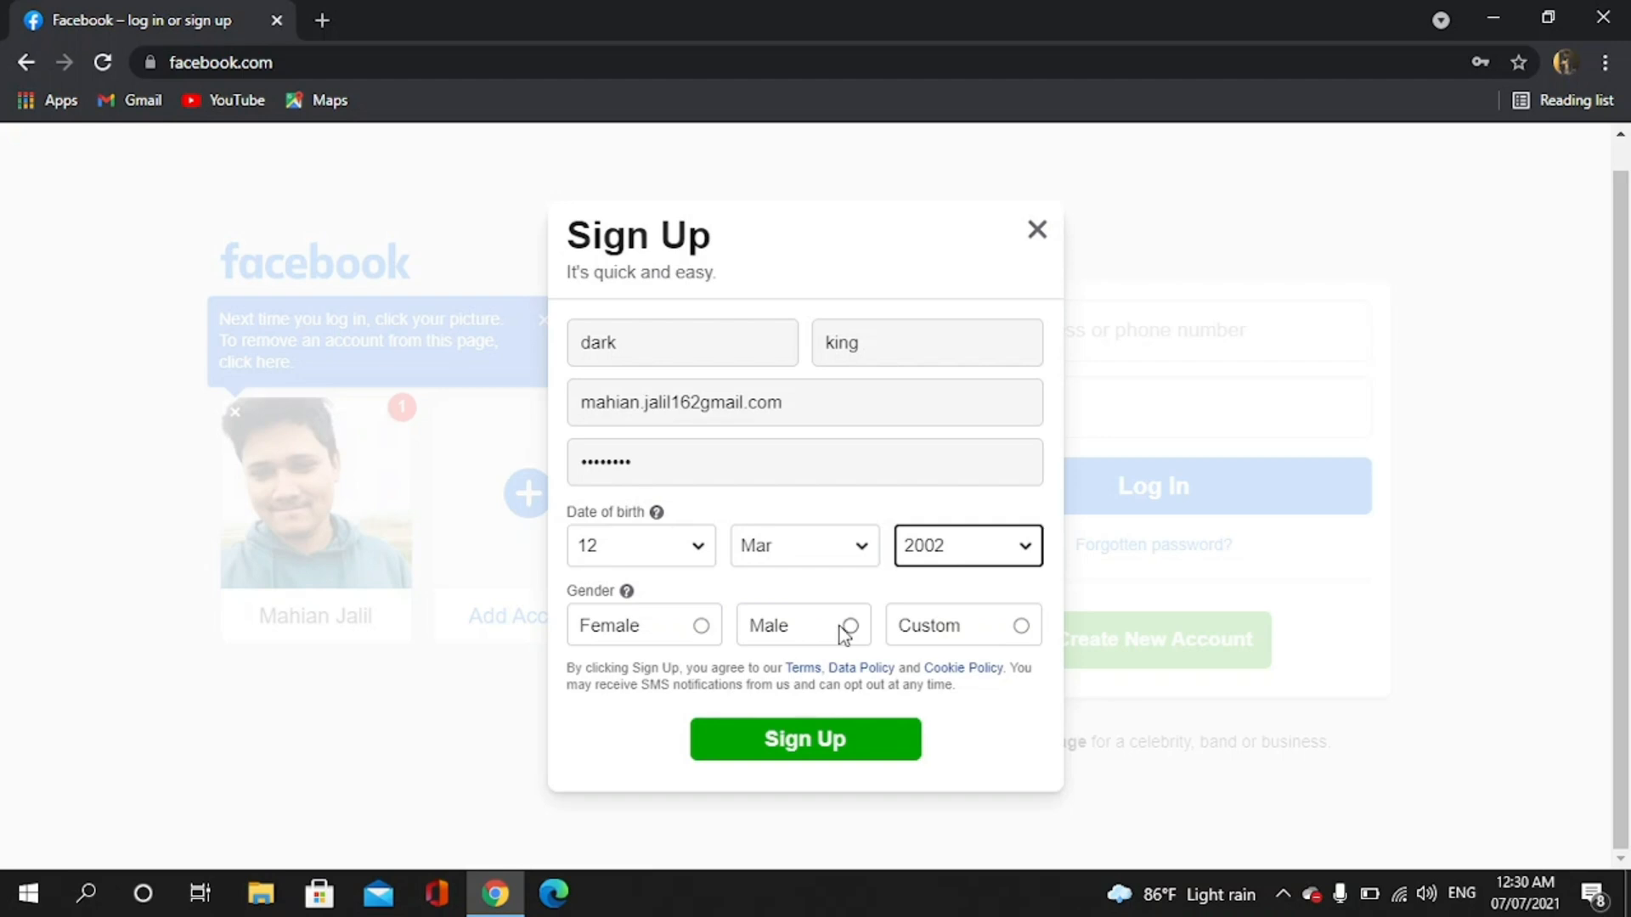
pyautogui.click(850, 625)
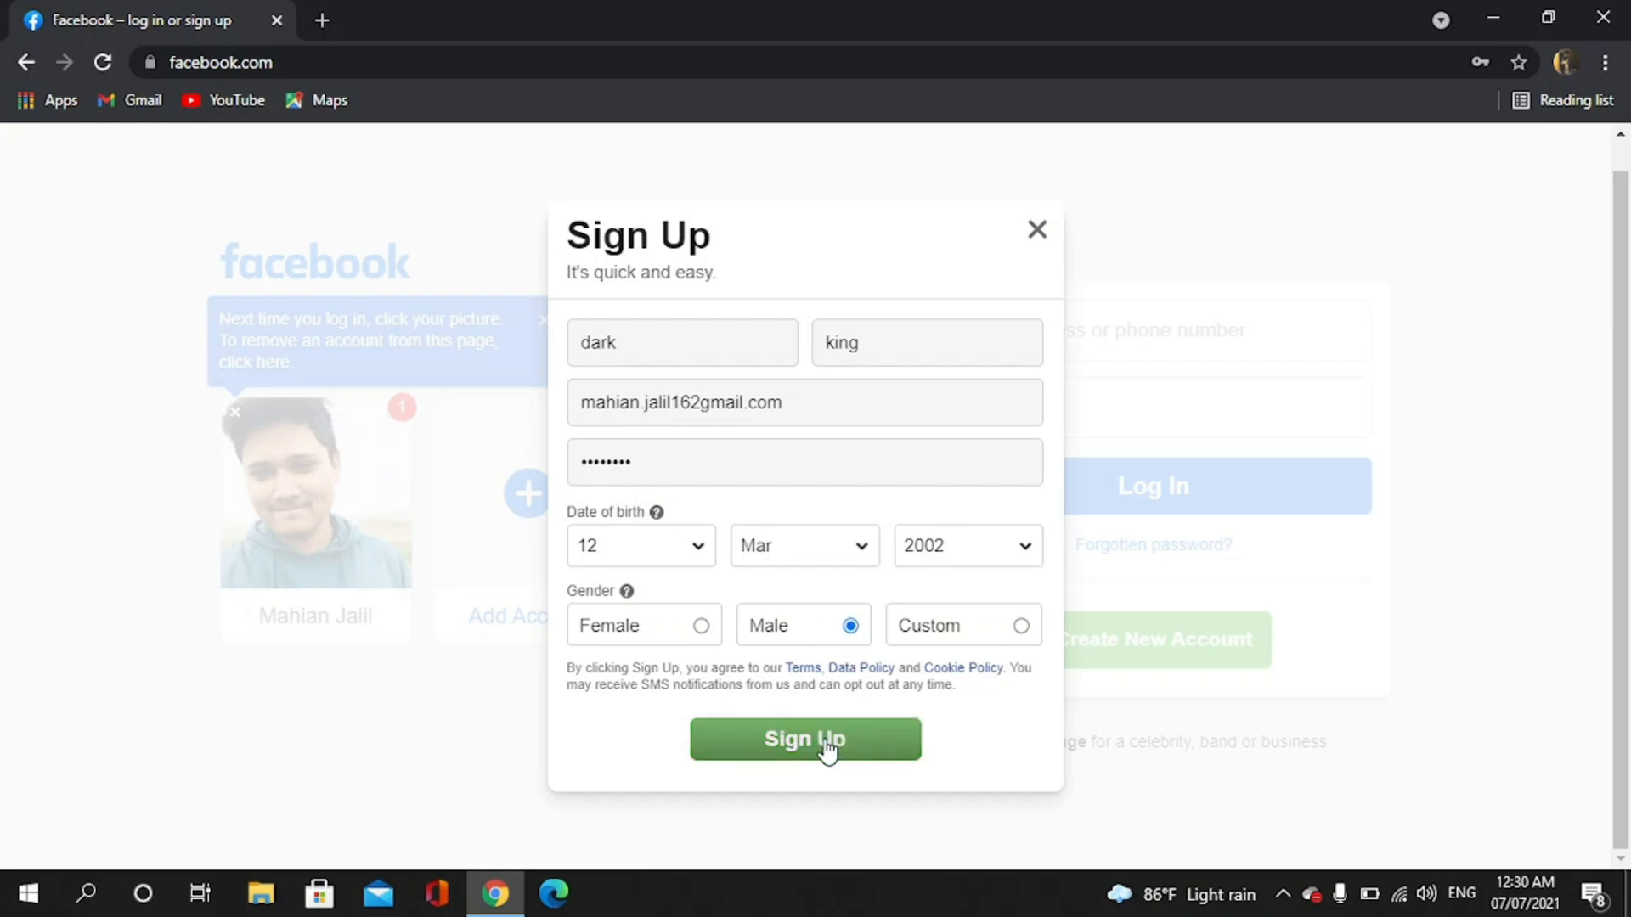
pyautogui.click(804, 739)
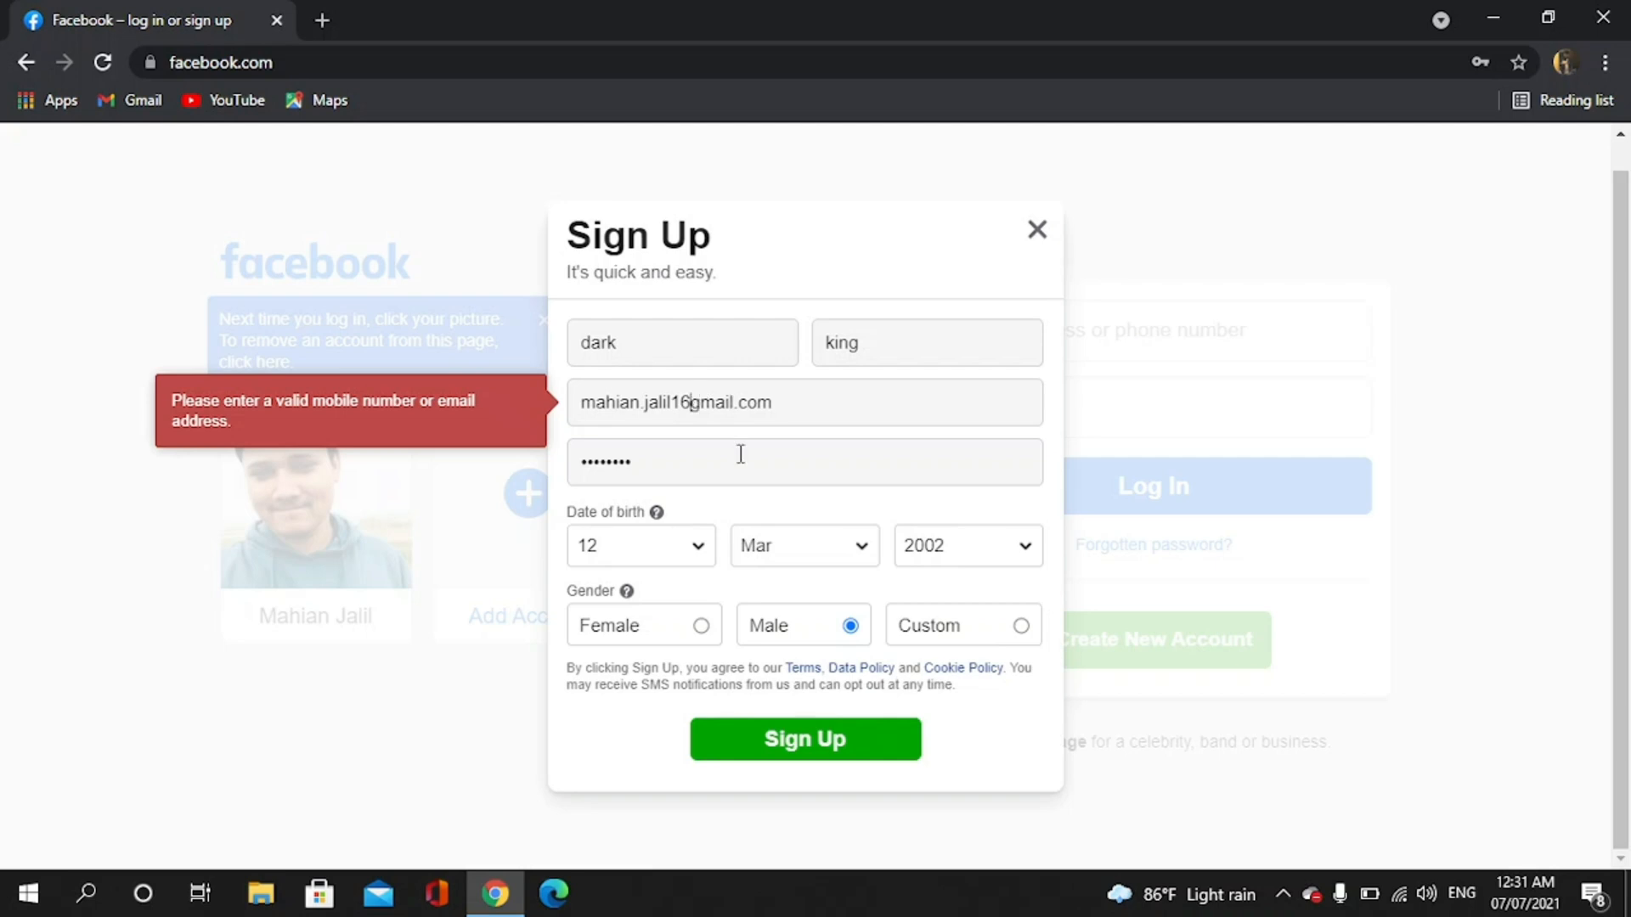
pyautogui.write('2')
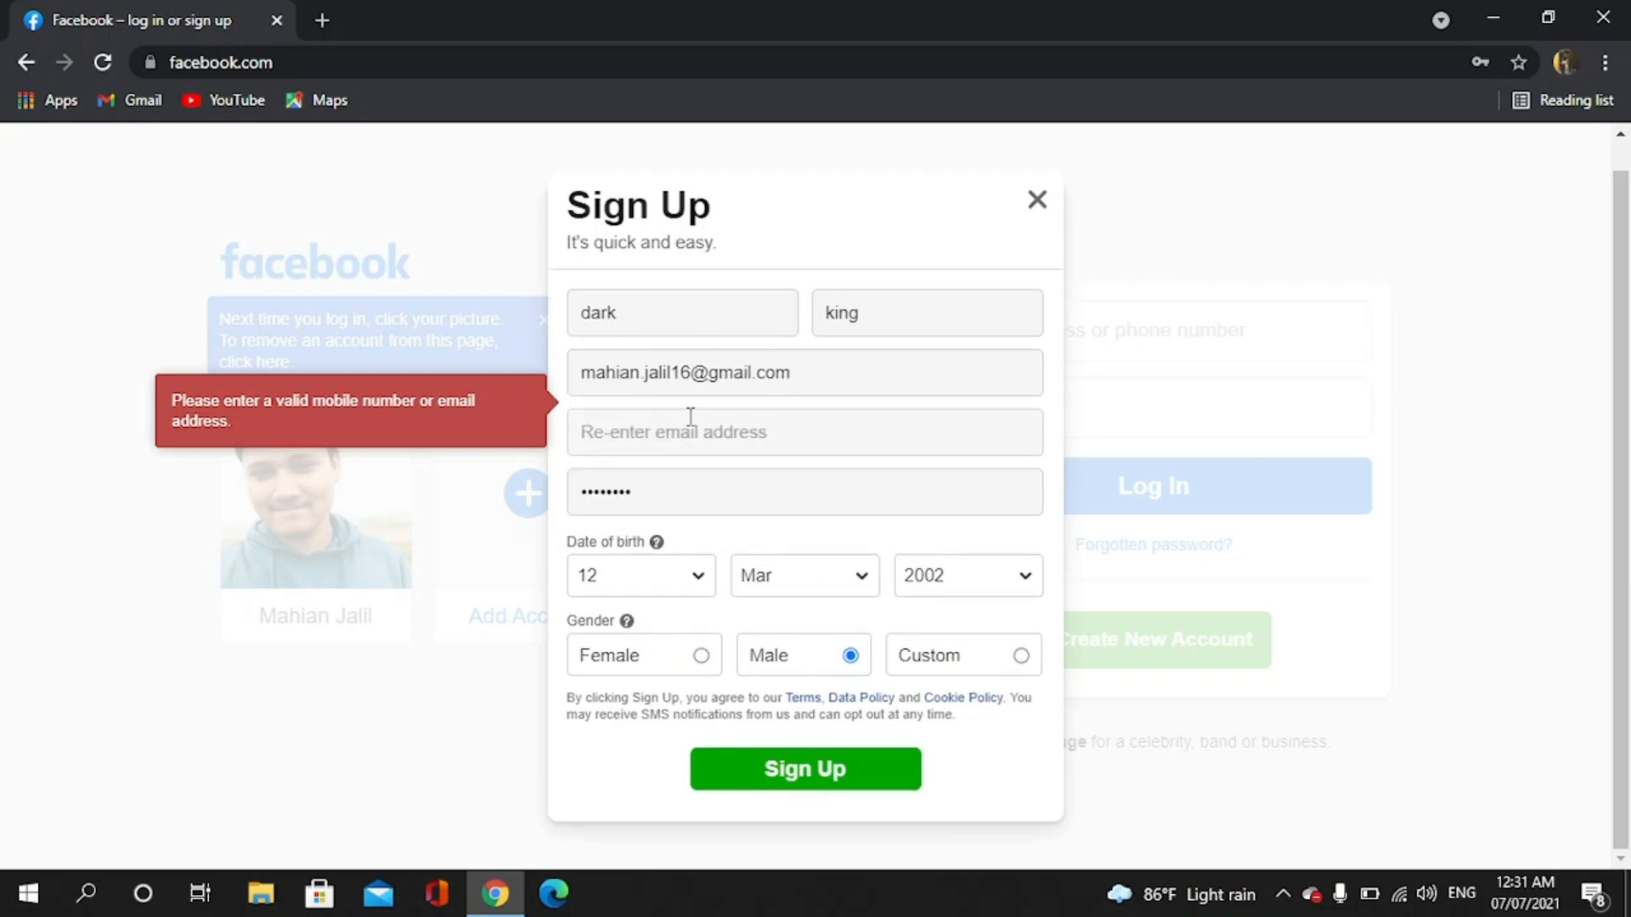
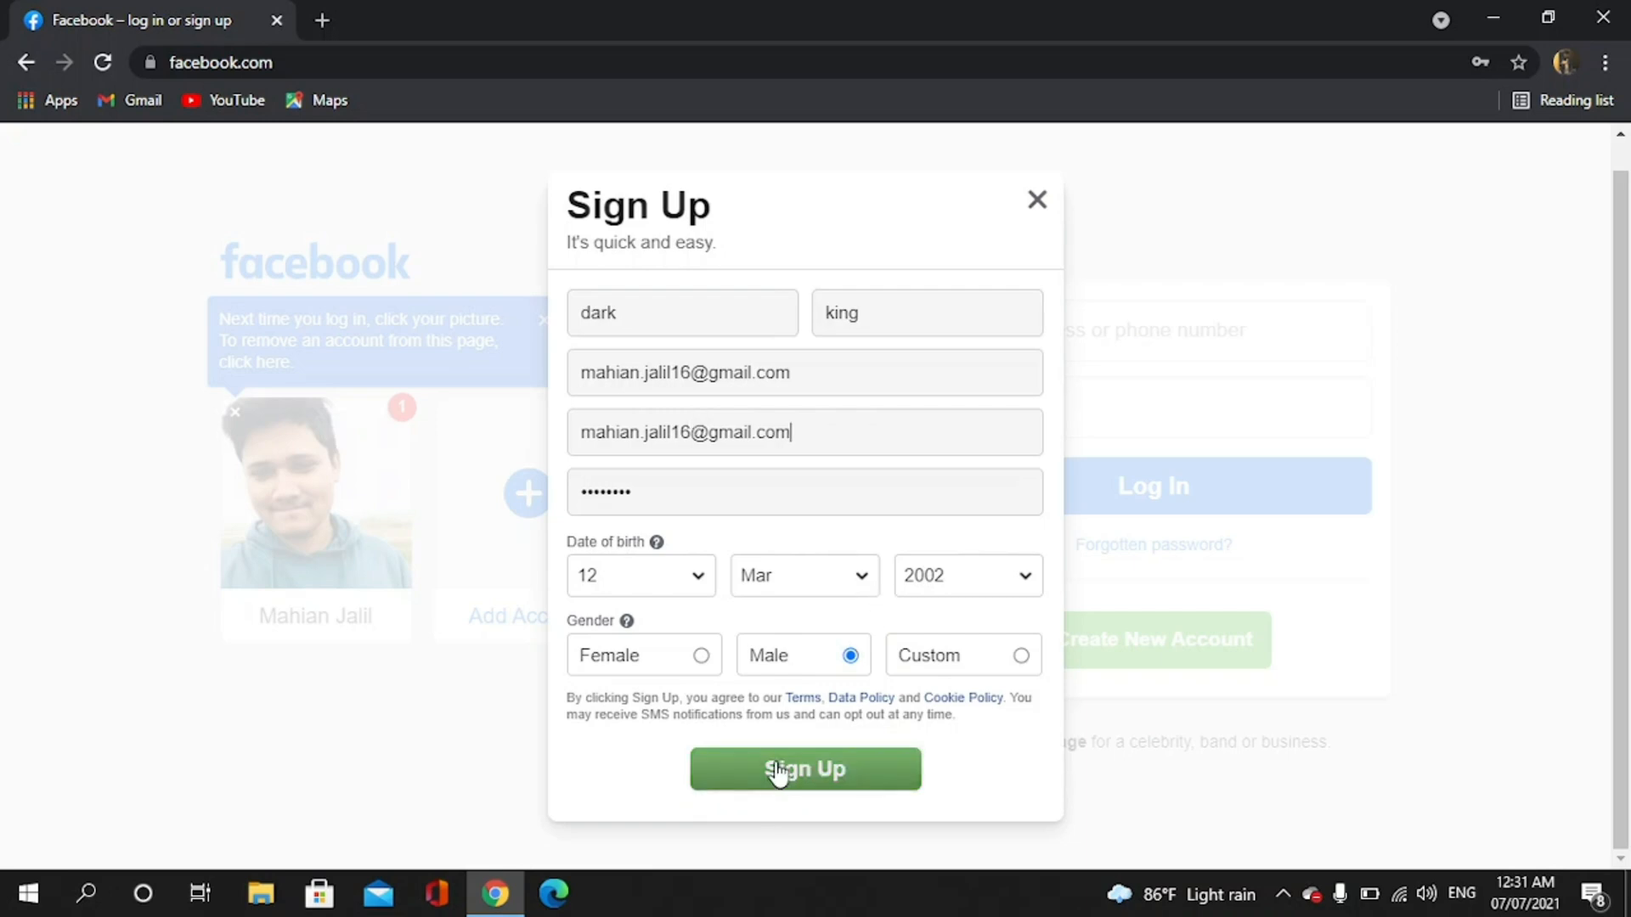
pyautogui.click(804, 767)
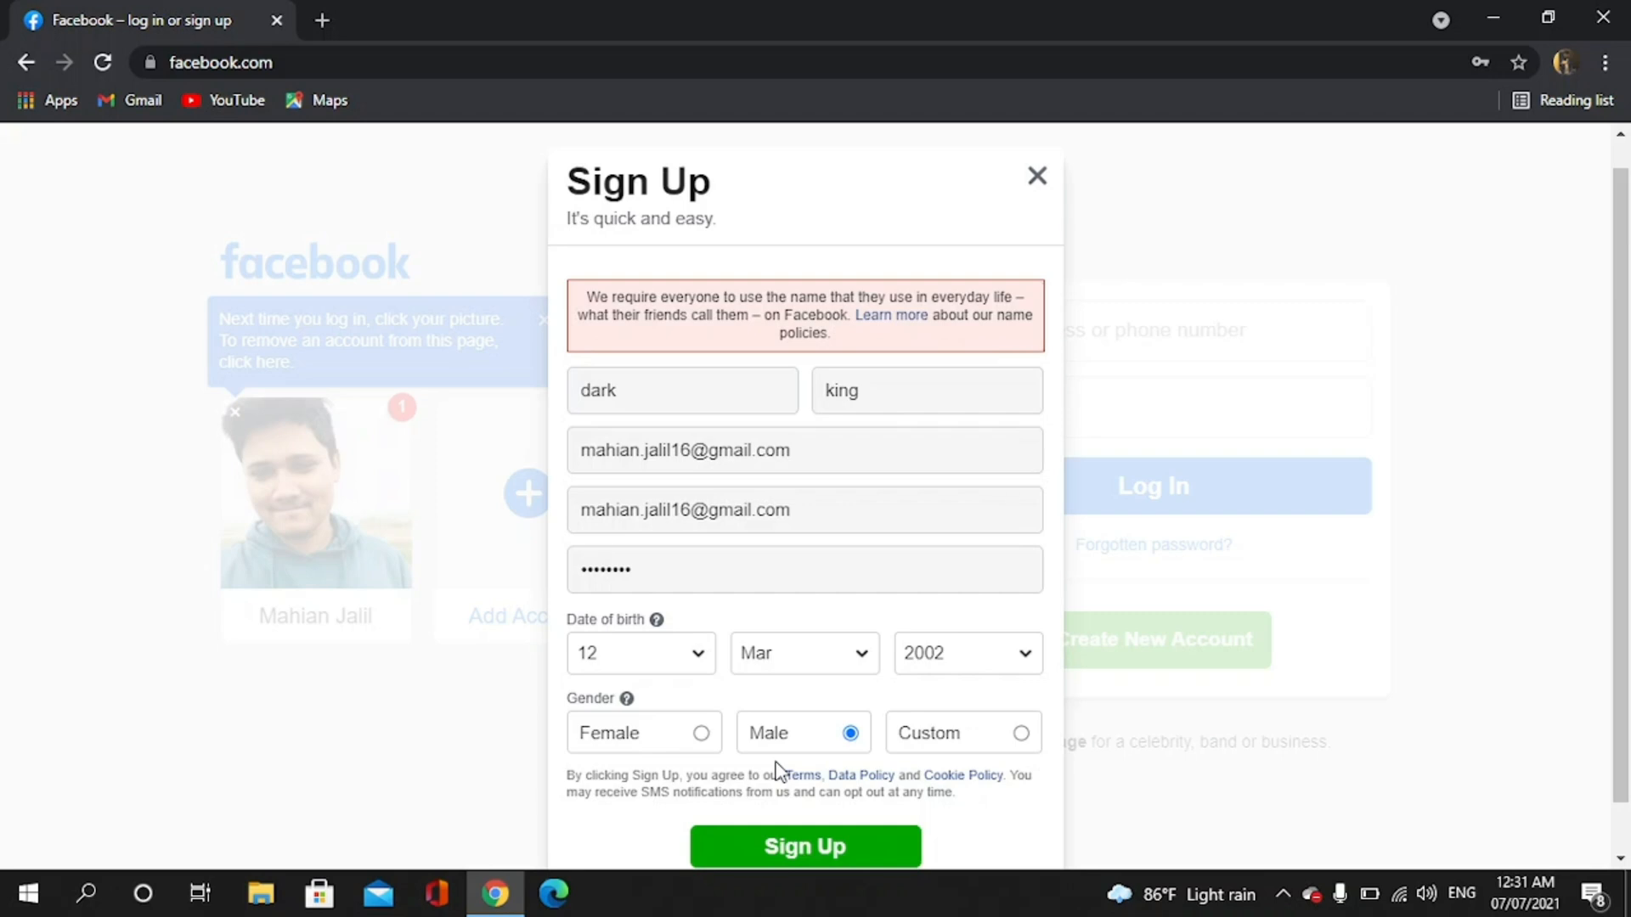
pyautogui.moveTo(674, 398)
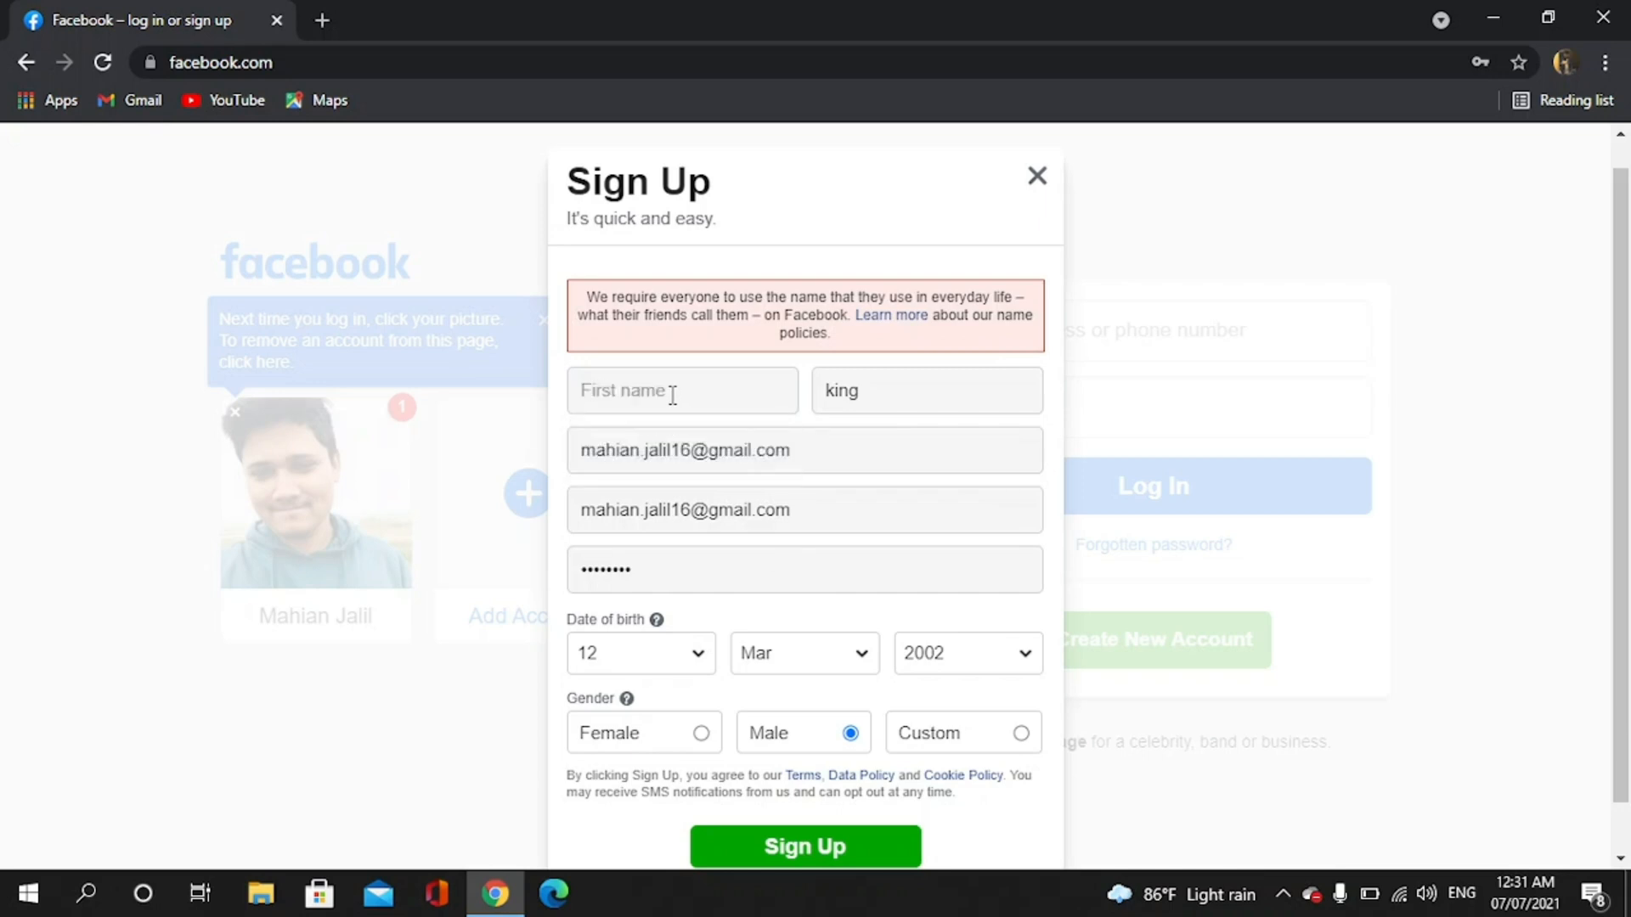
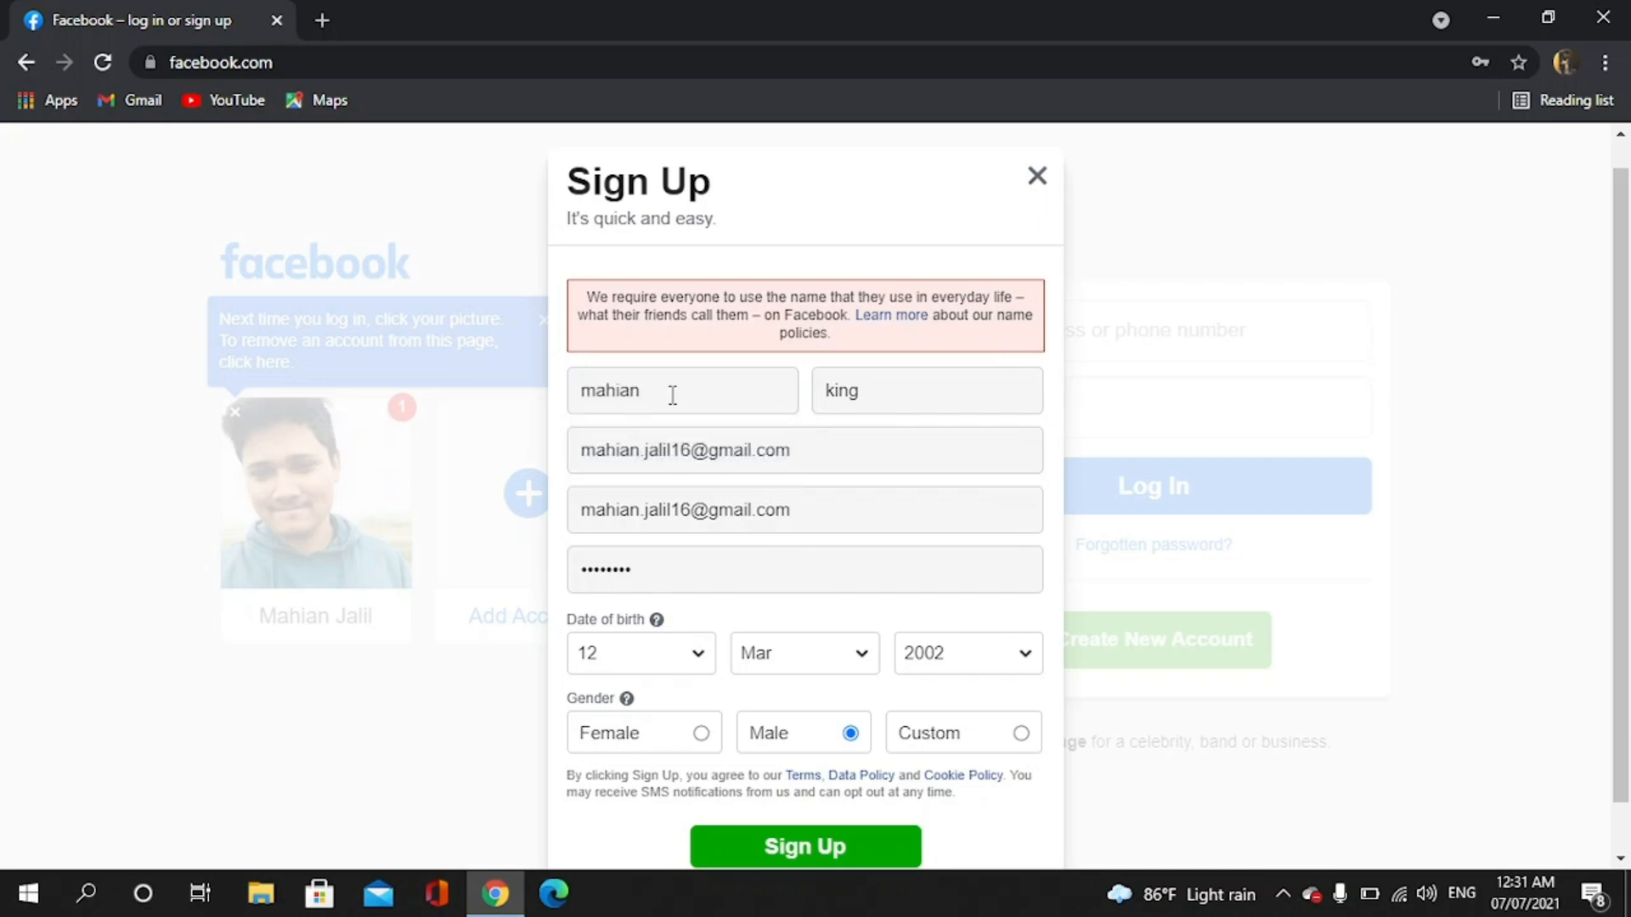
pyautogui.click(924, 391)
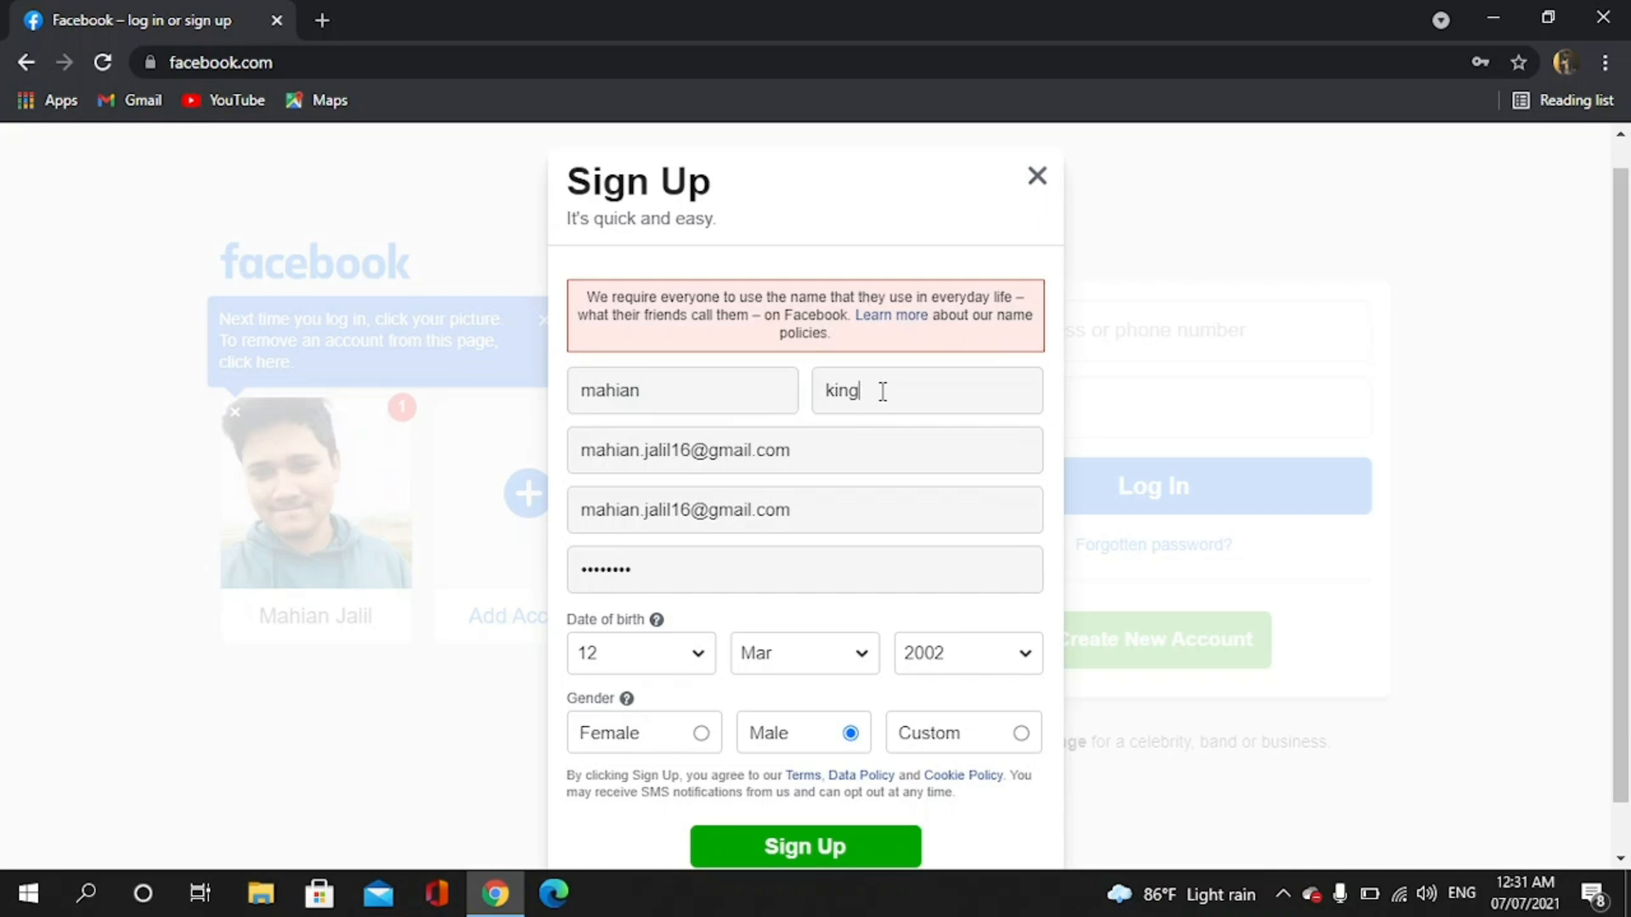
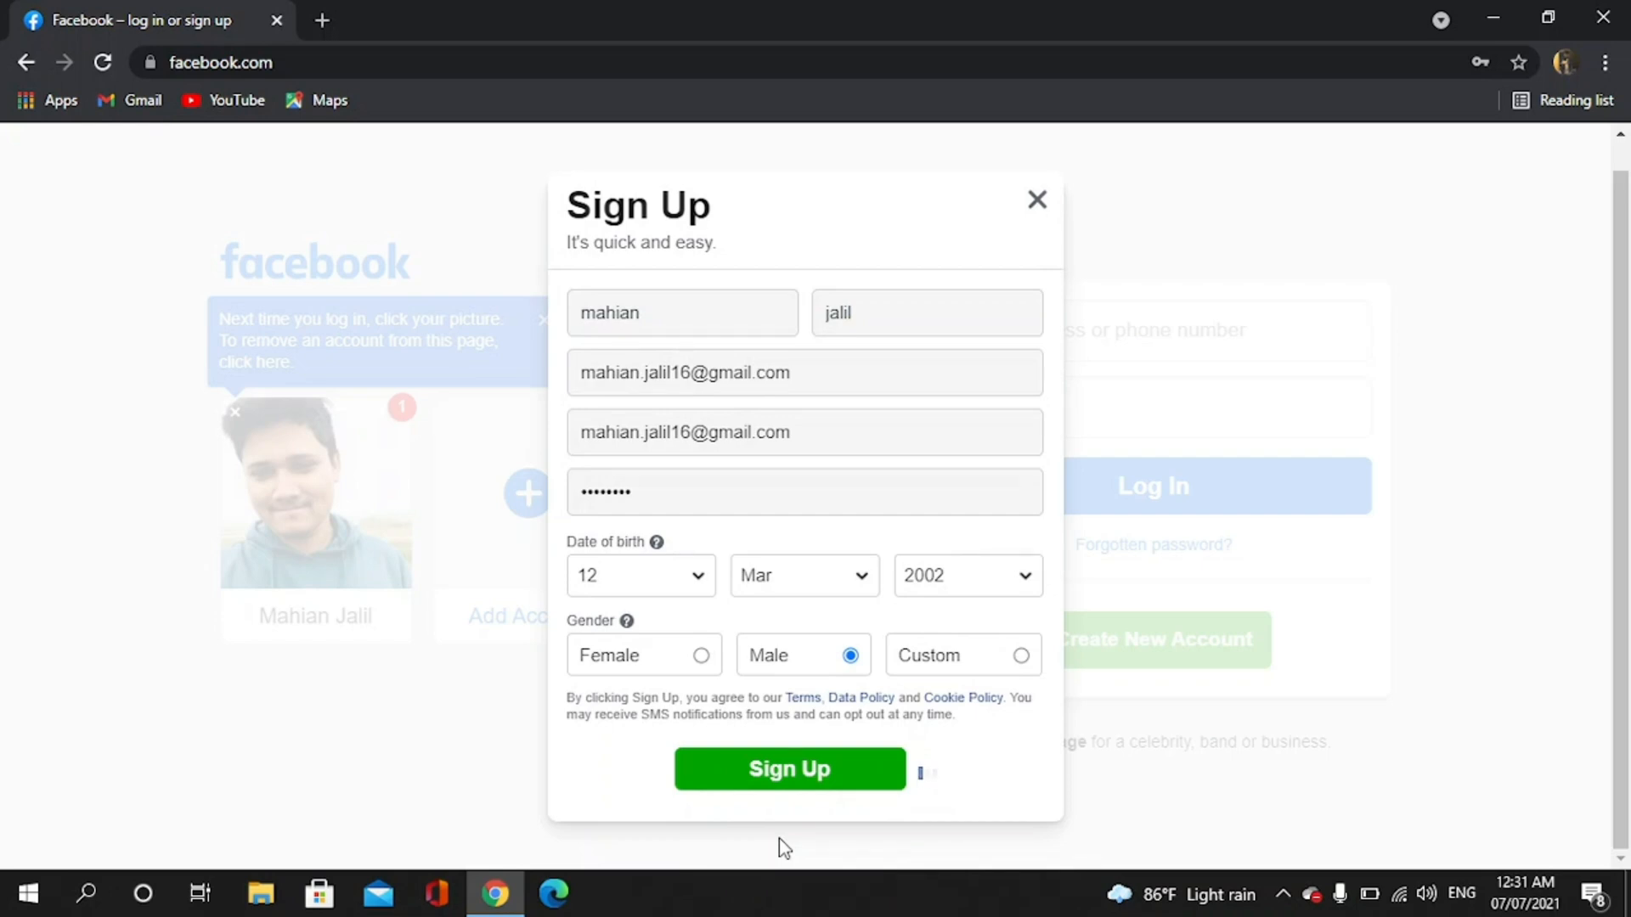
pyautogui.click(790, 768)
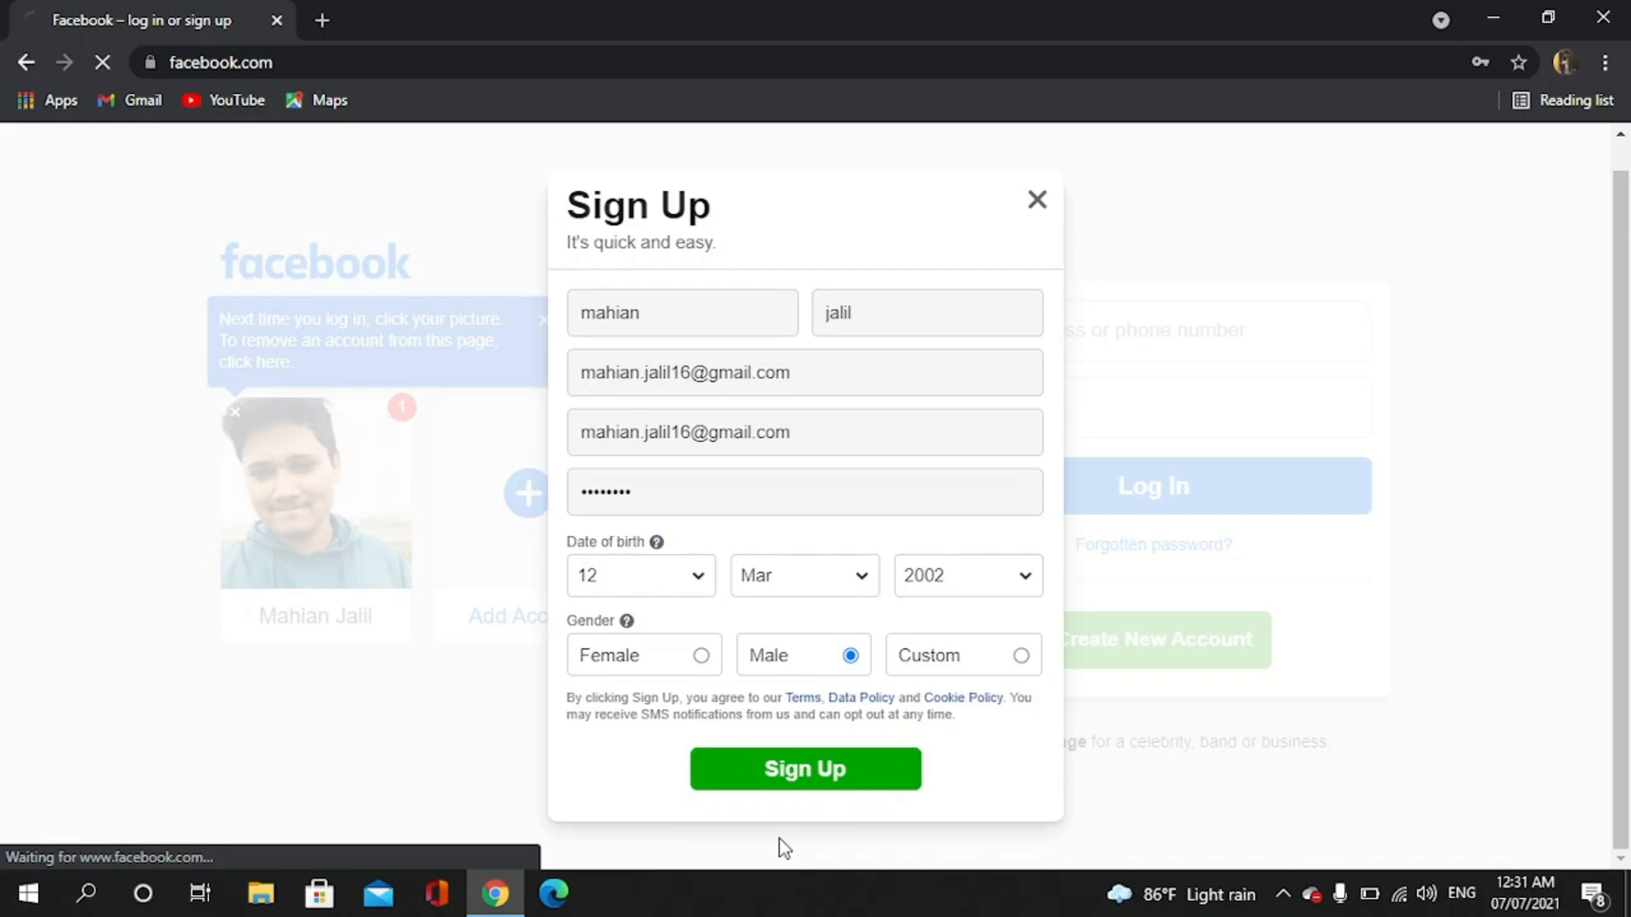
pyautogui.click(803, 768)
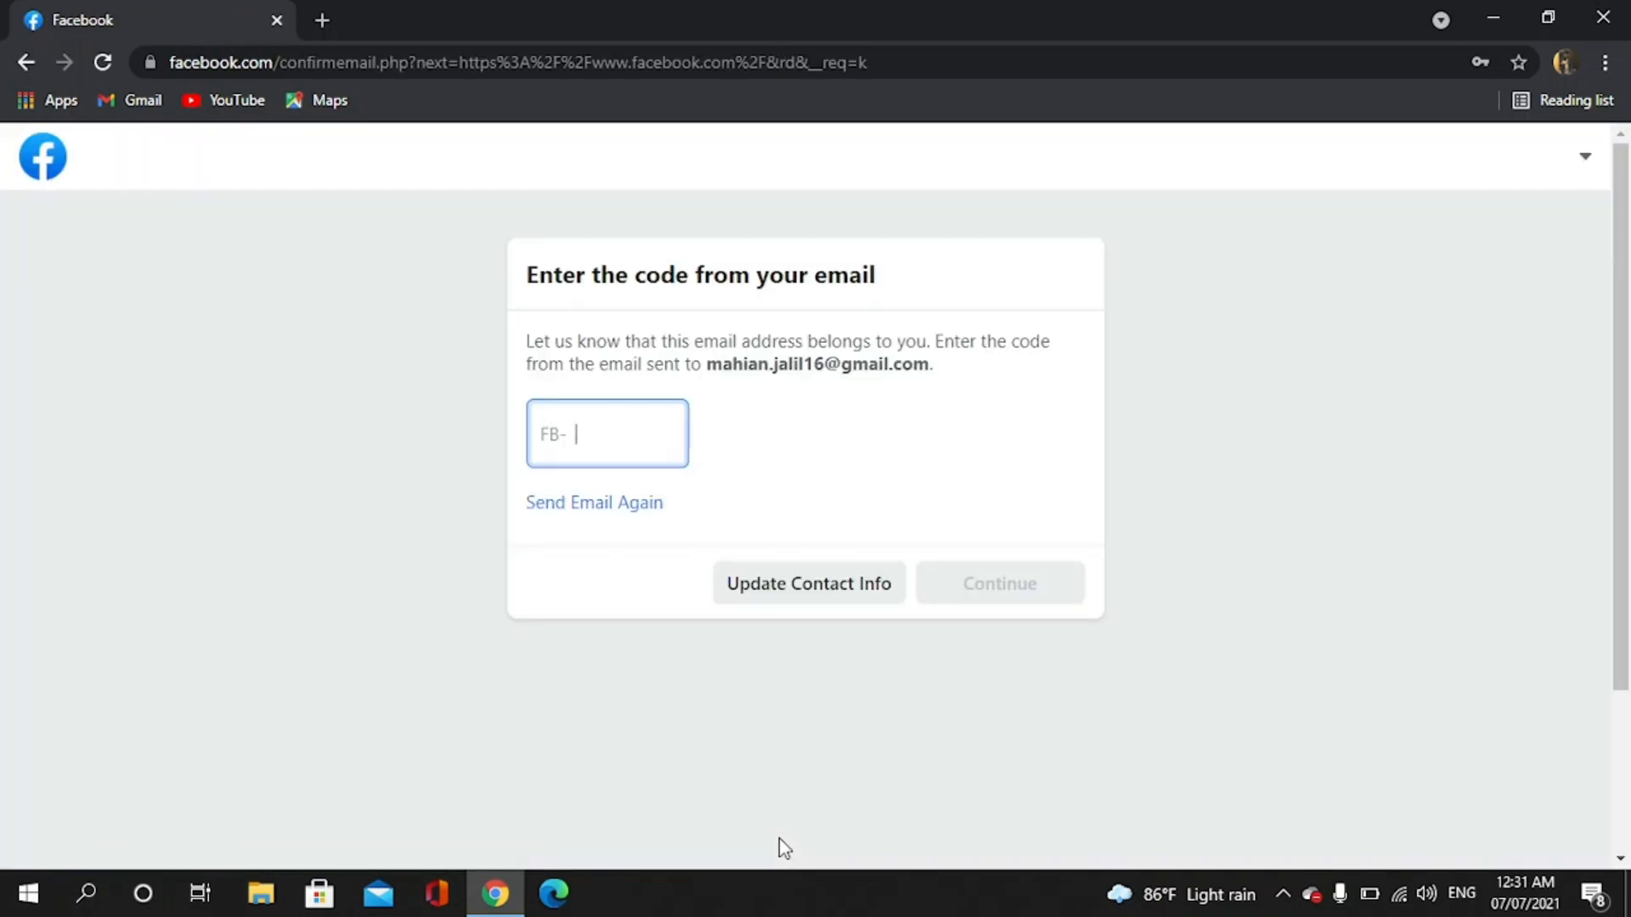
pyautogui.moveTo(793, 550)
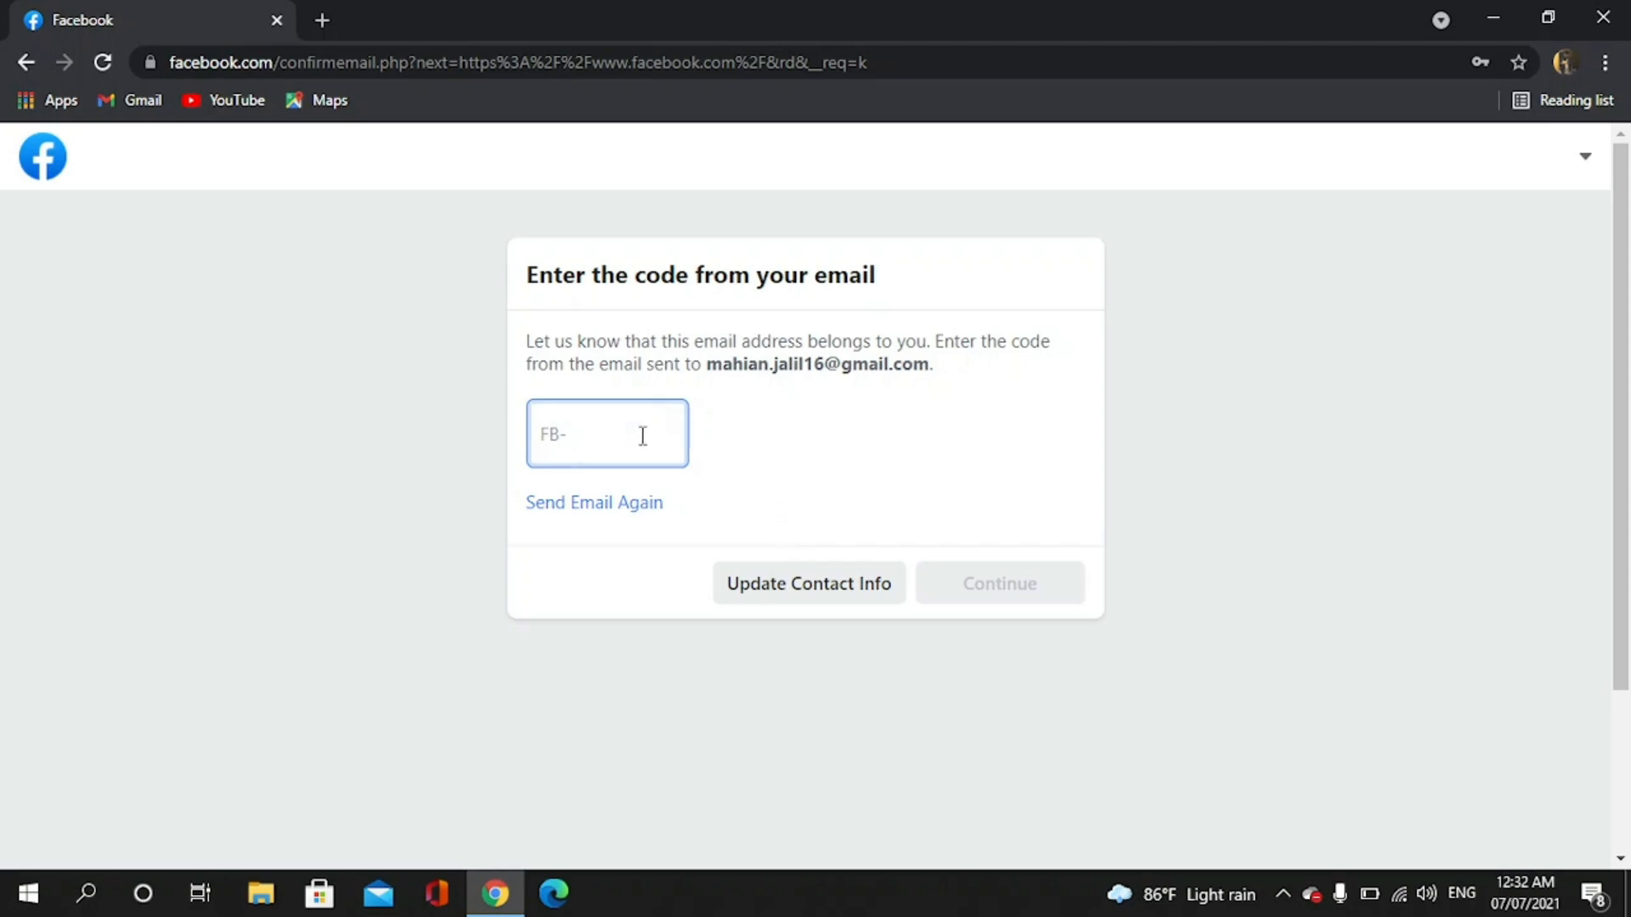
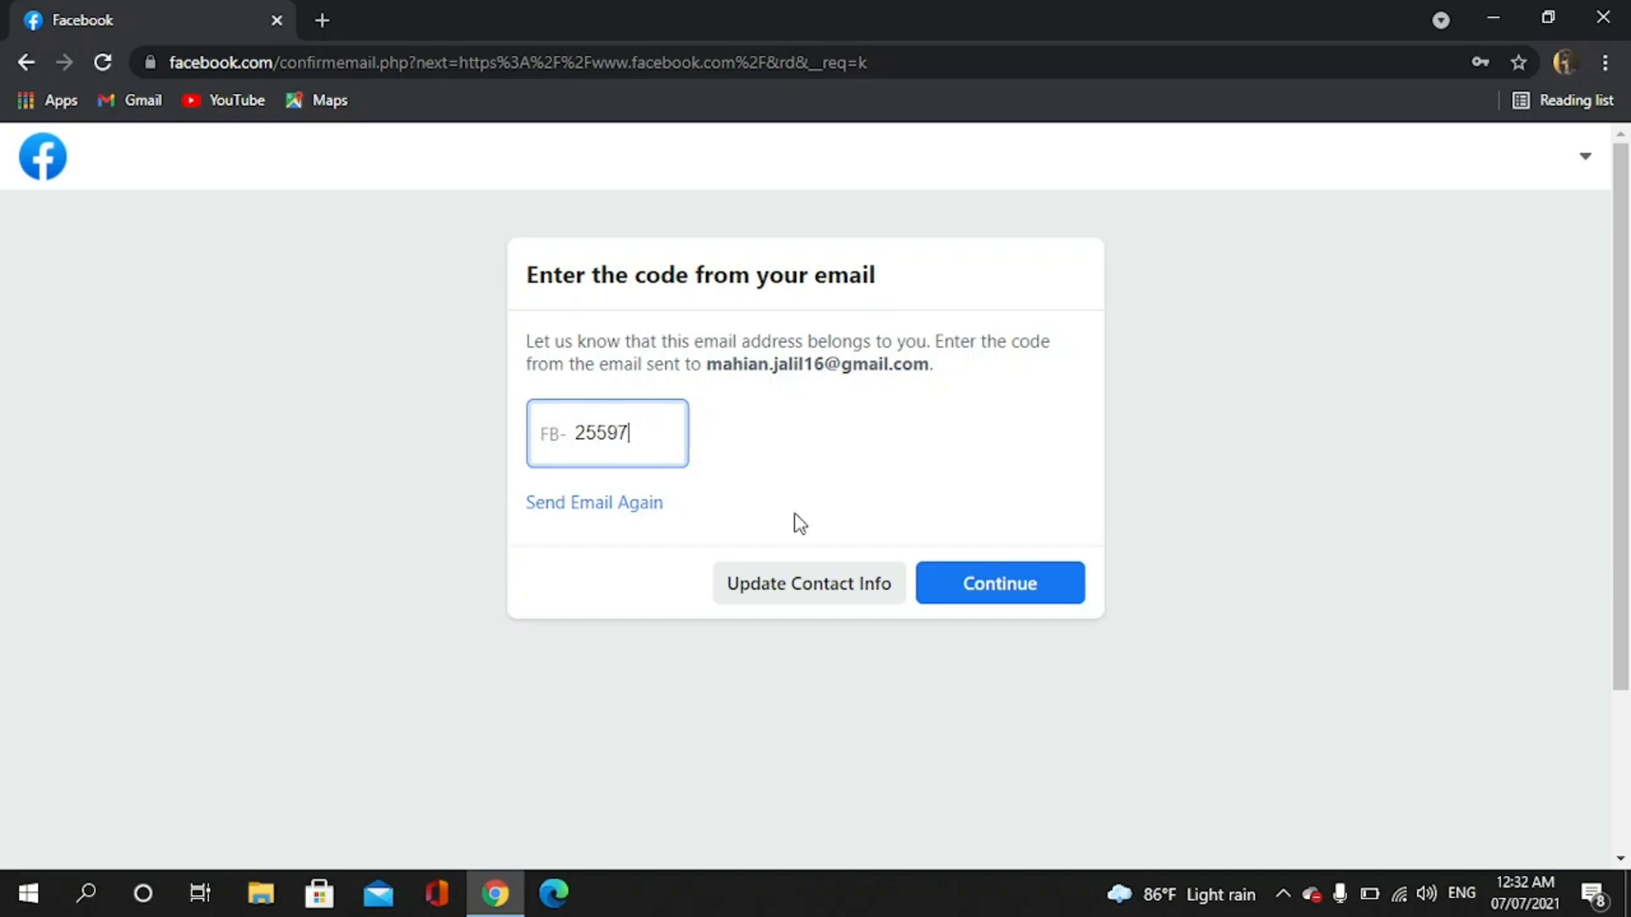
pyautogui.moveTo(941, 583)
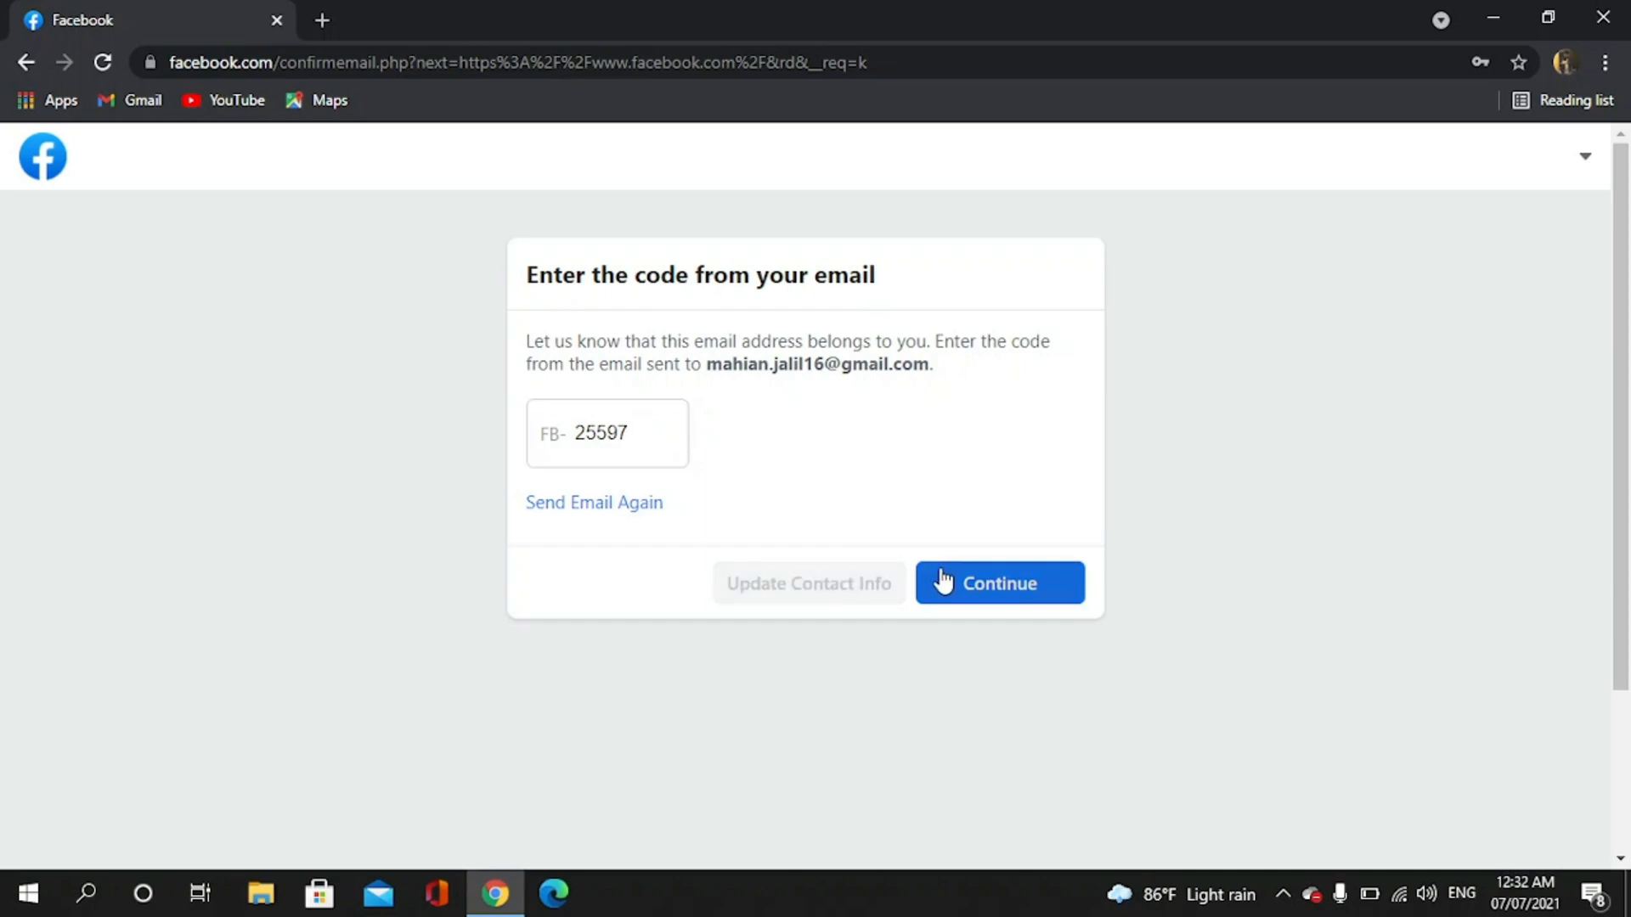
pyautogui.click(997, 582)
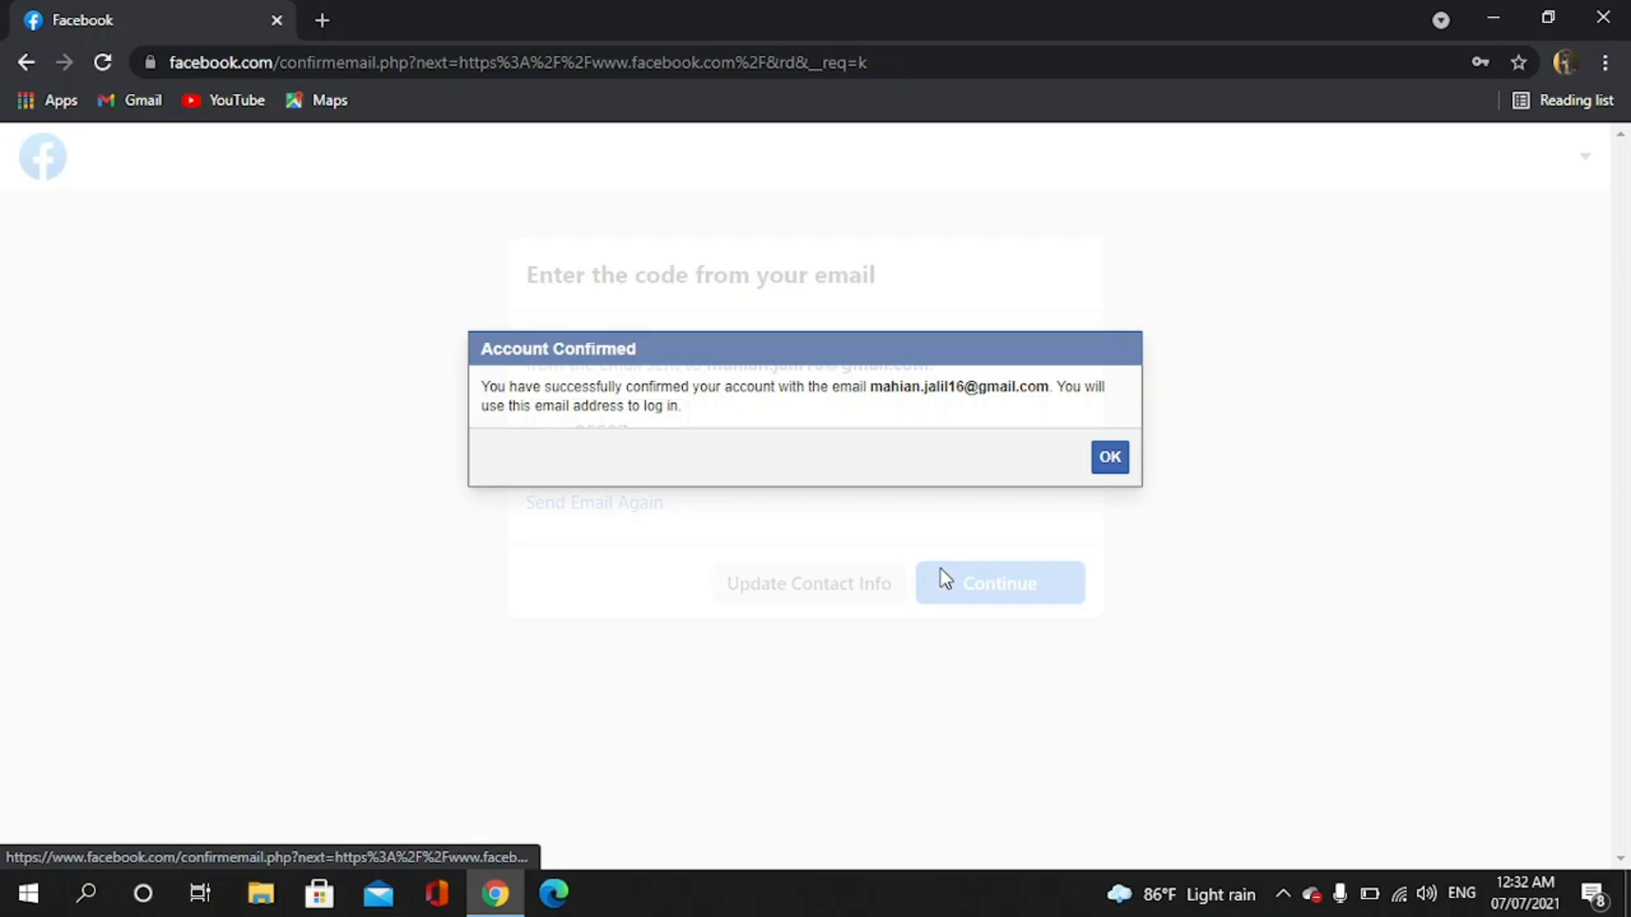
pyautogui.click(1108, 457)
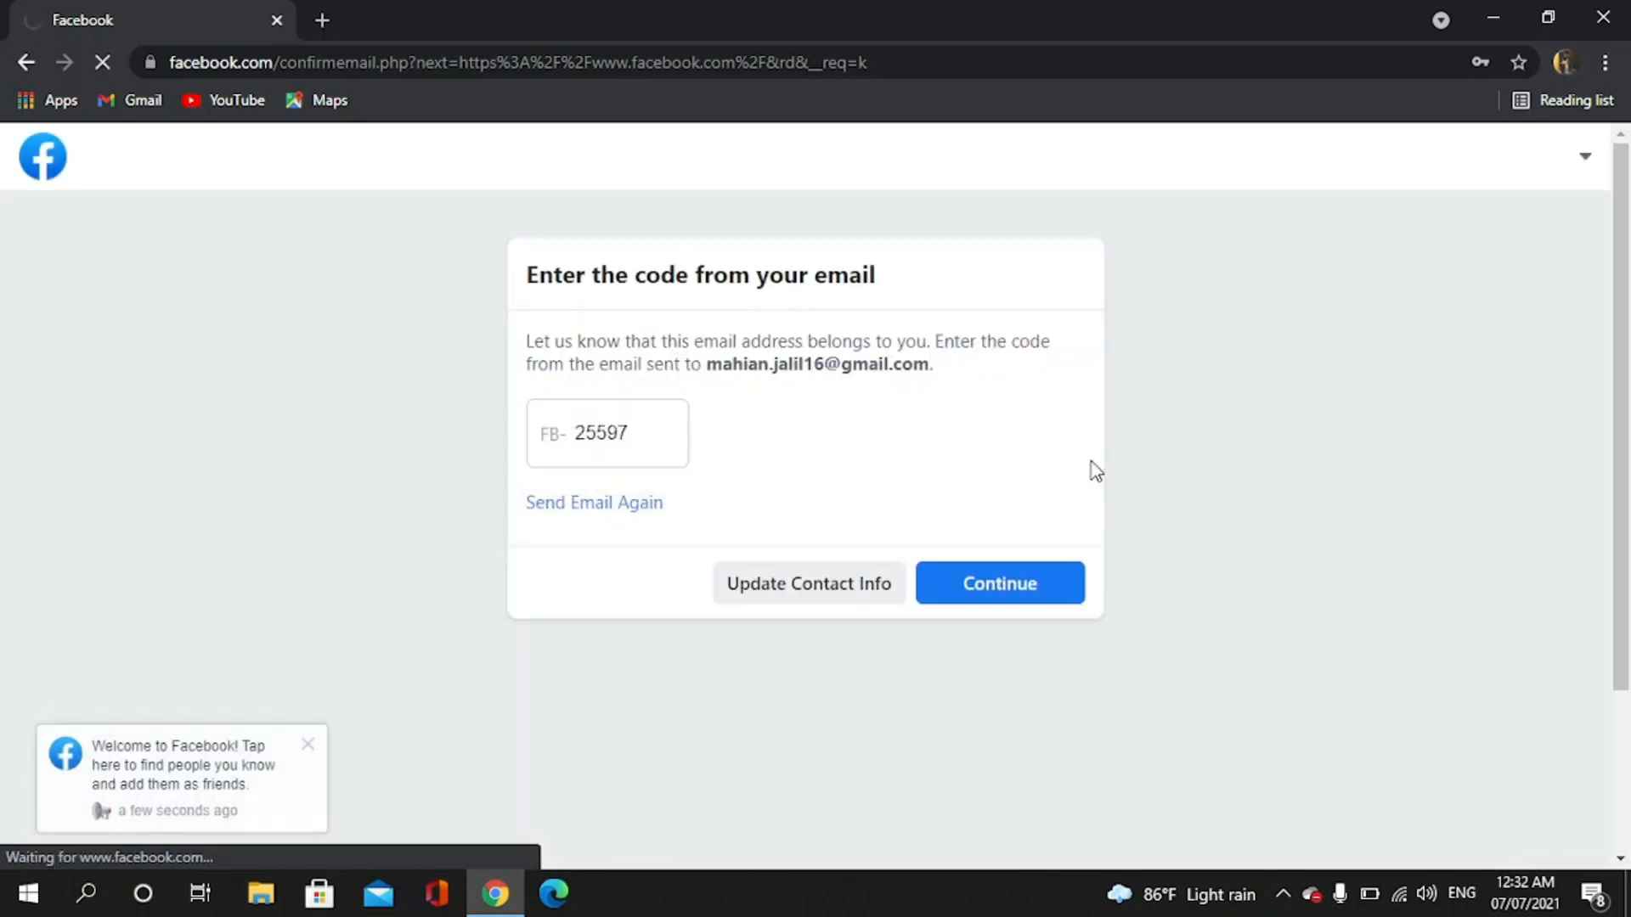
# Step: Continue into the account and scroll through the new profile page
pyautogui.click(997, 582)
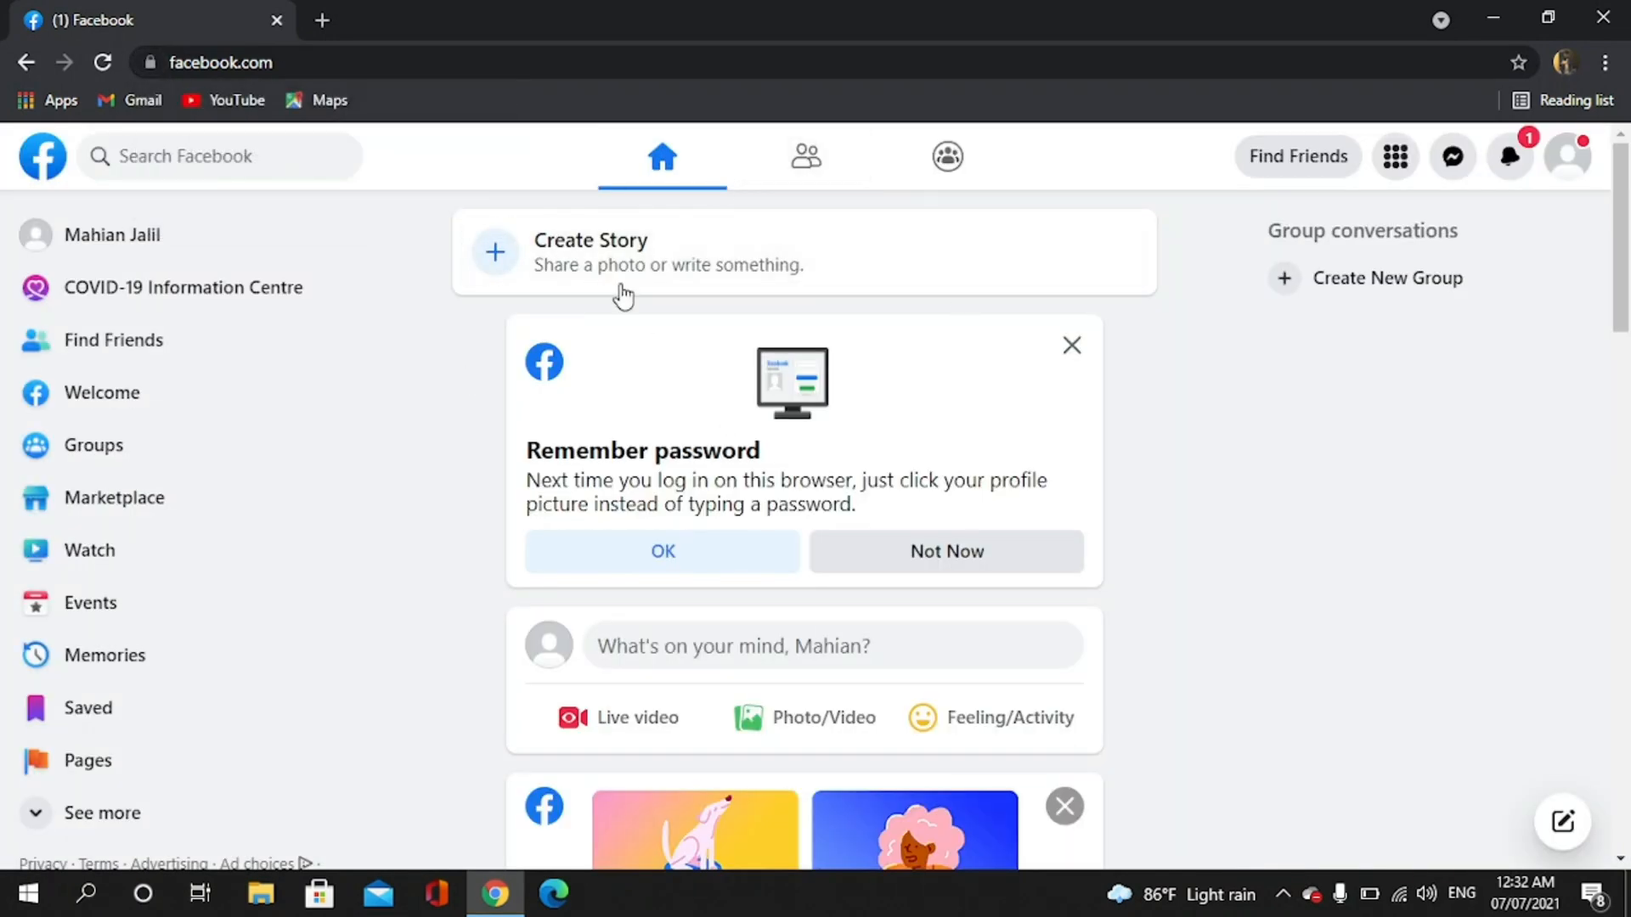
pyautogui.moveTo(411, 275)
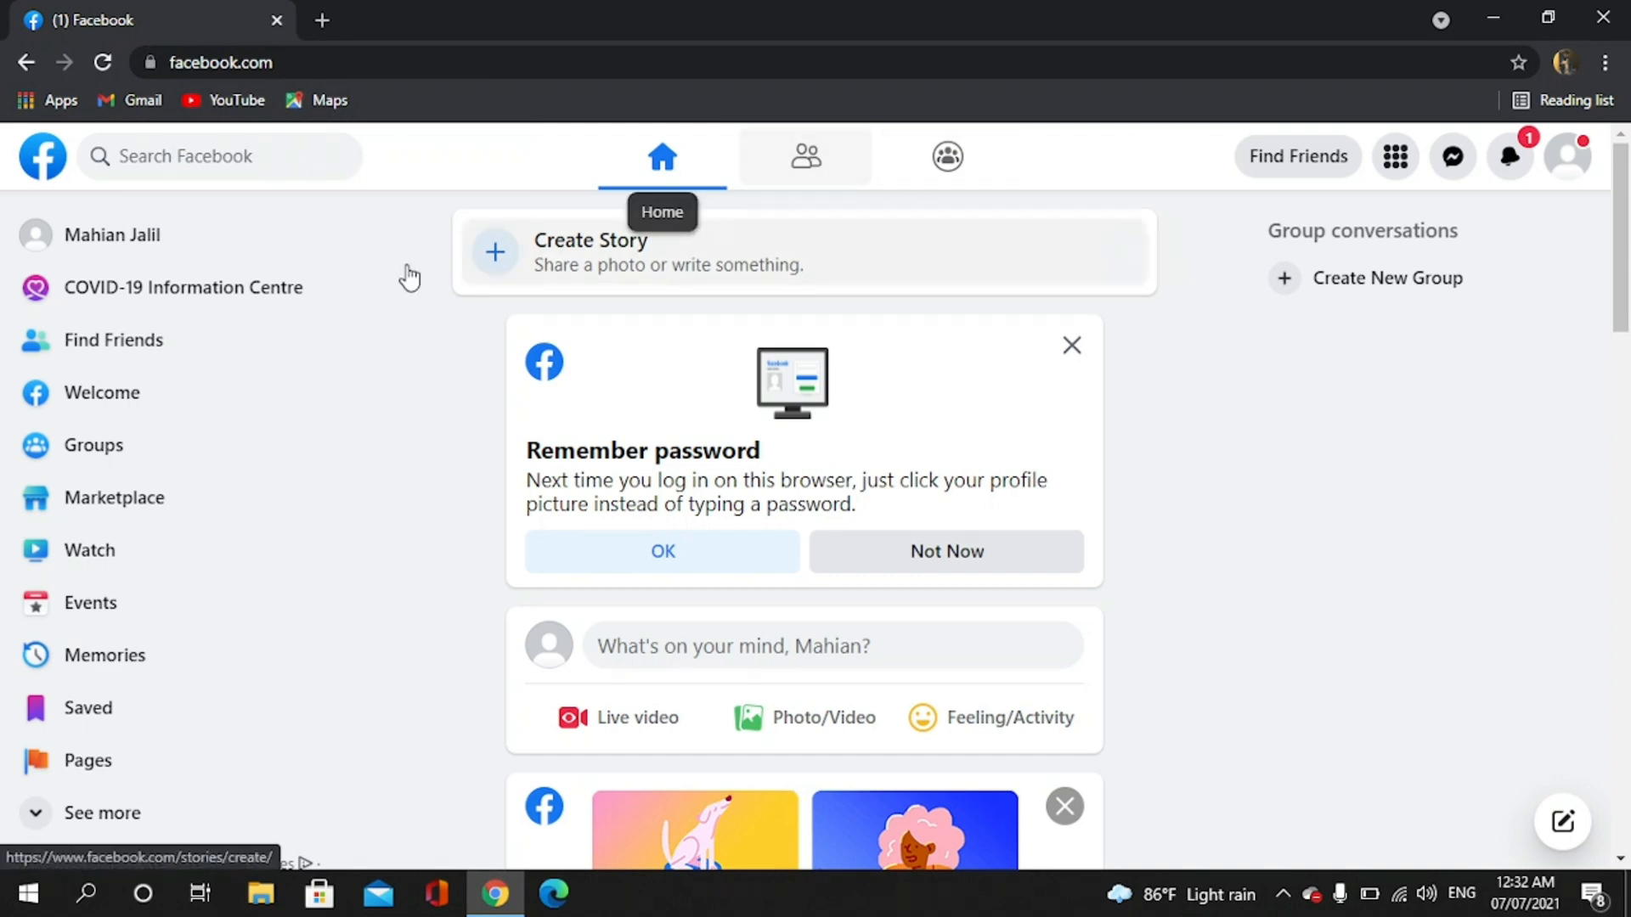
pyautogui.click(112, 235)
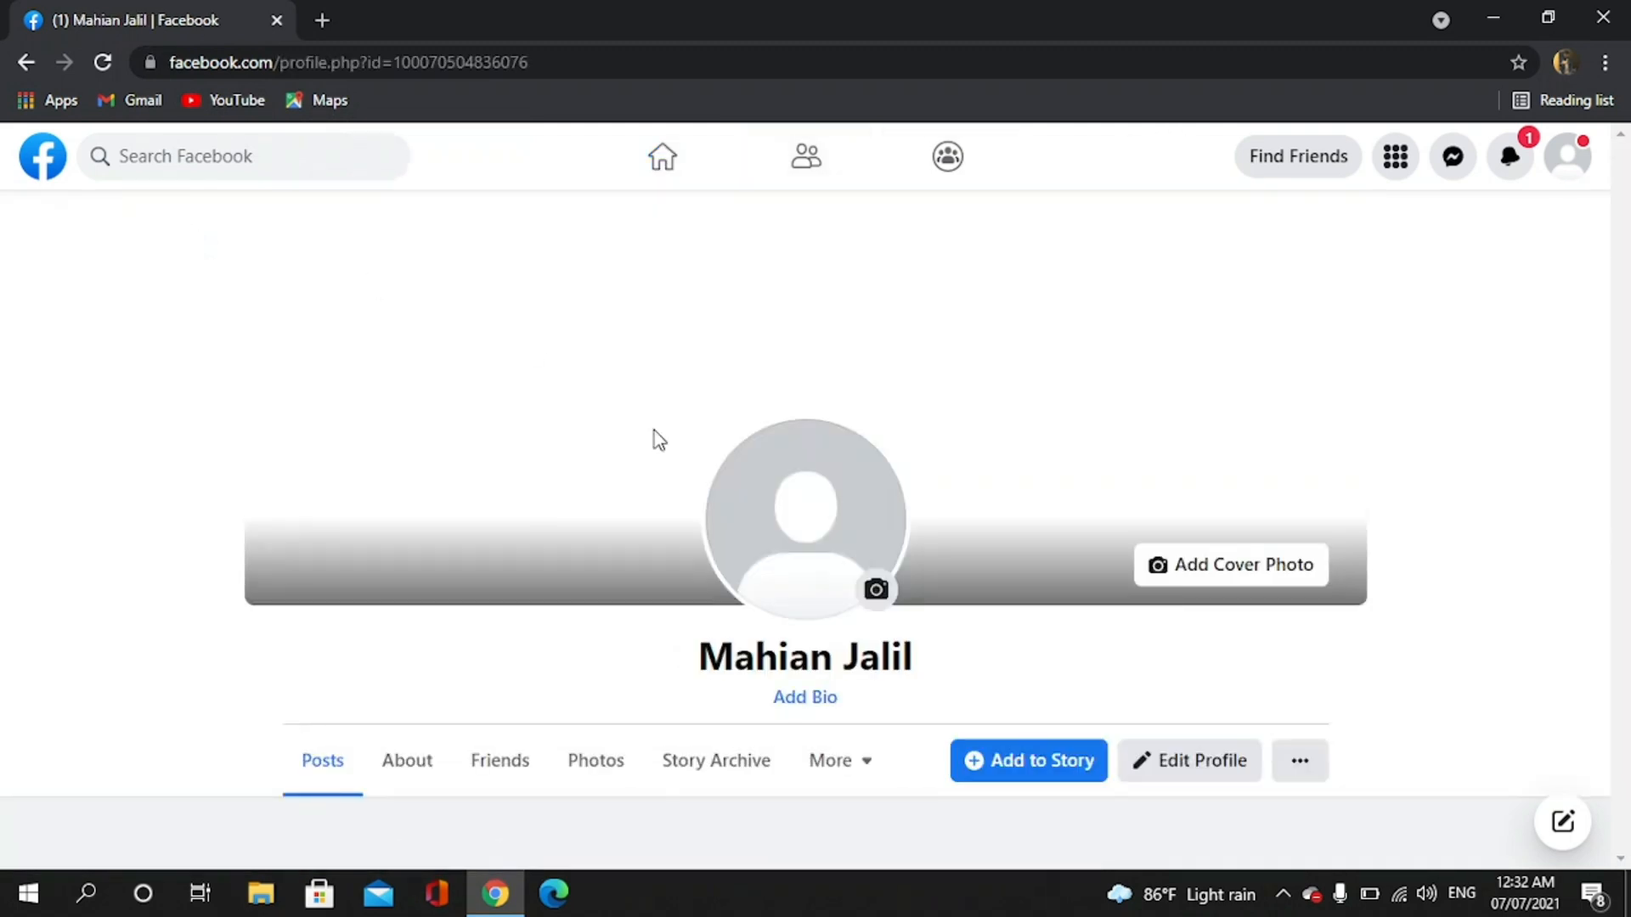
pyautogui.scroll(-3)
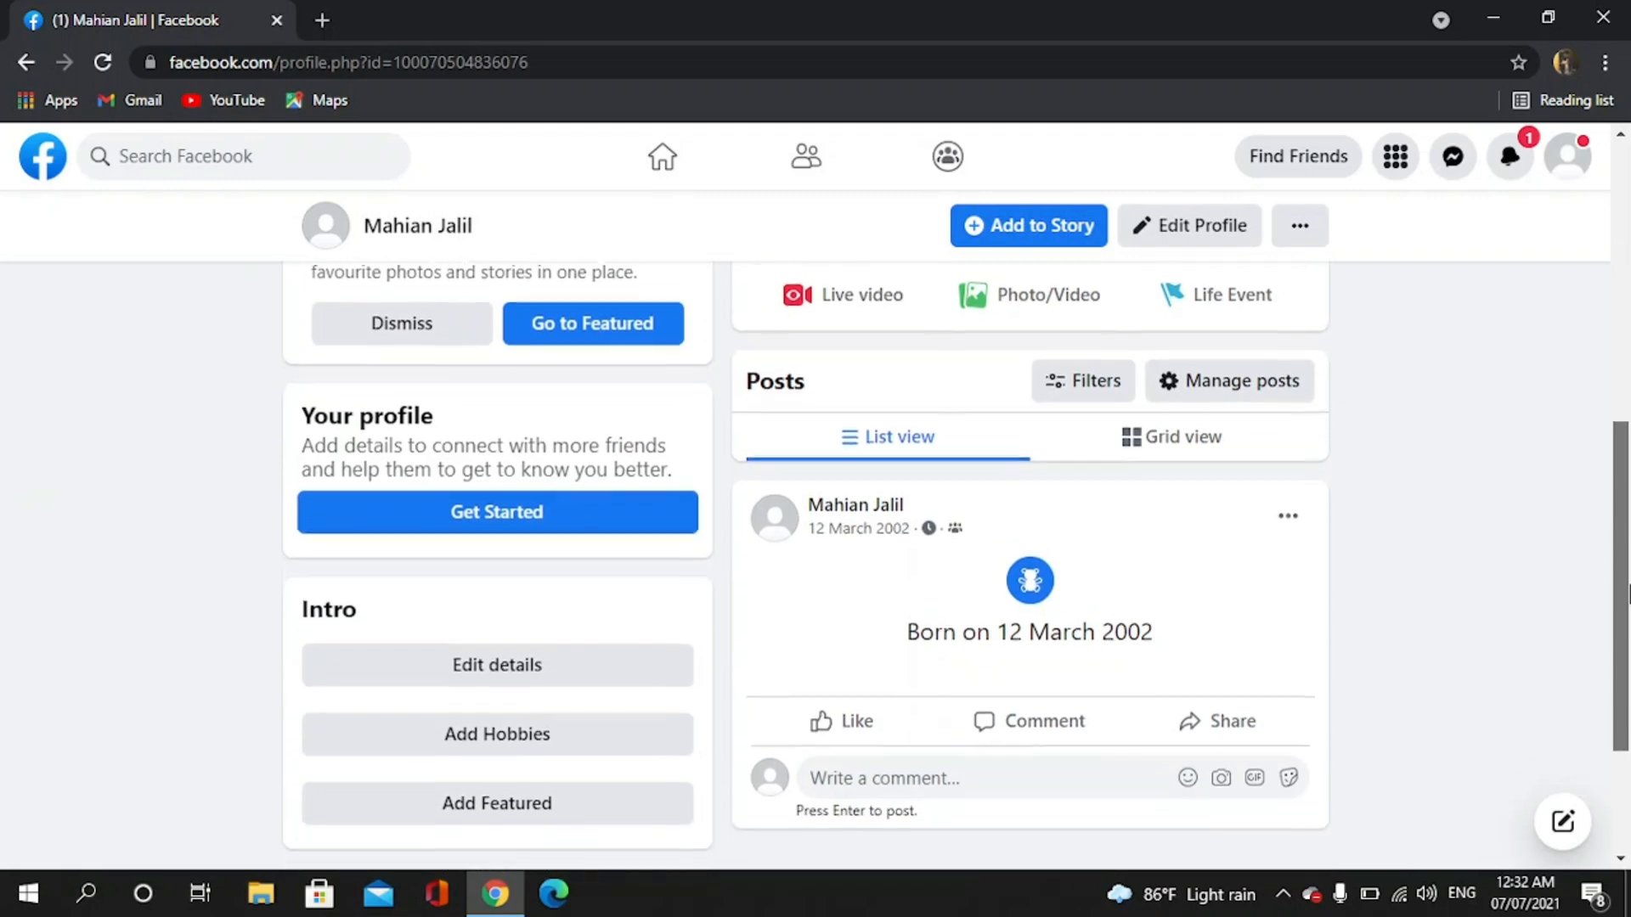
pyautogui.scroll(3)
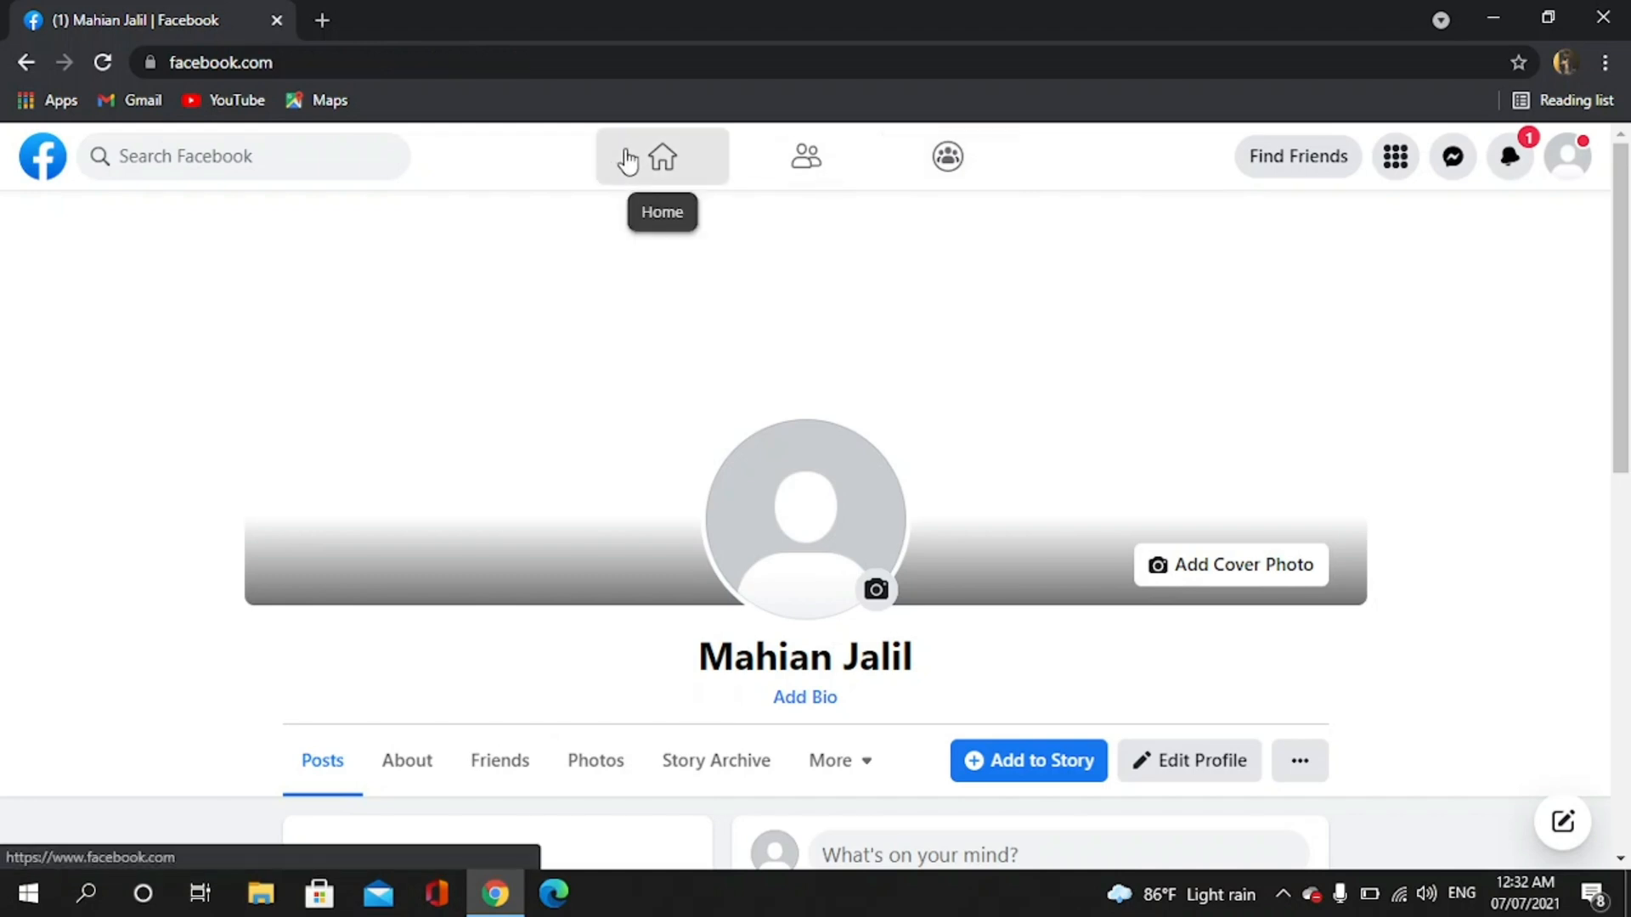
# Step: Return to the home news feed, then go to the Friends page
pyautogui.click(660, 156)
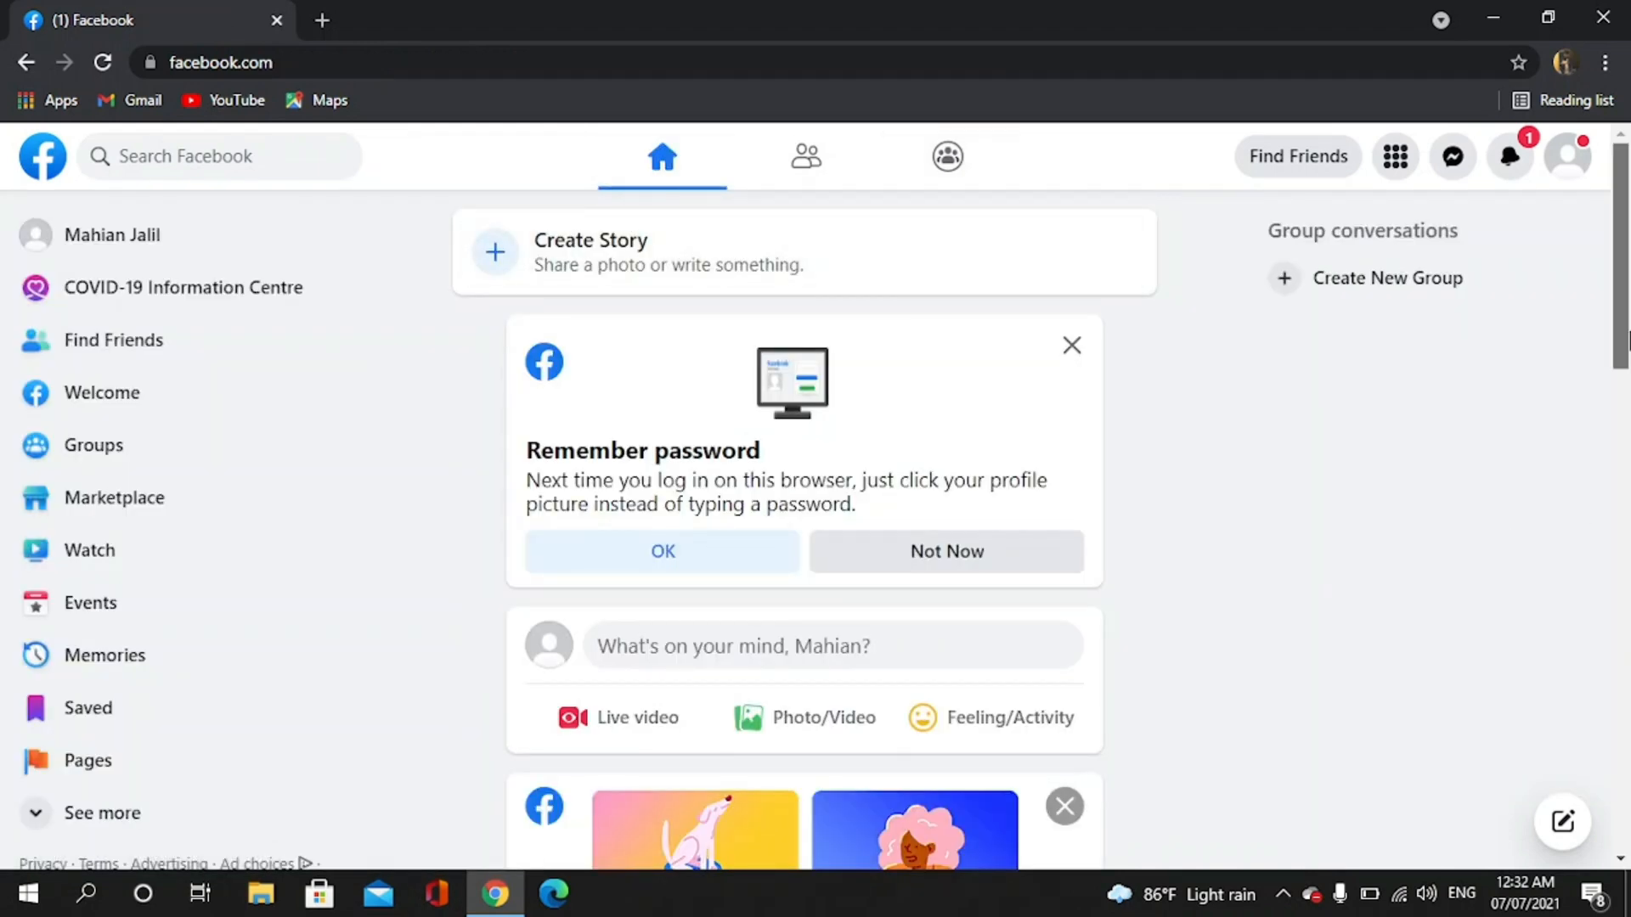
pyautogui.click(945, 550)
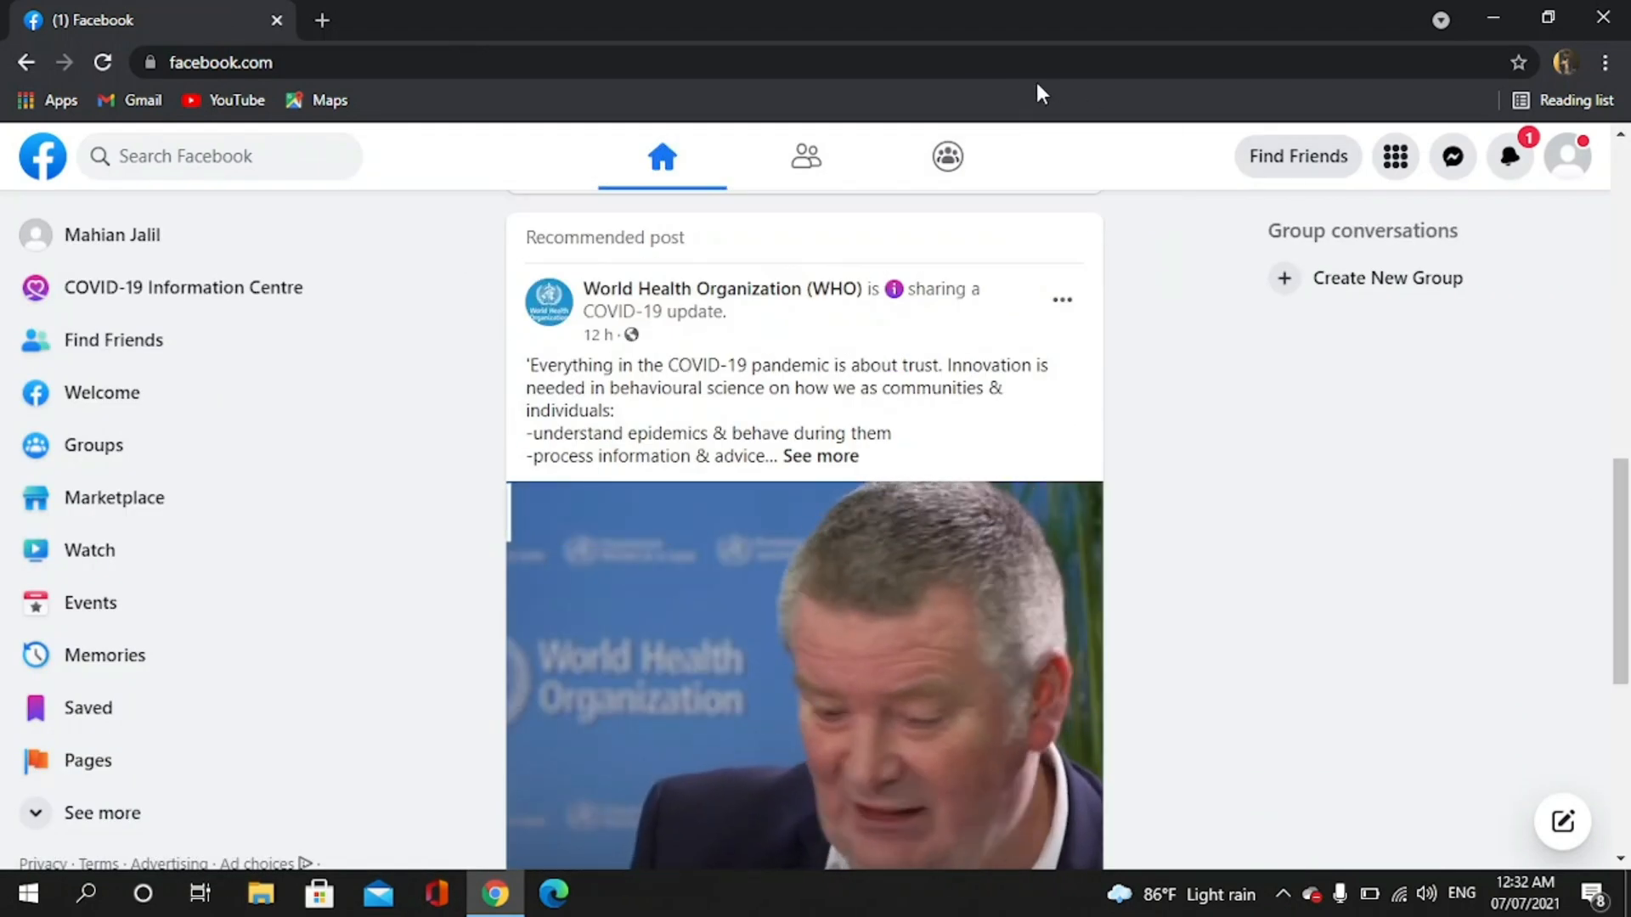
pyautogui.click(805, 157)
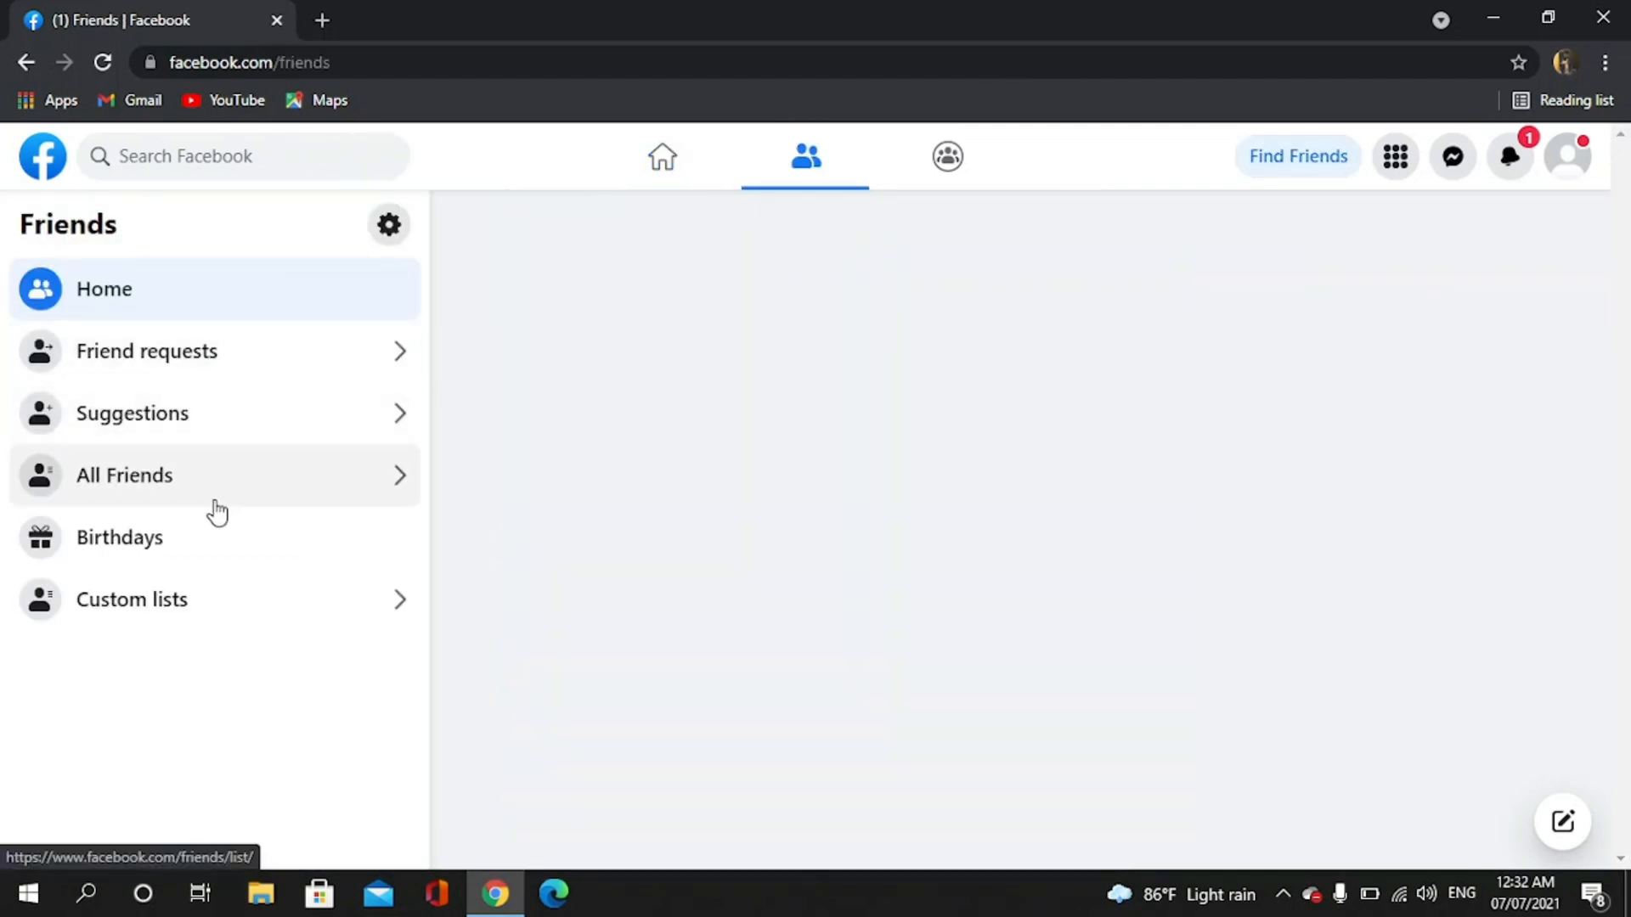
# Step: View the empty All Friends list and return to the Friends overview
pyautogui.click(122, 474)
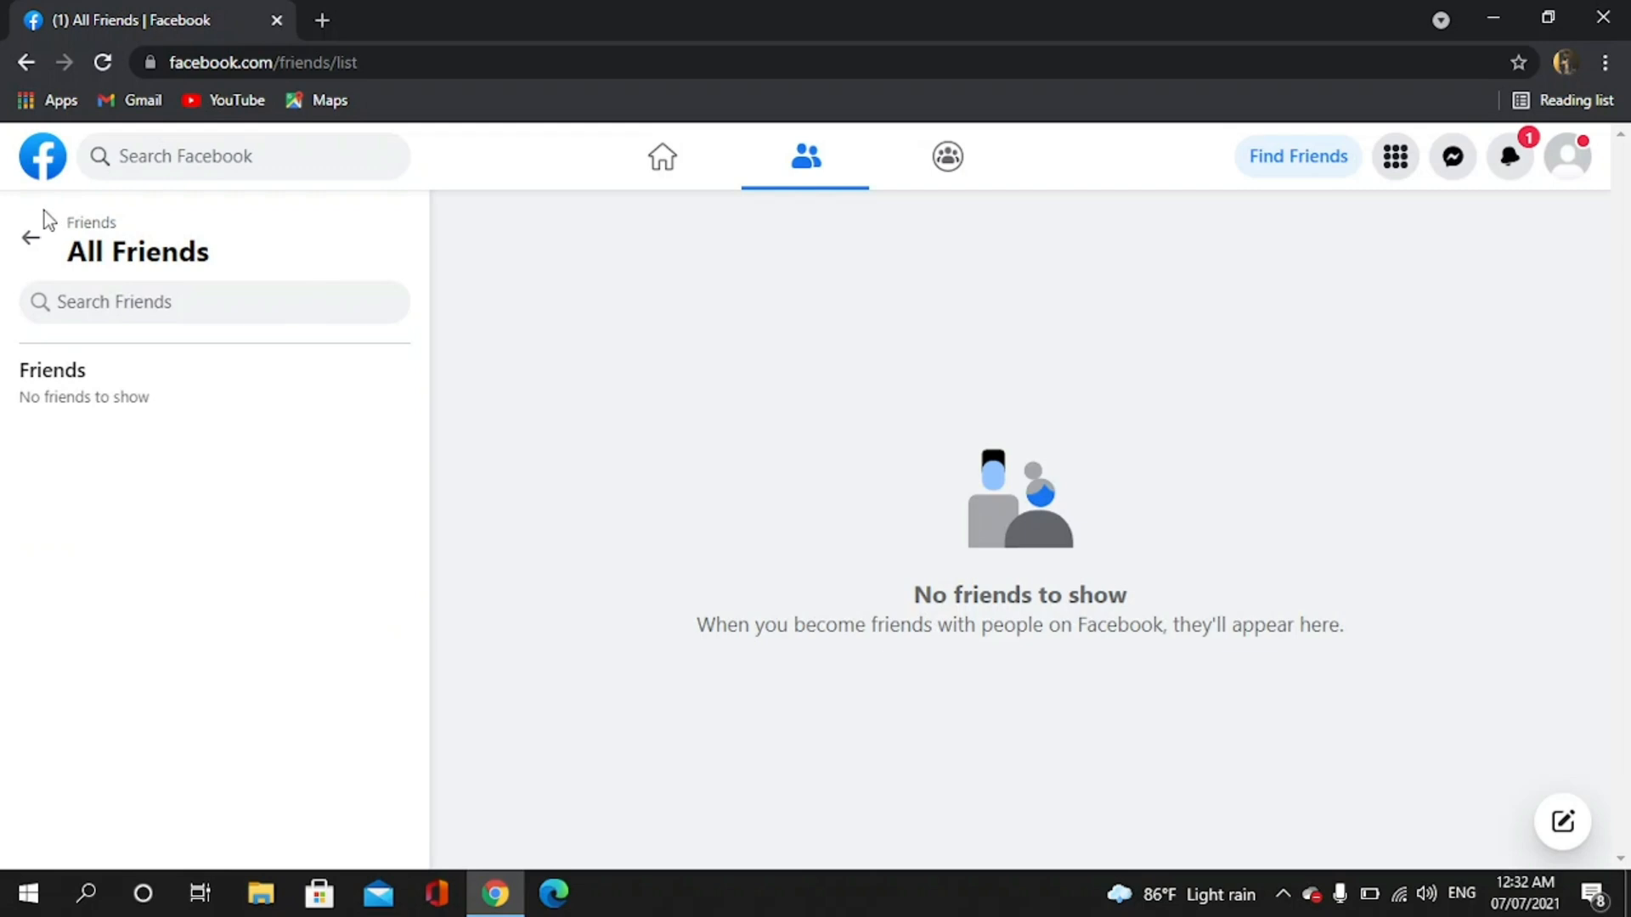
pyautogui.click(30, 236)
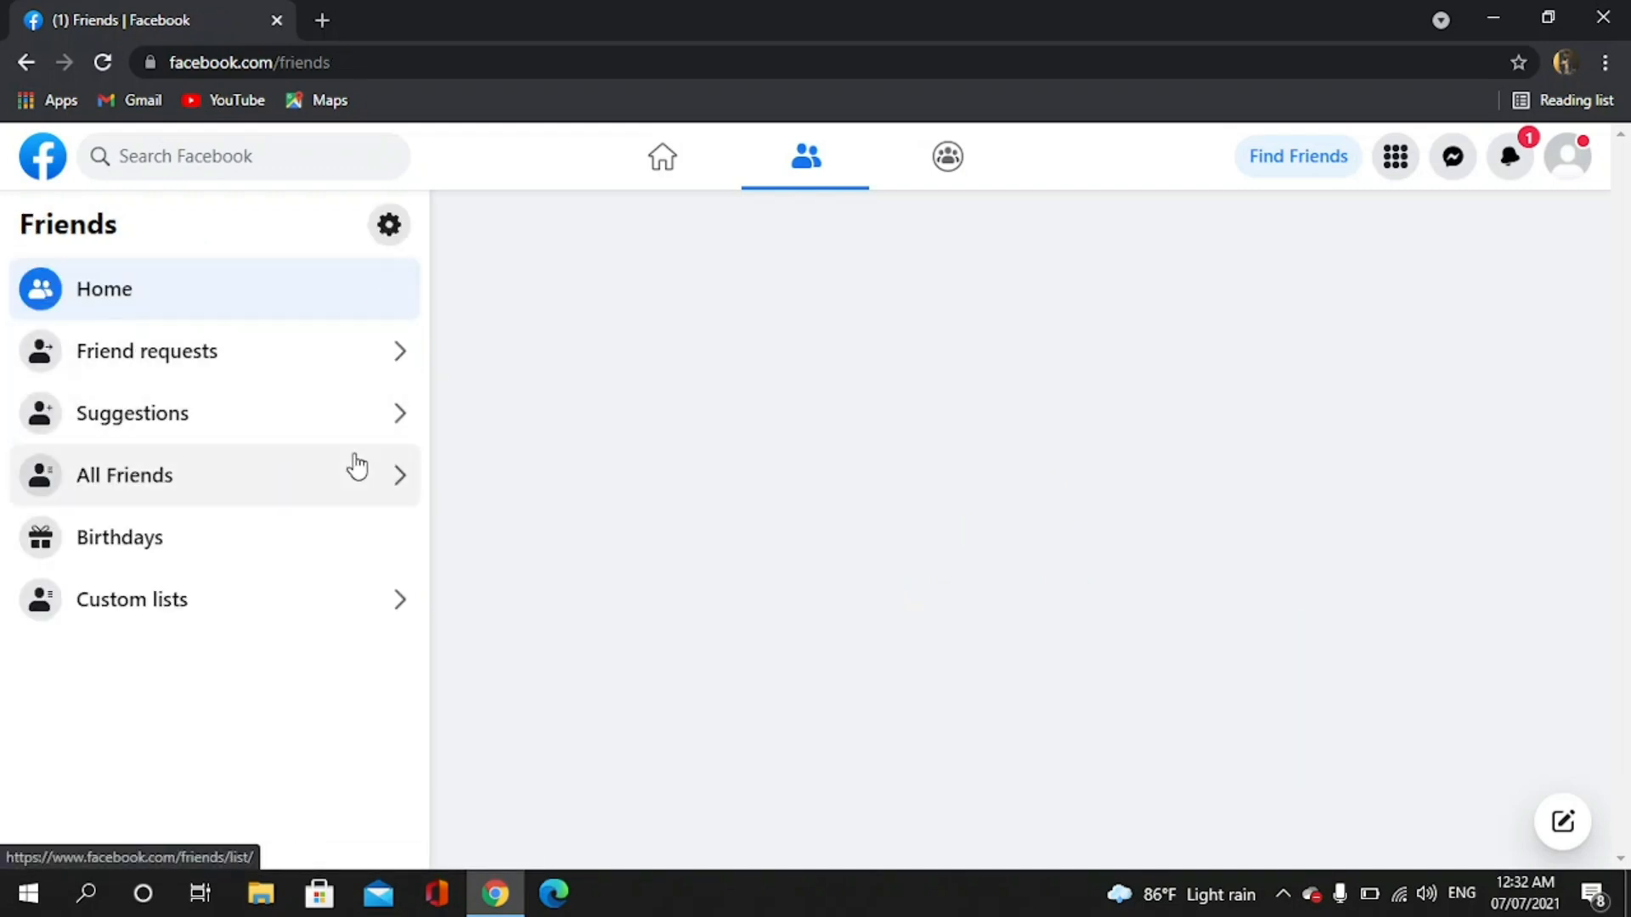
pyautogui.moveTo(1296, 167)
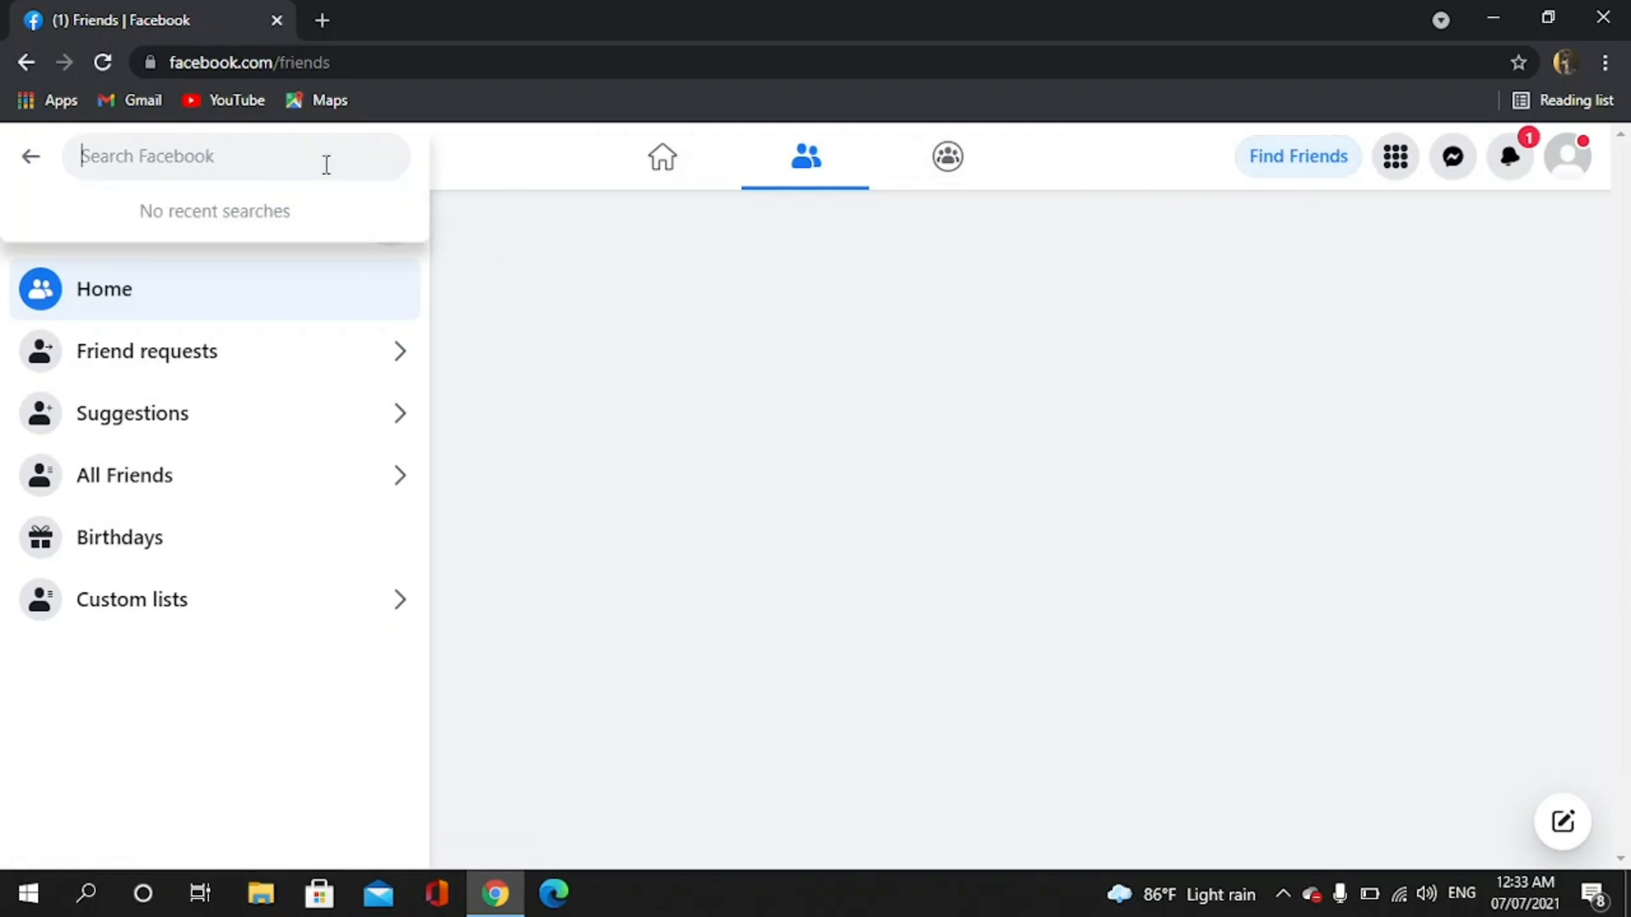
pyautogui.write('mahian')
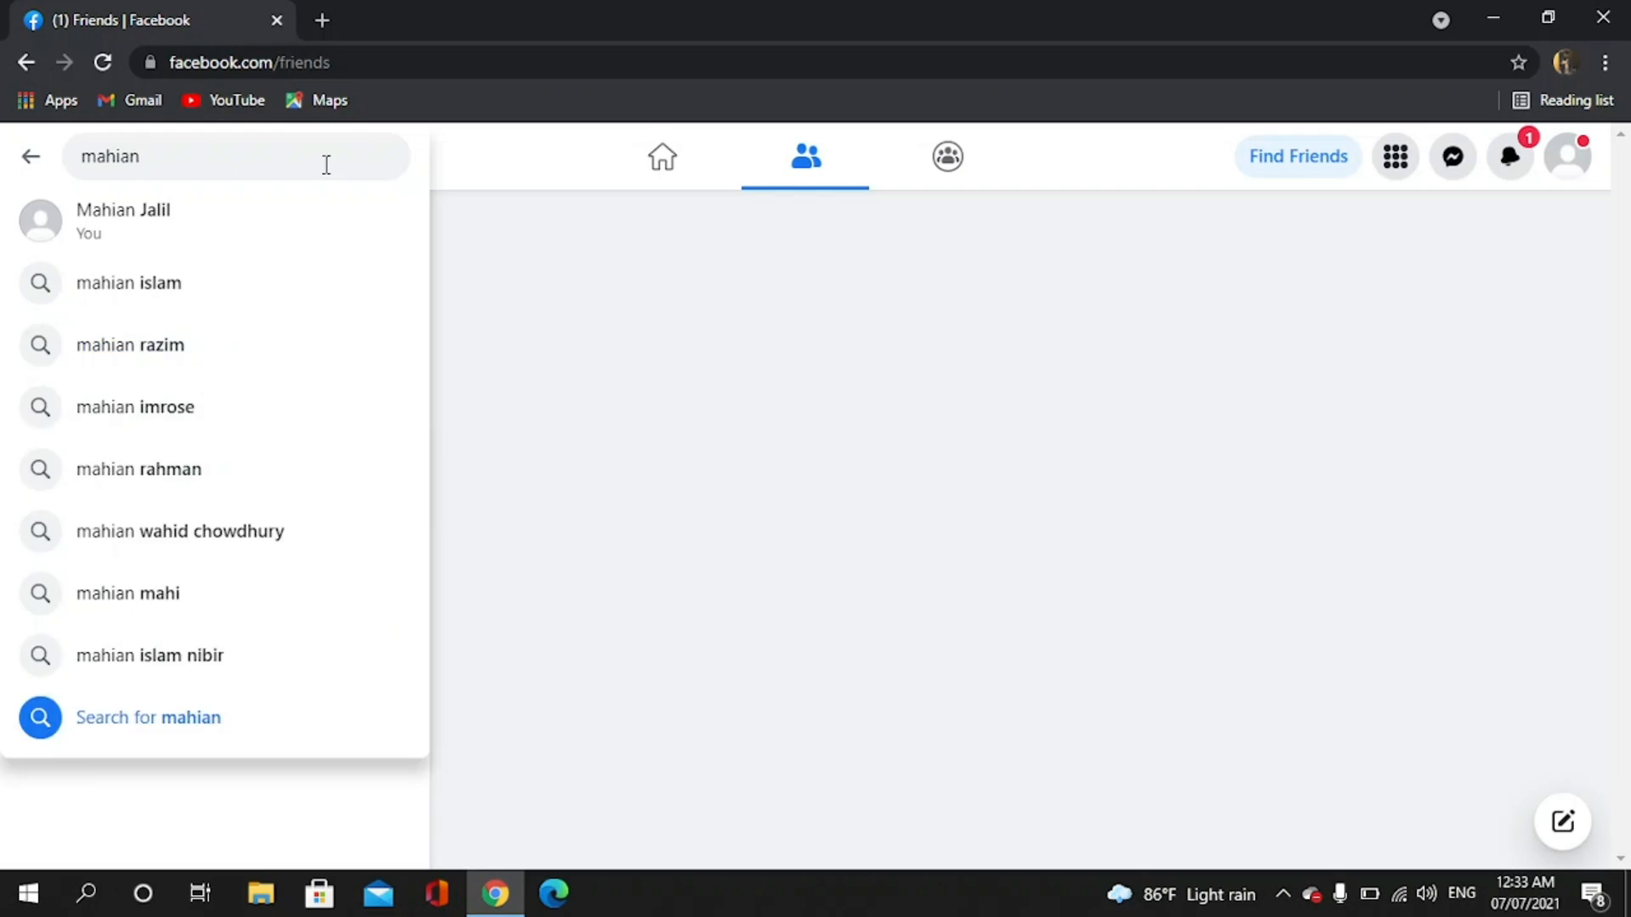
pyautogui.click(122, 220)
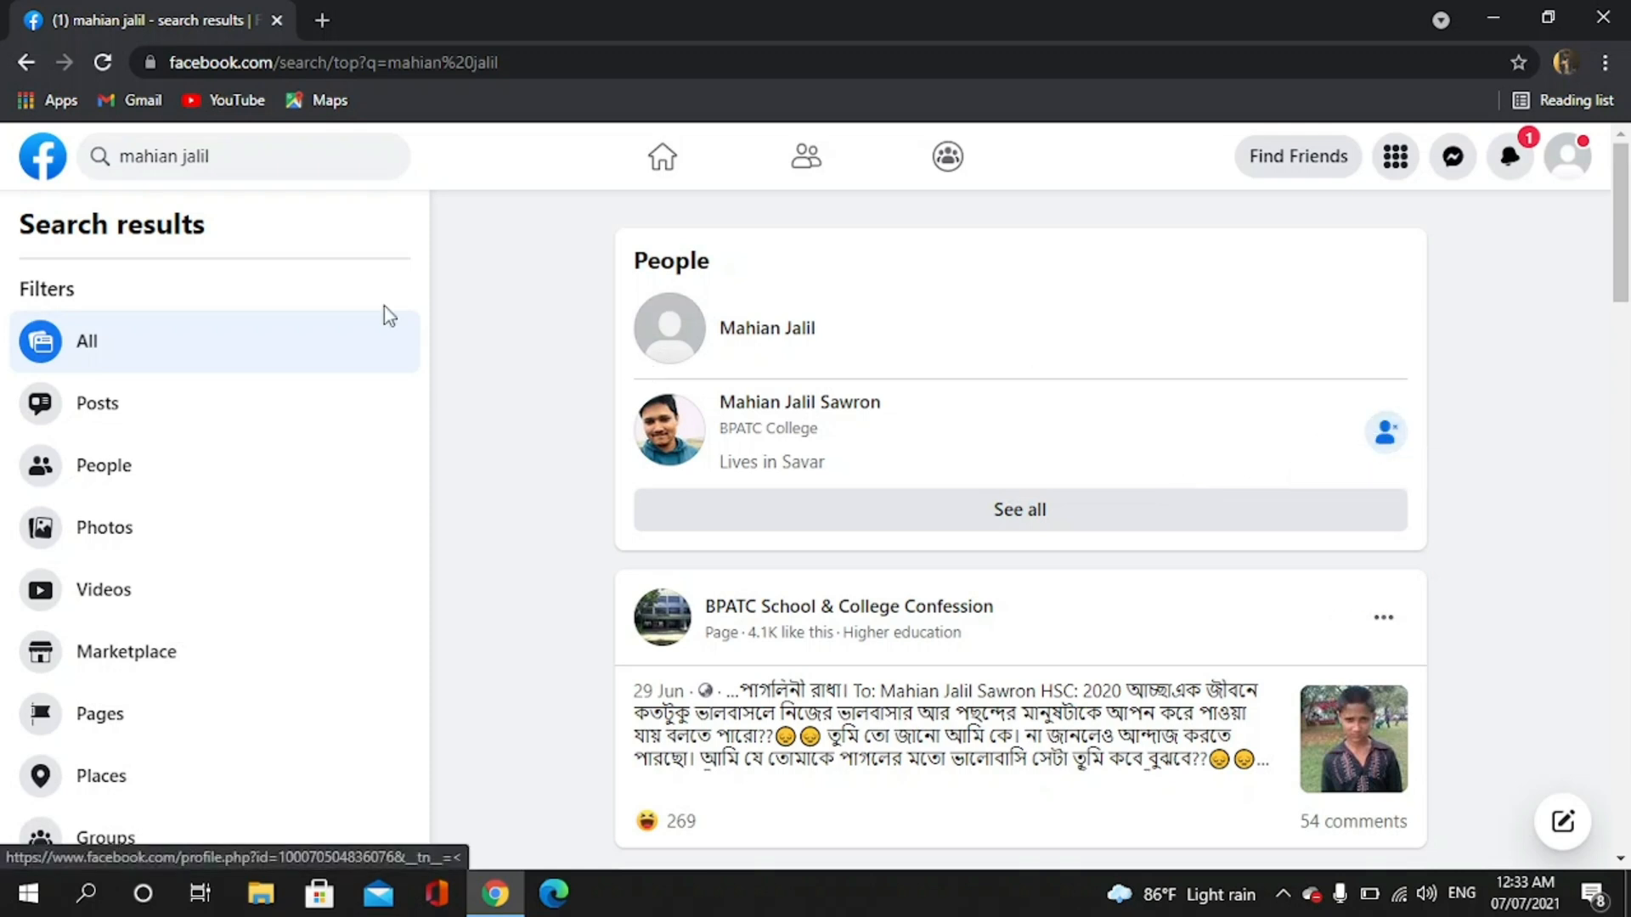
pyautogui.click(806, 157)
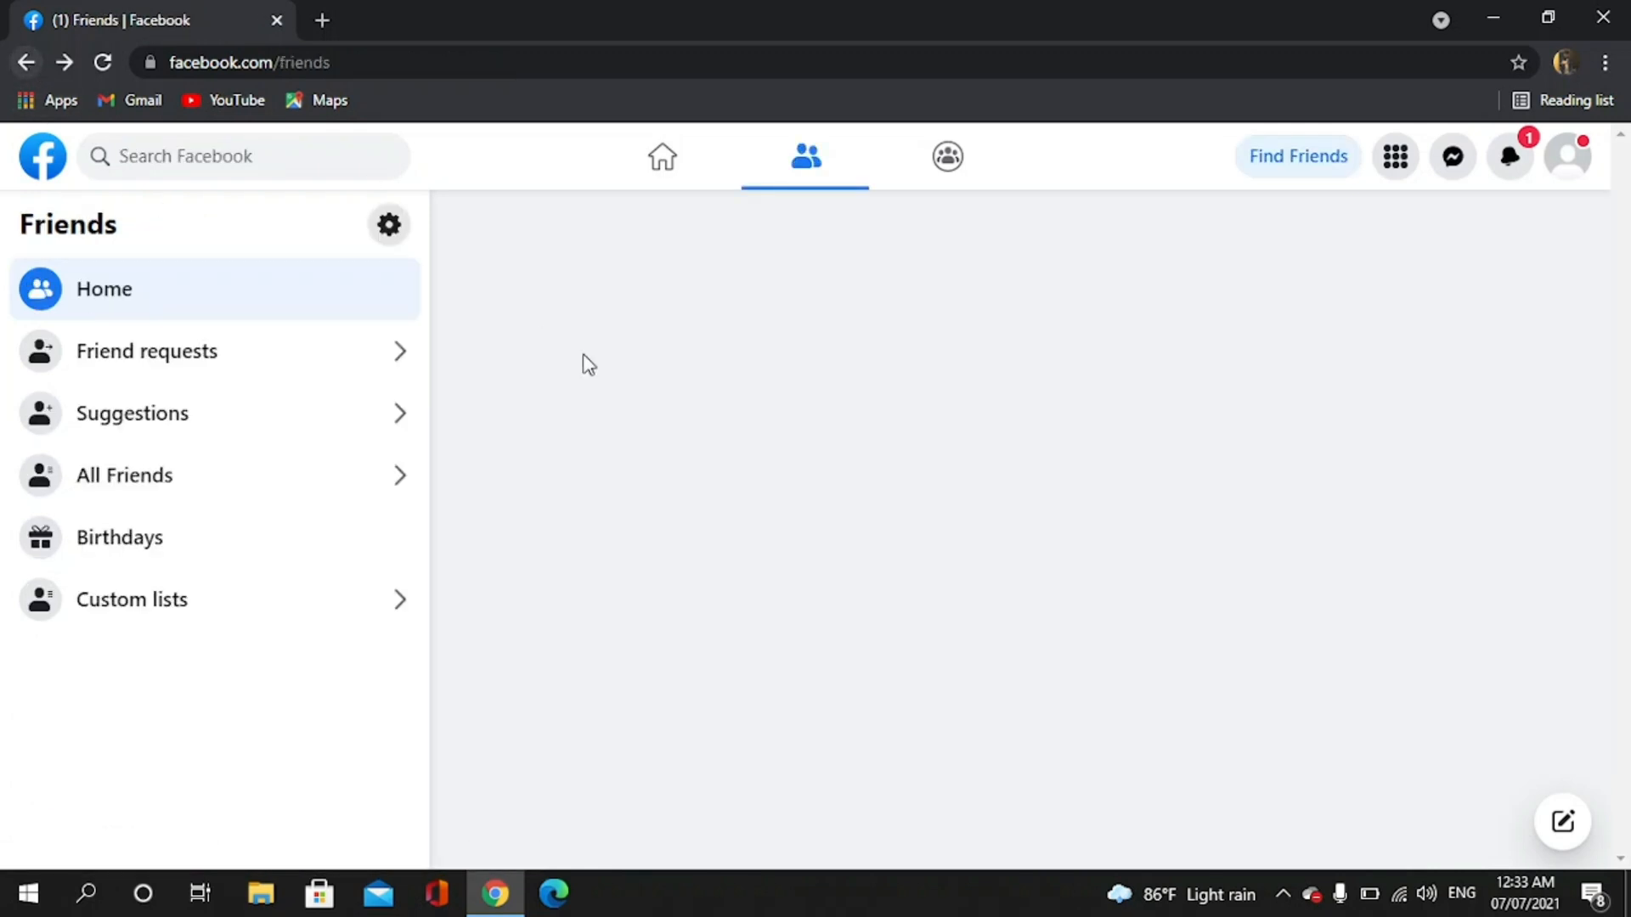
pyautogui.moveTo(870, 263)
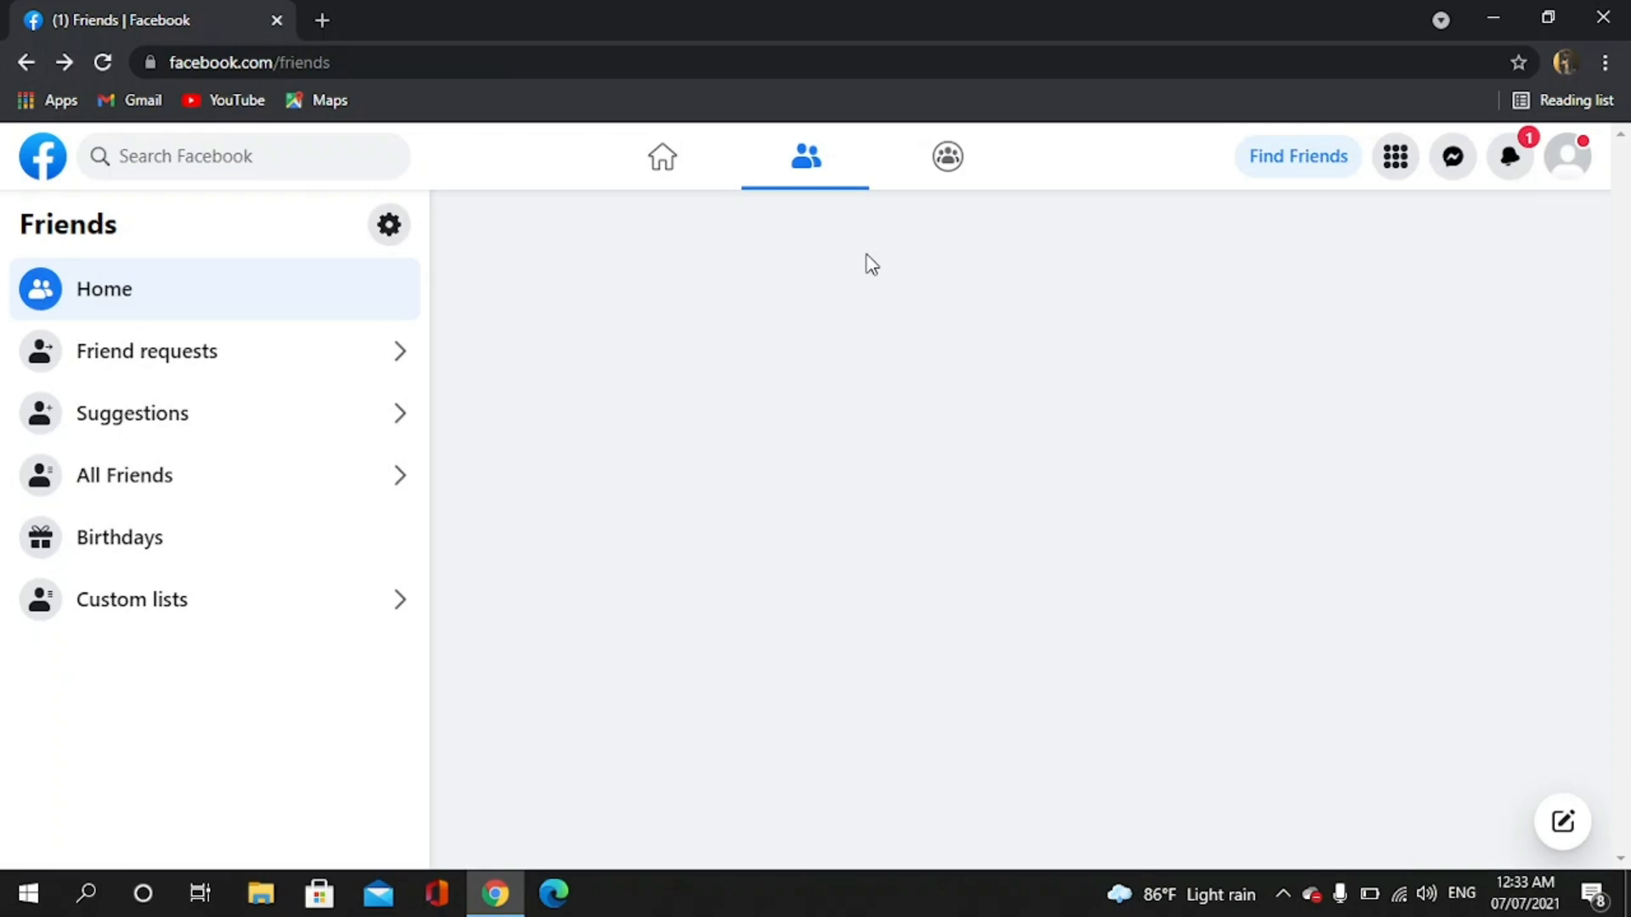